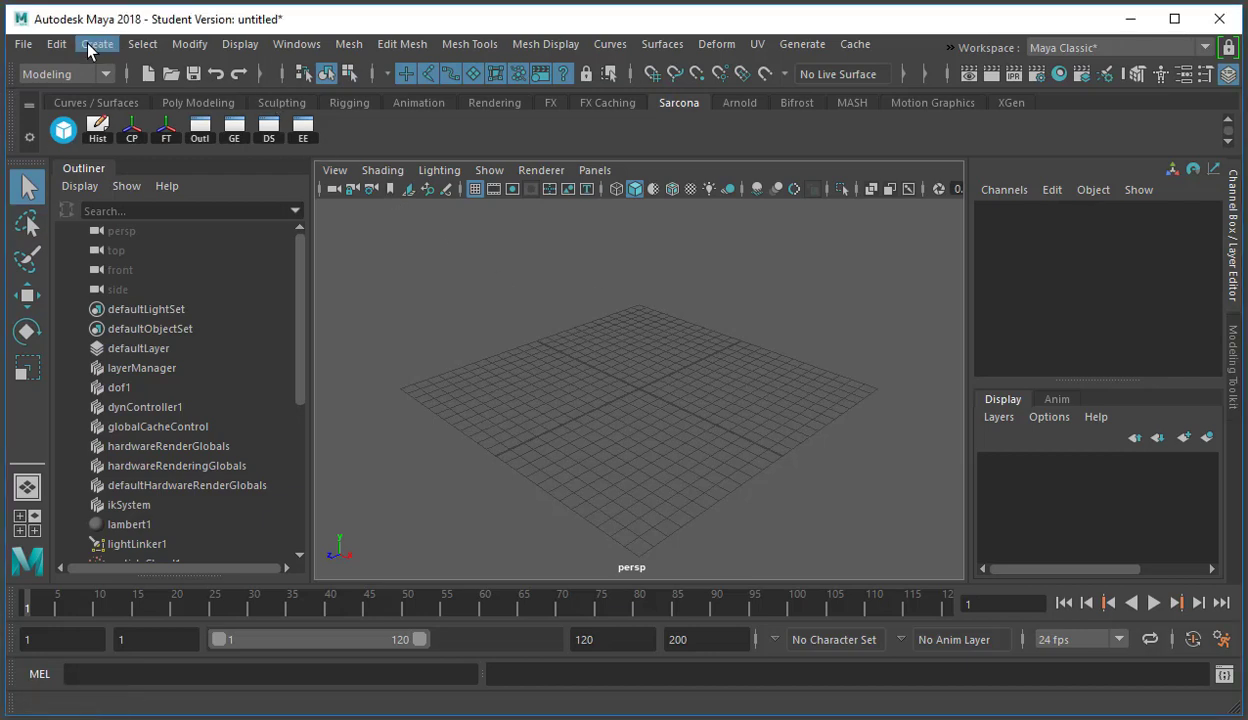
Create a polygon sphere, raise it to Translate Y 1 and move it to Translate X -11.97
click(96, 43)
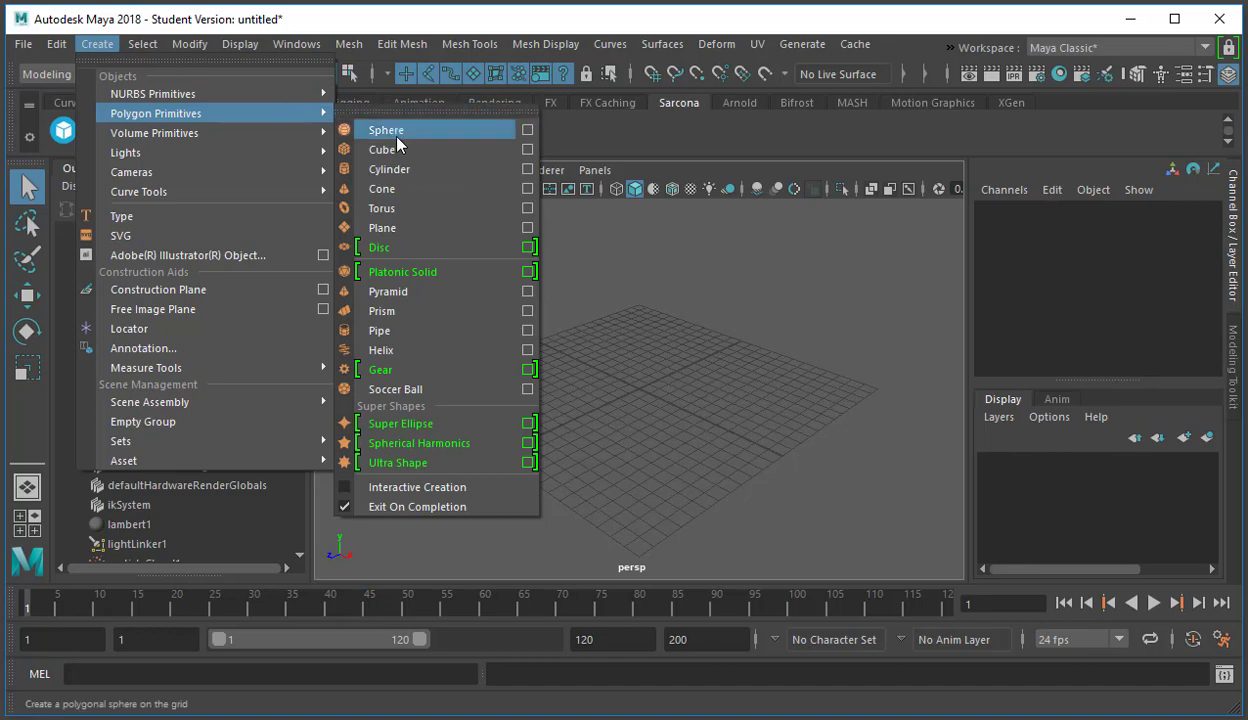
click(386, 130)
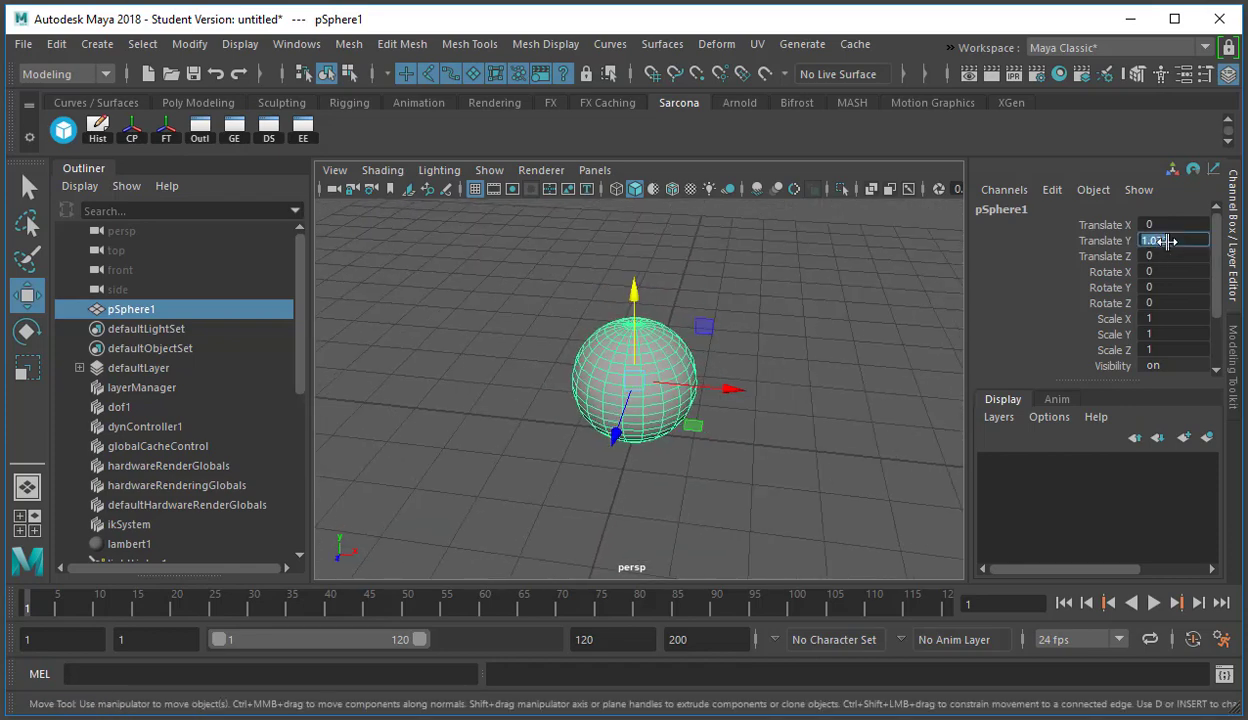
text(1)
key(Return)
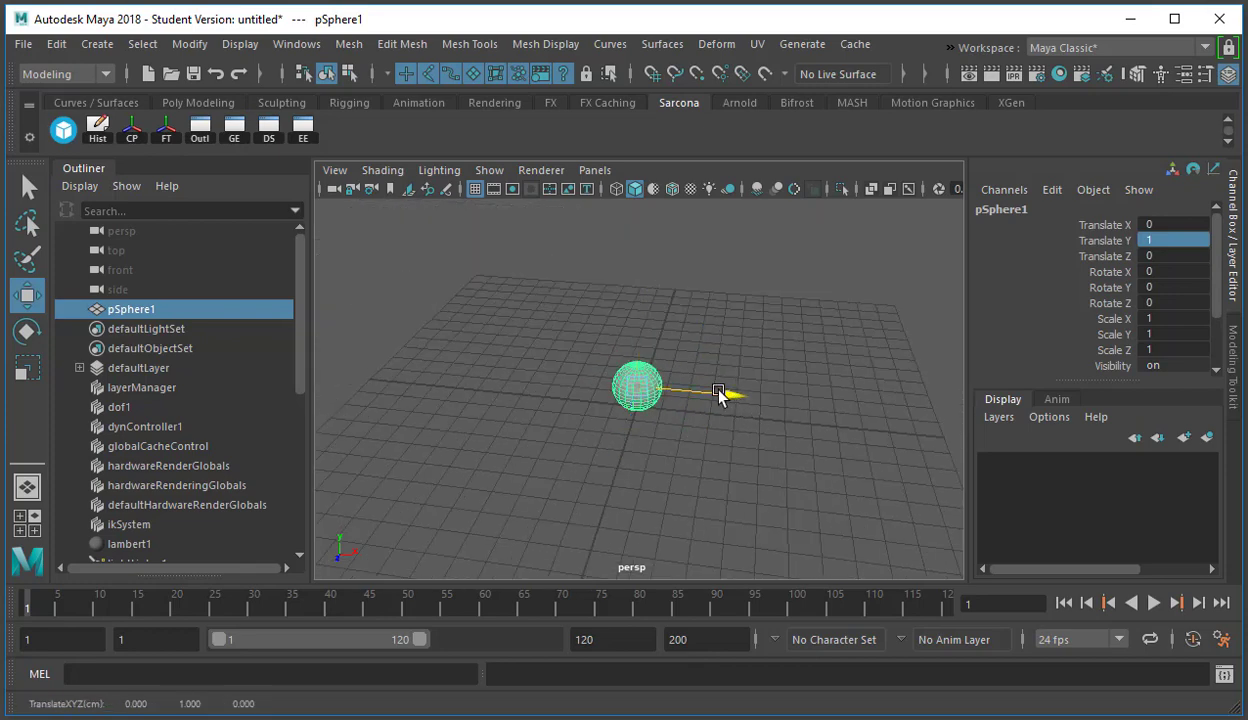
drag(715, 392, 445, 365)
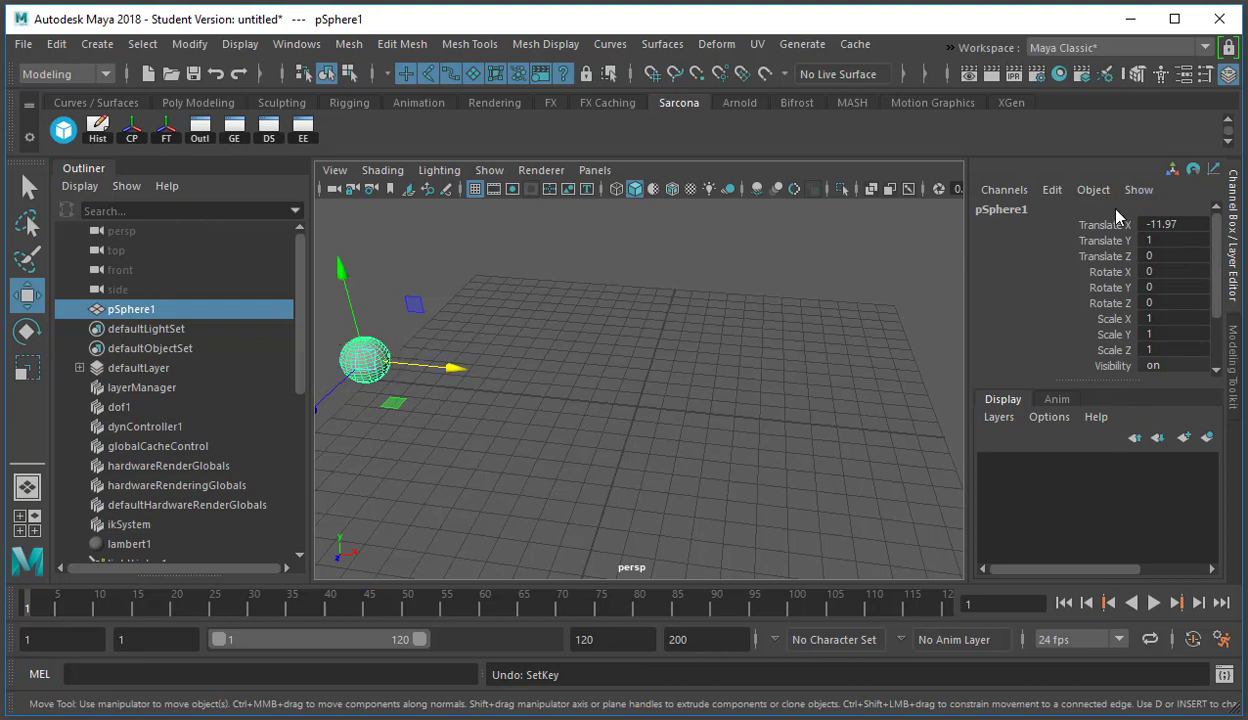
right_click(1103, 224)
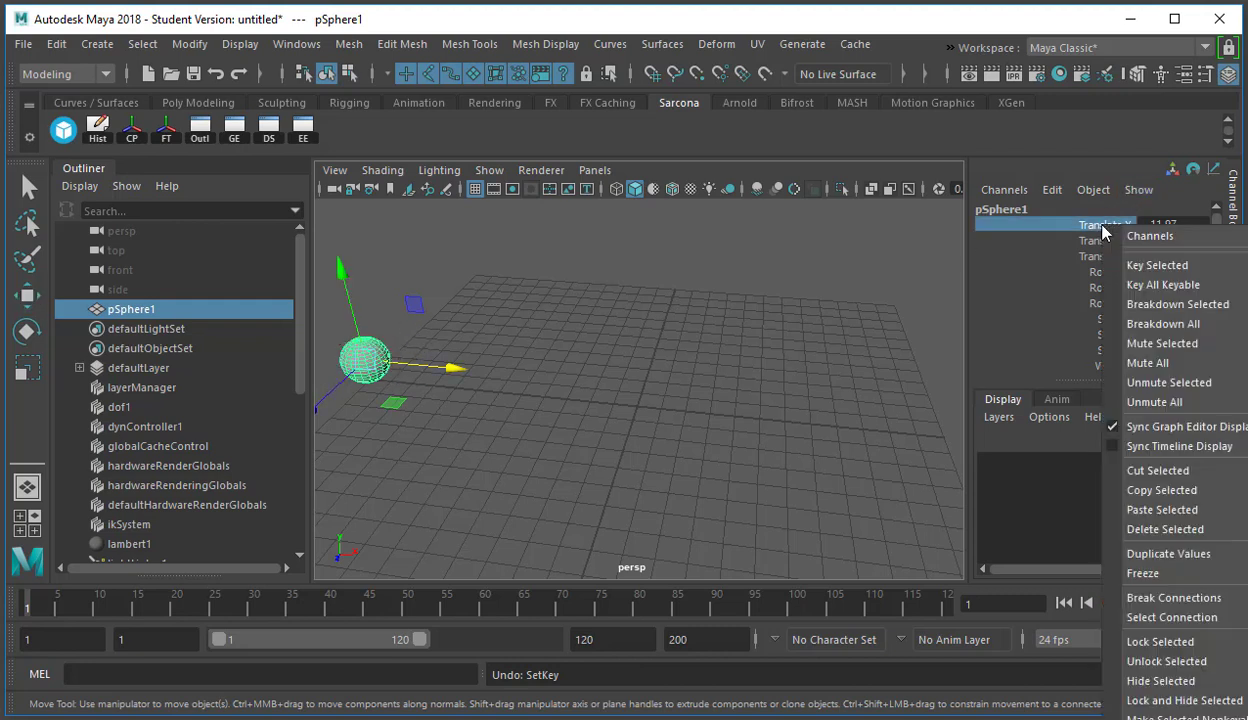
mouse_move(1157, 264)
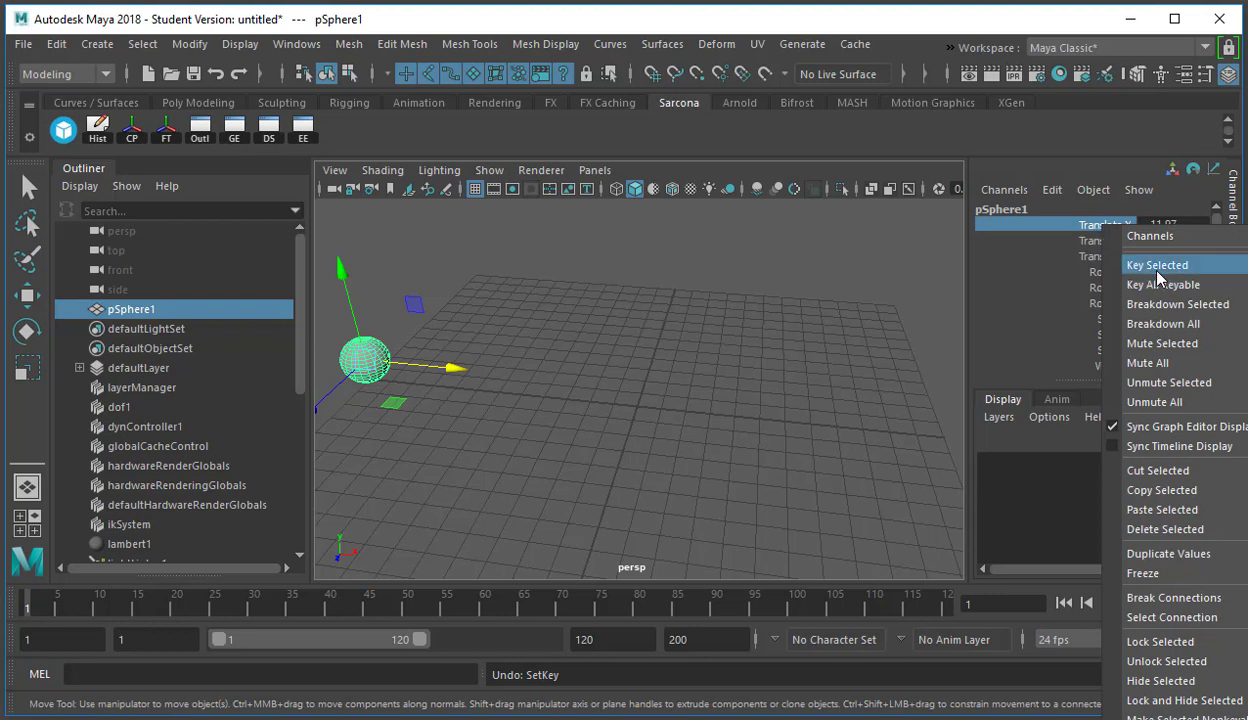
click(1157, 264)
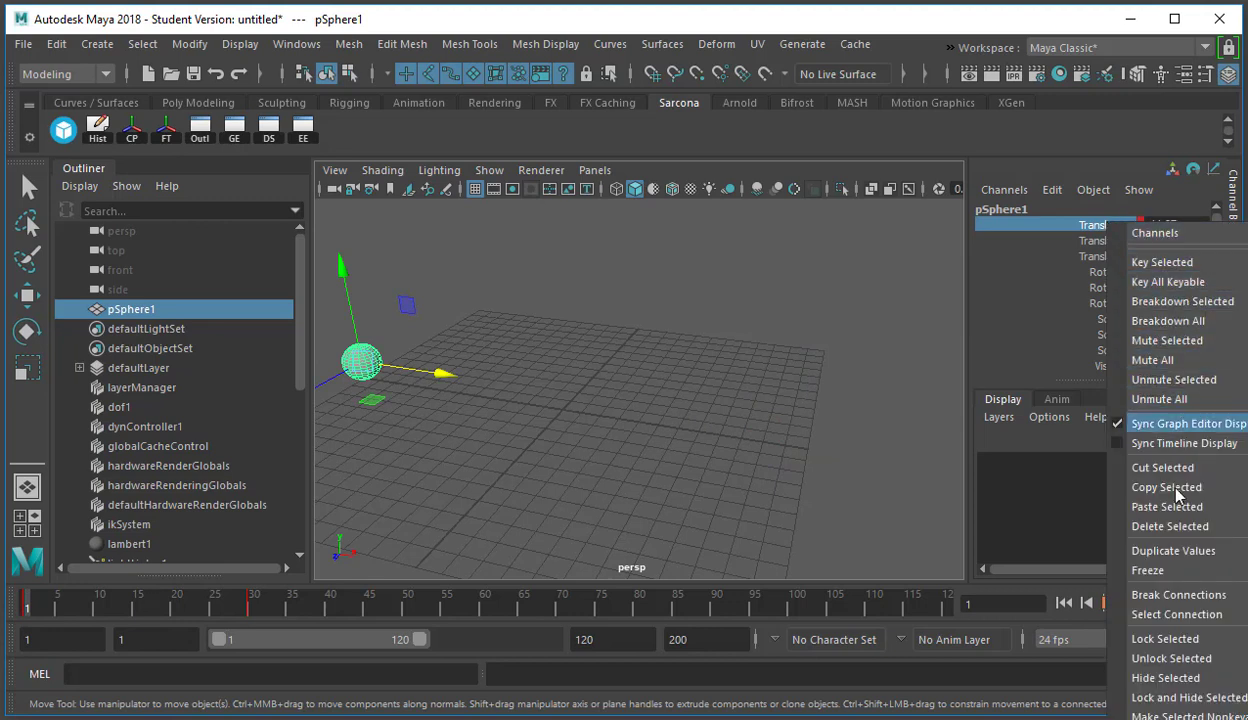
mouse_move(1175, 525)
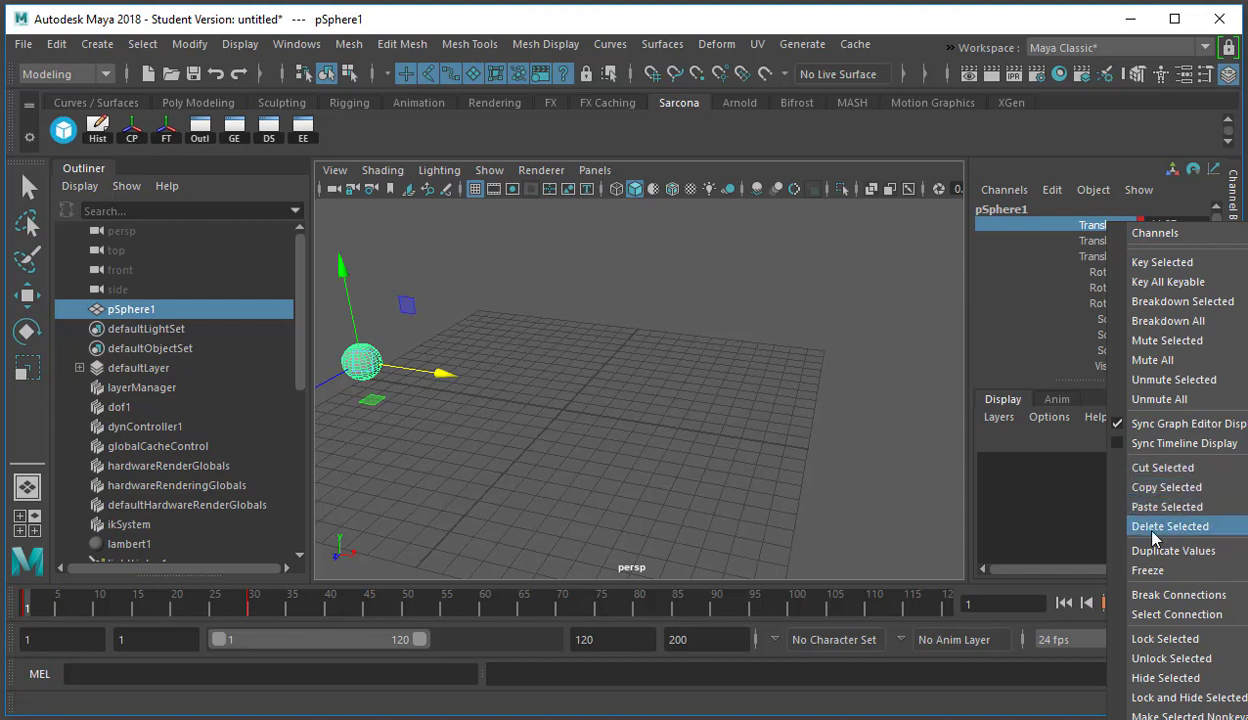
click(1170, 525)
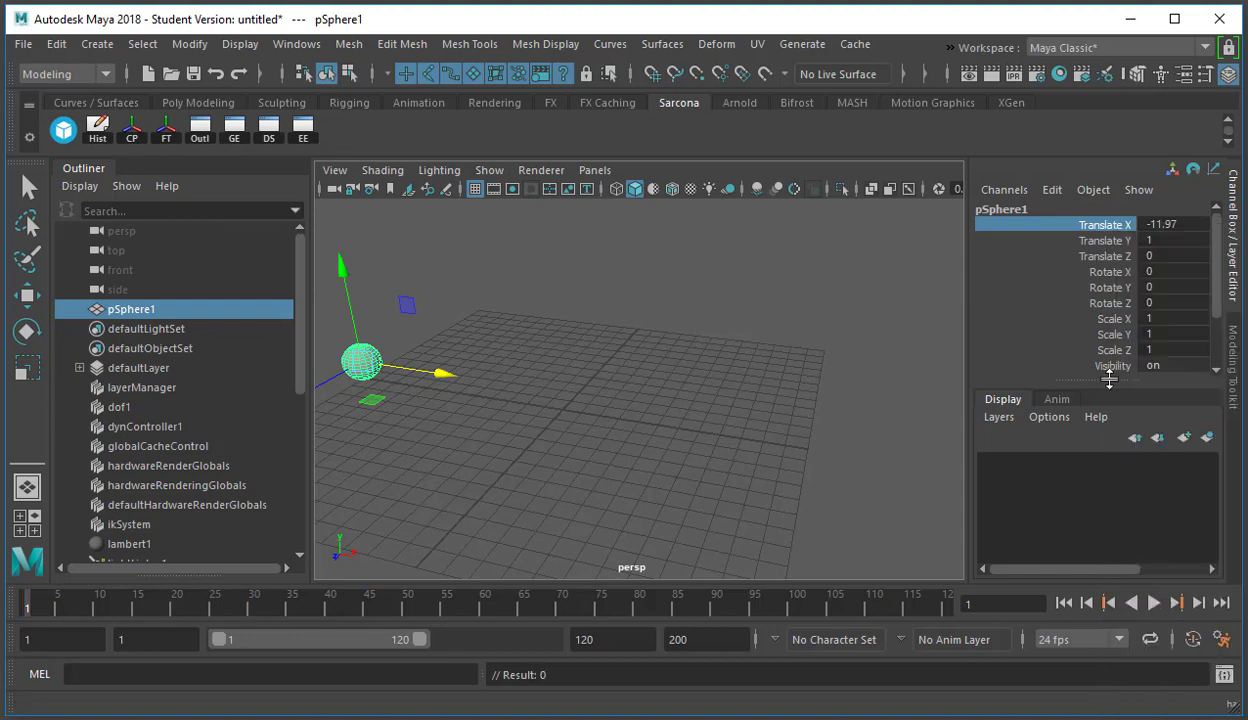
click(1175, 255)
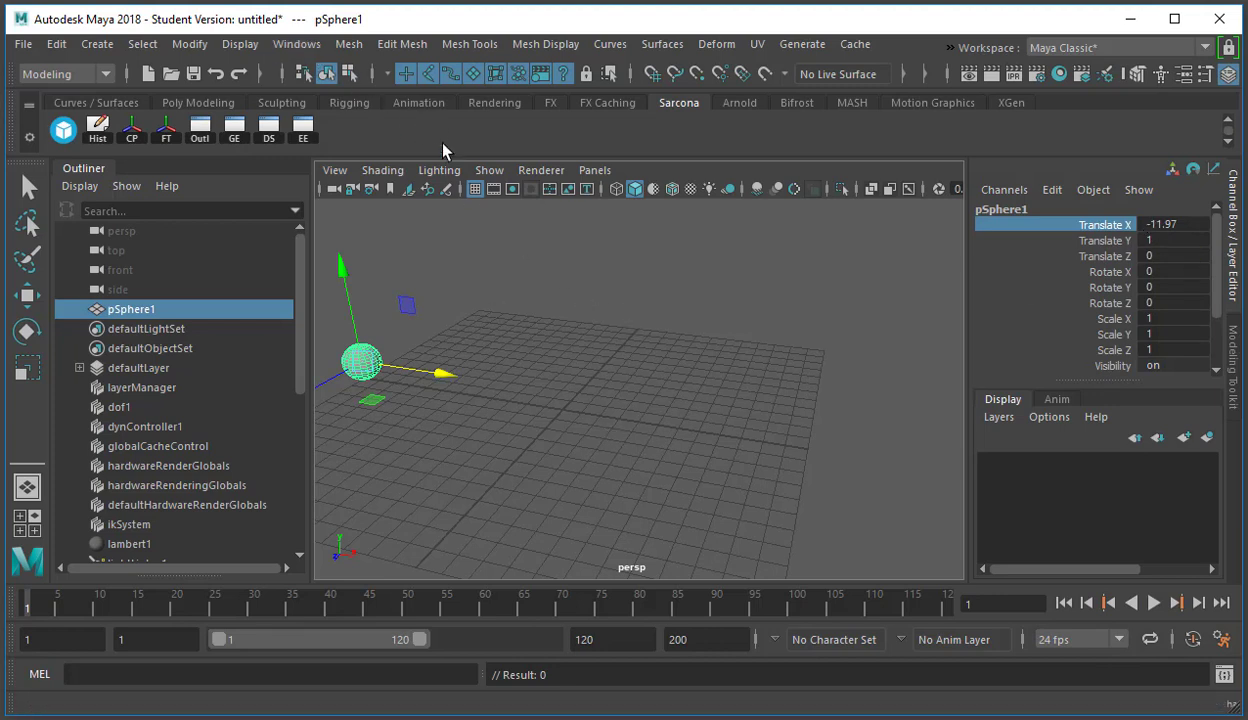
Switch to the Animation menu set and key Translate X using From Channel Box
click(60, 74)
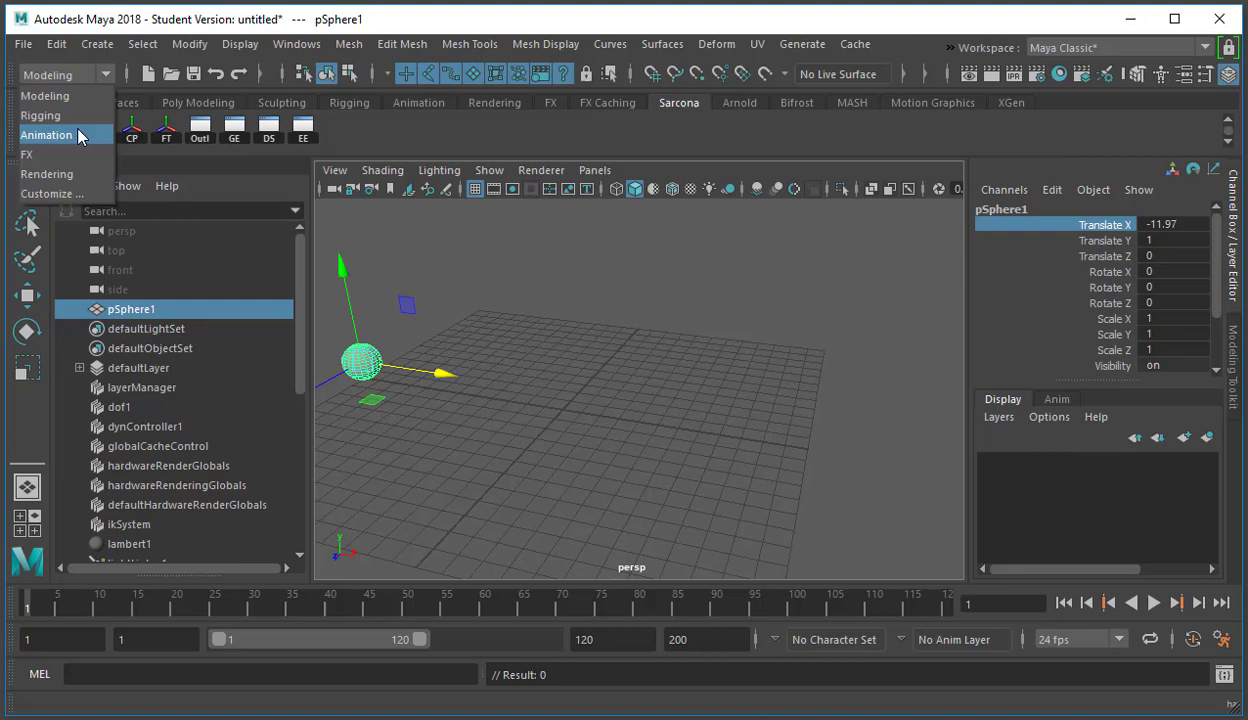
click(388, 44)
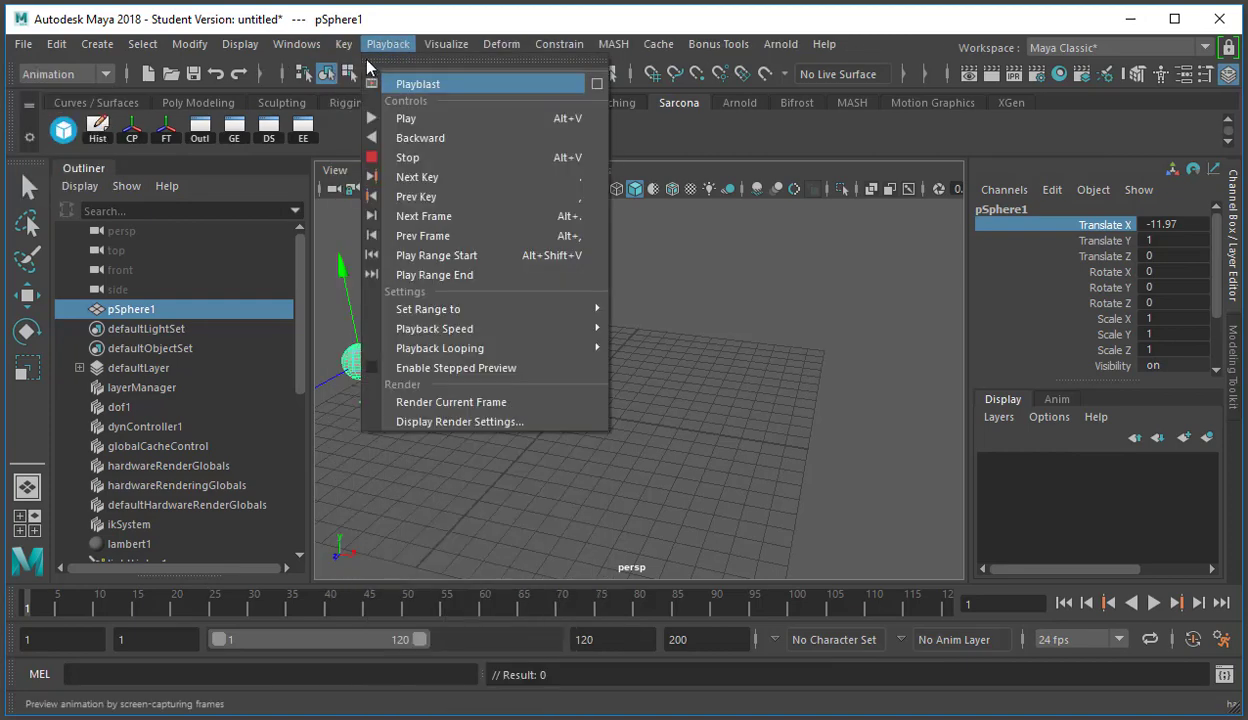
click(344, 44)
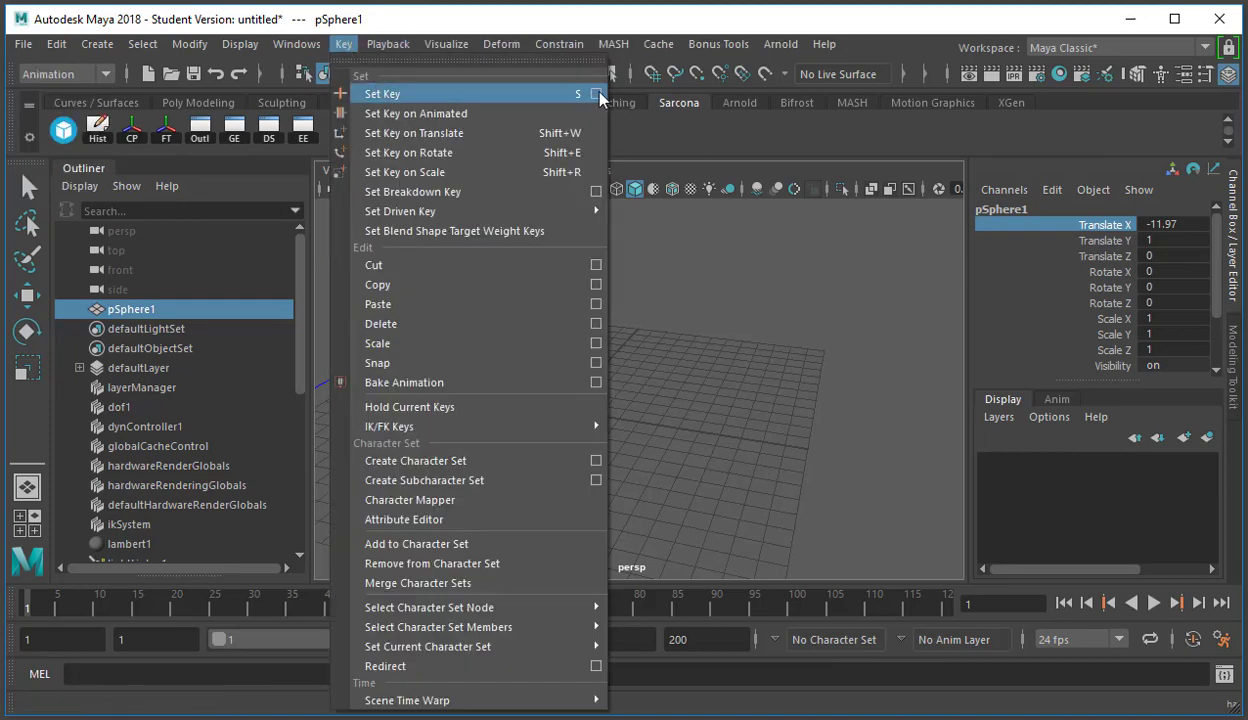
click(596, 93)
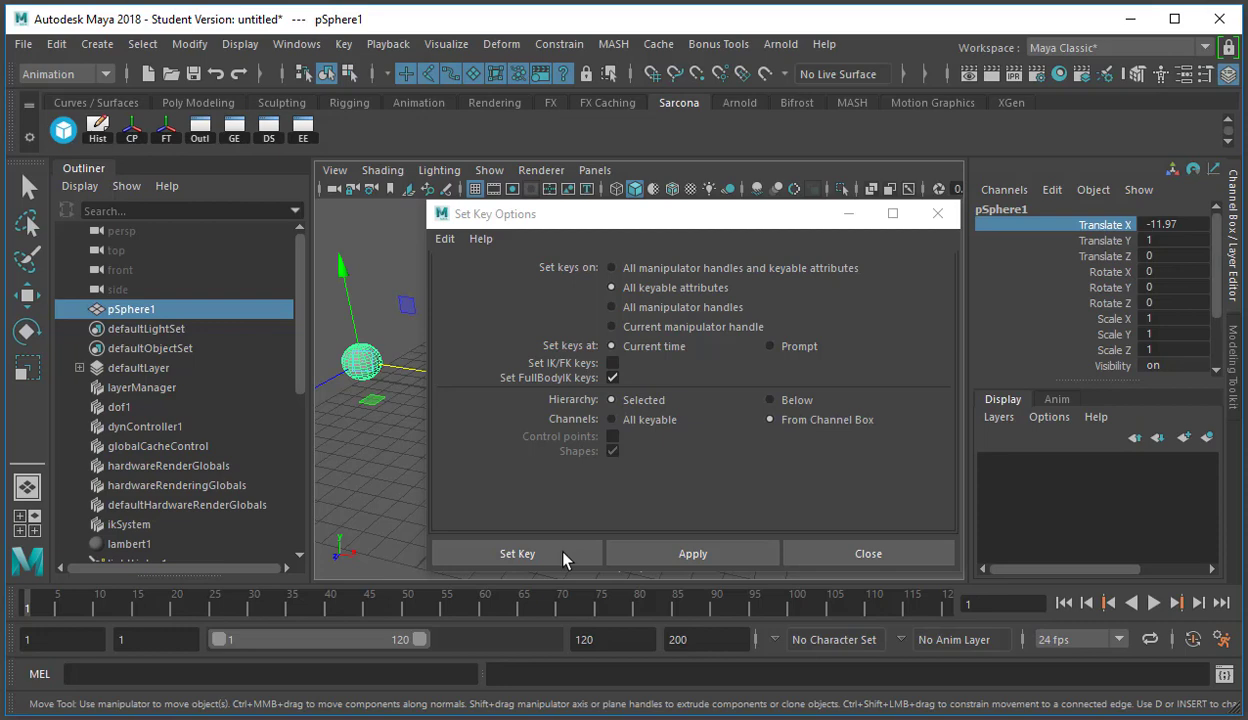
click(517, 553)
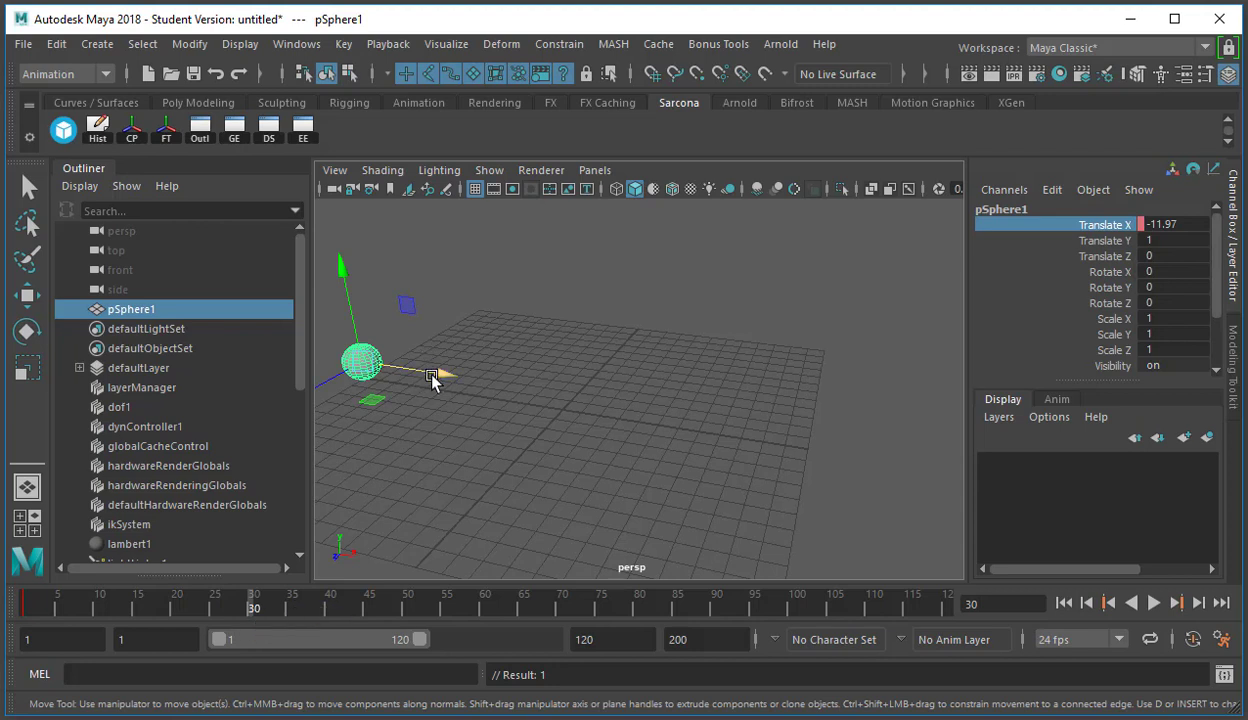
Move the sphere to X 10.334, key Translate X, reselect it and scrub the timeline
drag(432, 380, 880, 430)
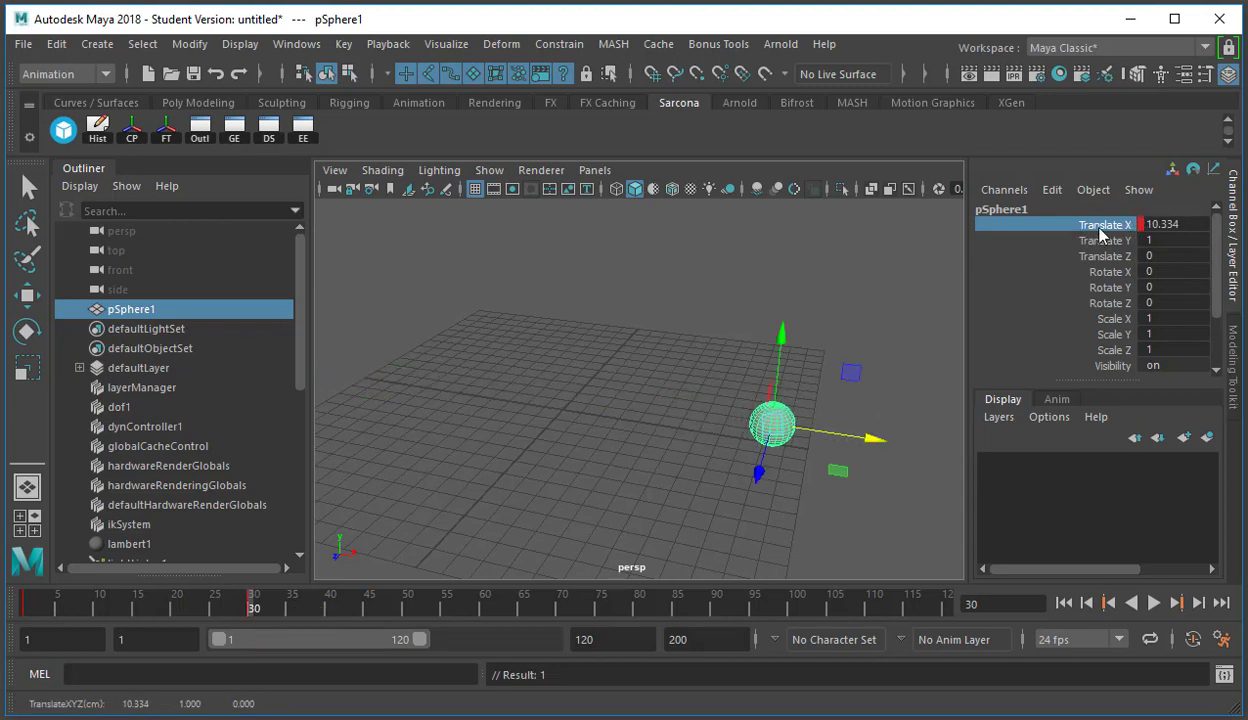
right_click(1104, 224)
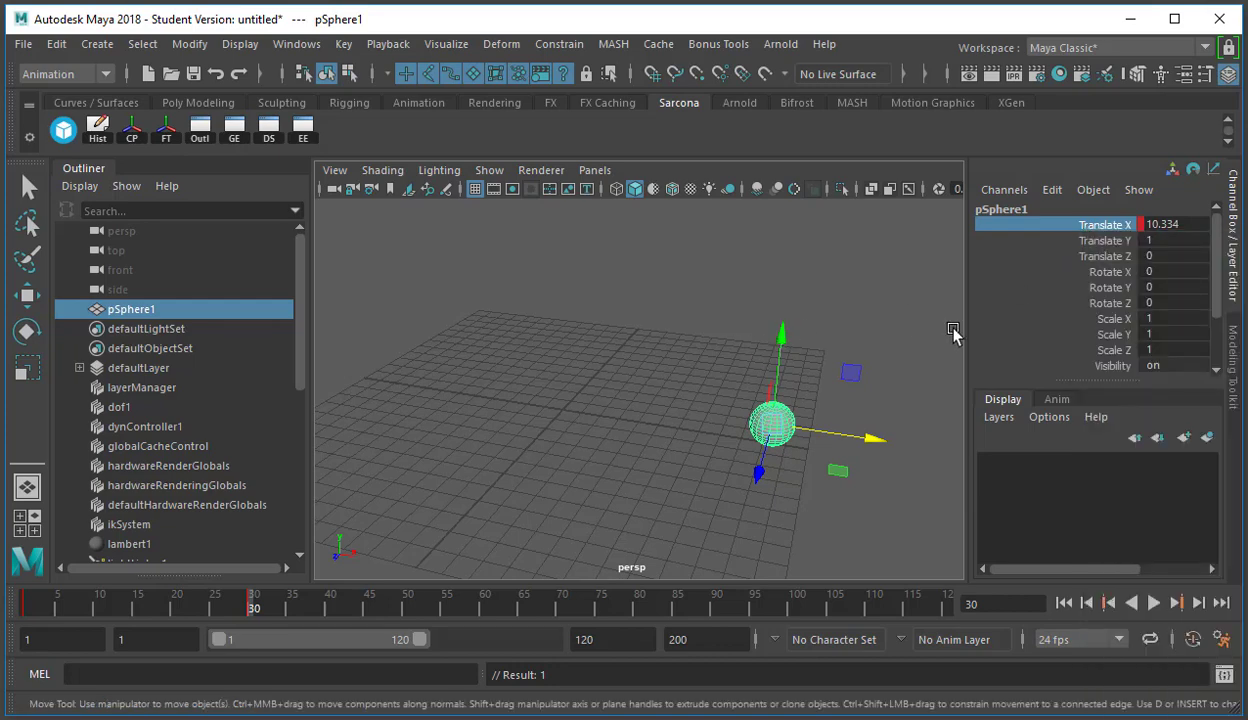
mouse_move(757, 360)
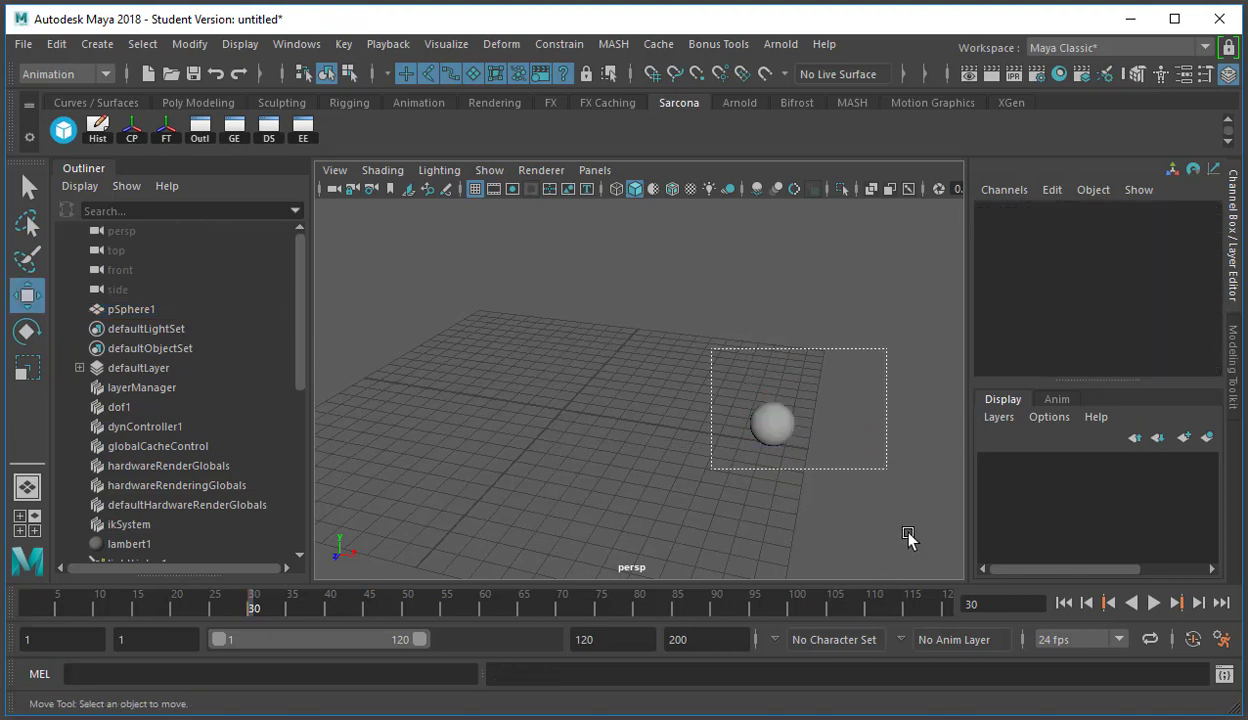
click(775, 425)
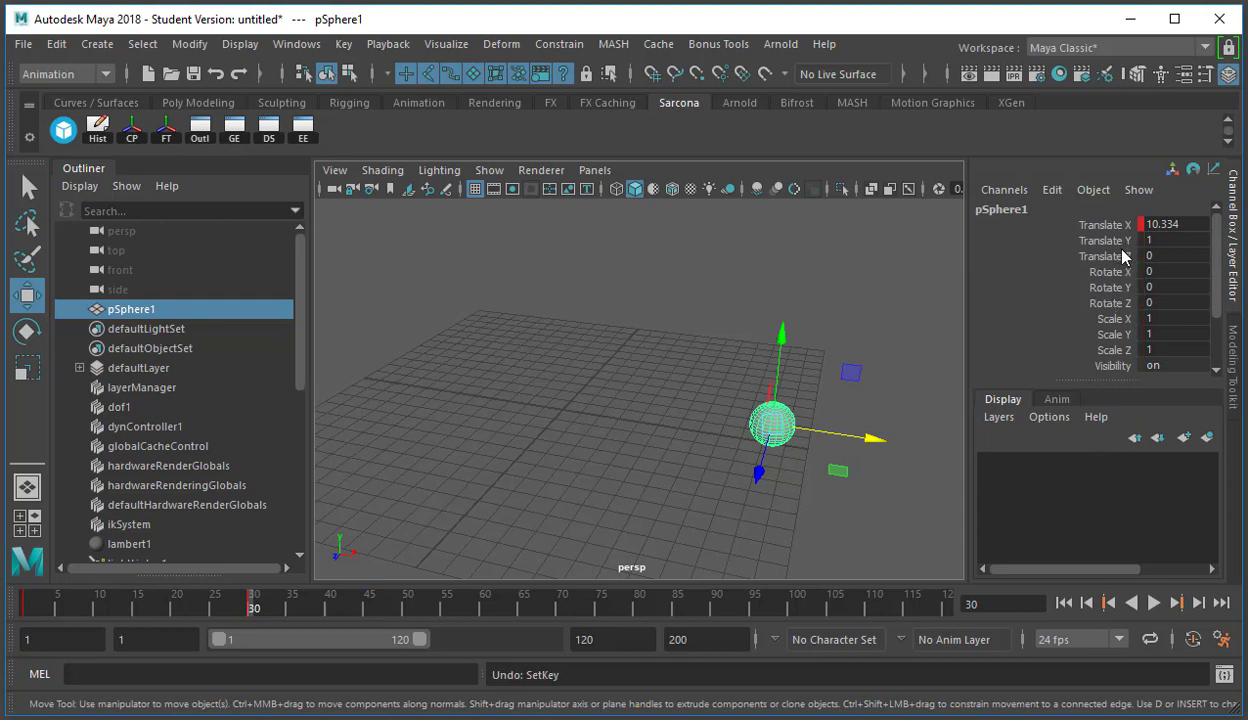
drag(775, 420, 437, 373)
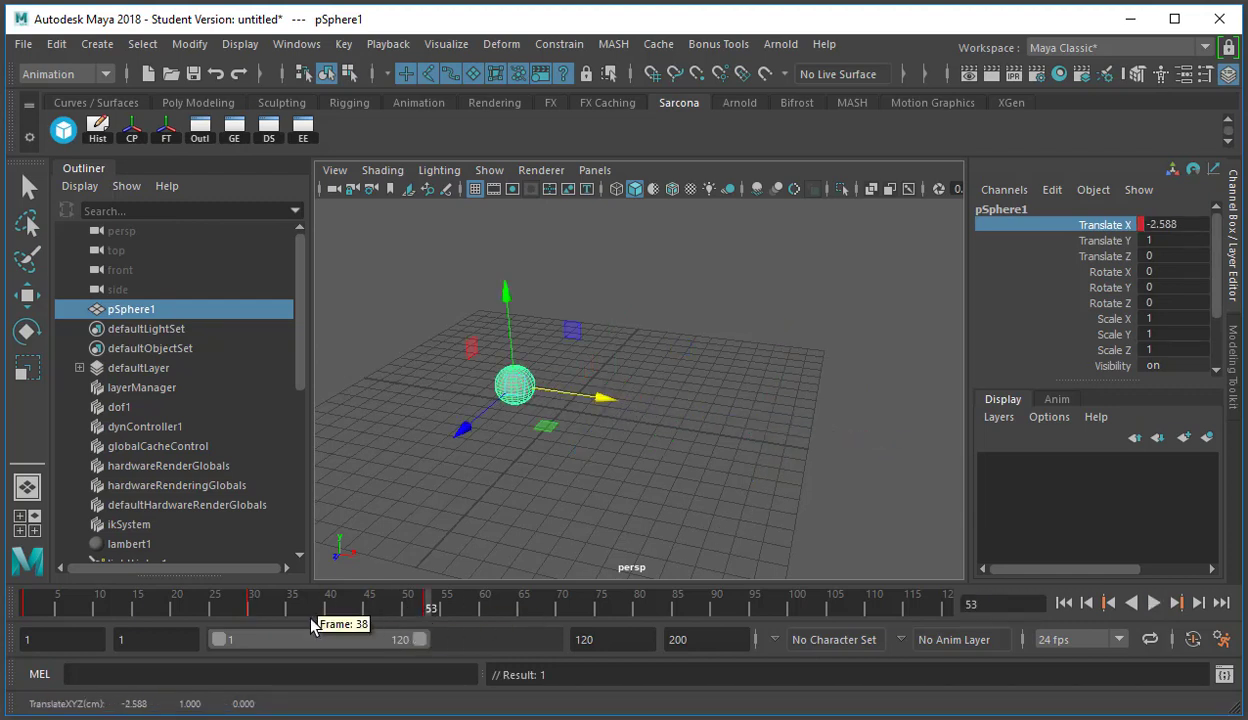
click(1151, 602)
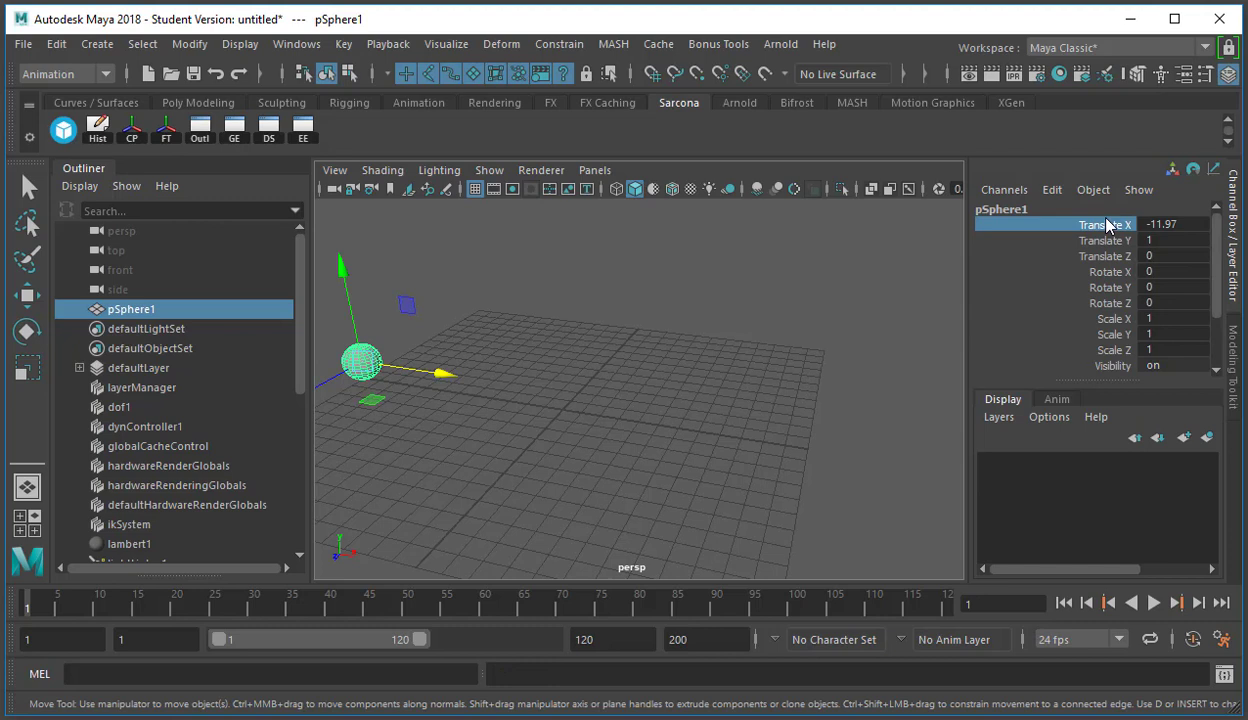
Key the three translate channels, preview frames 43 and 60, then undo and switch to Move
click(1105, 240)
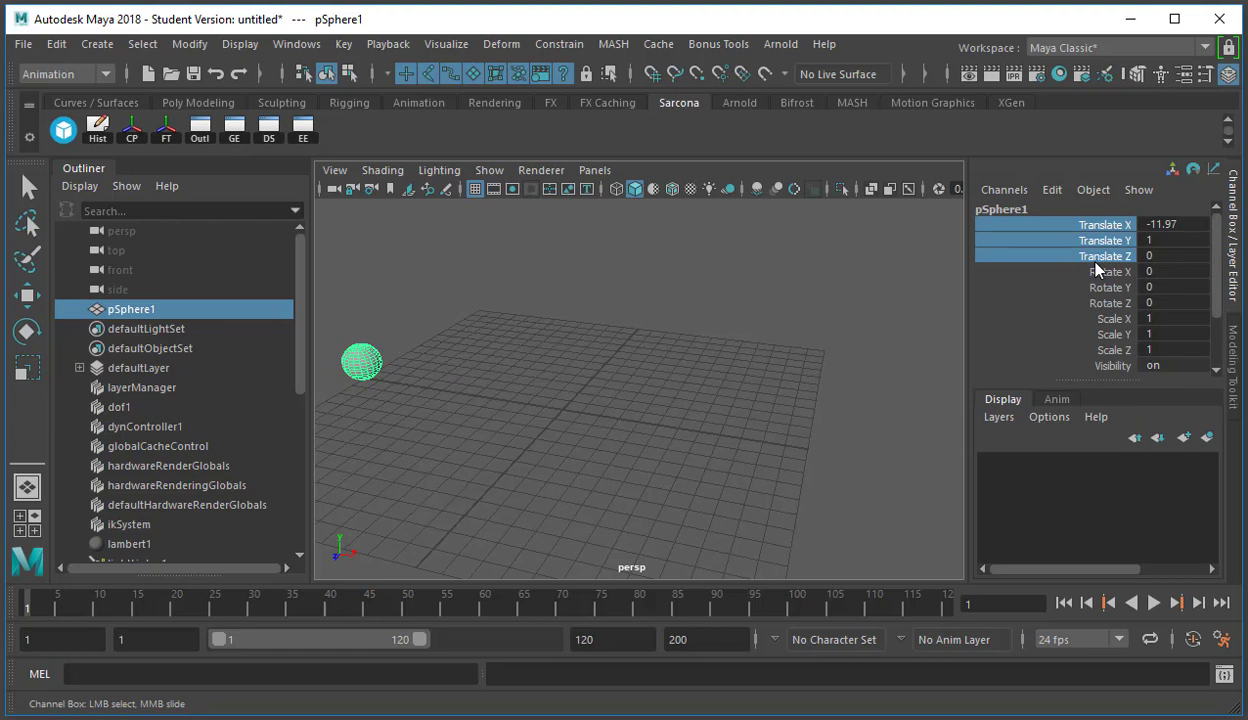
click(1170, 256)
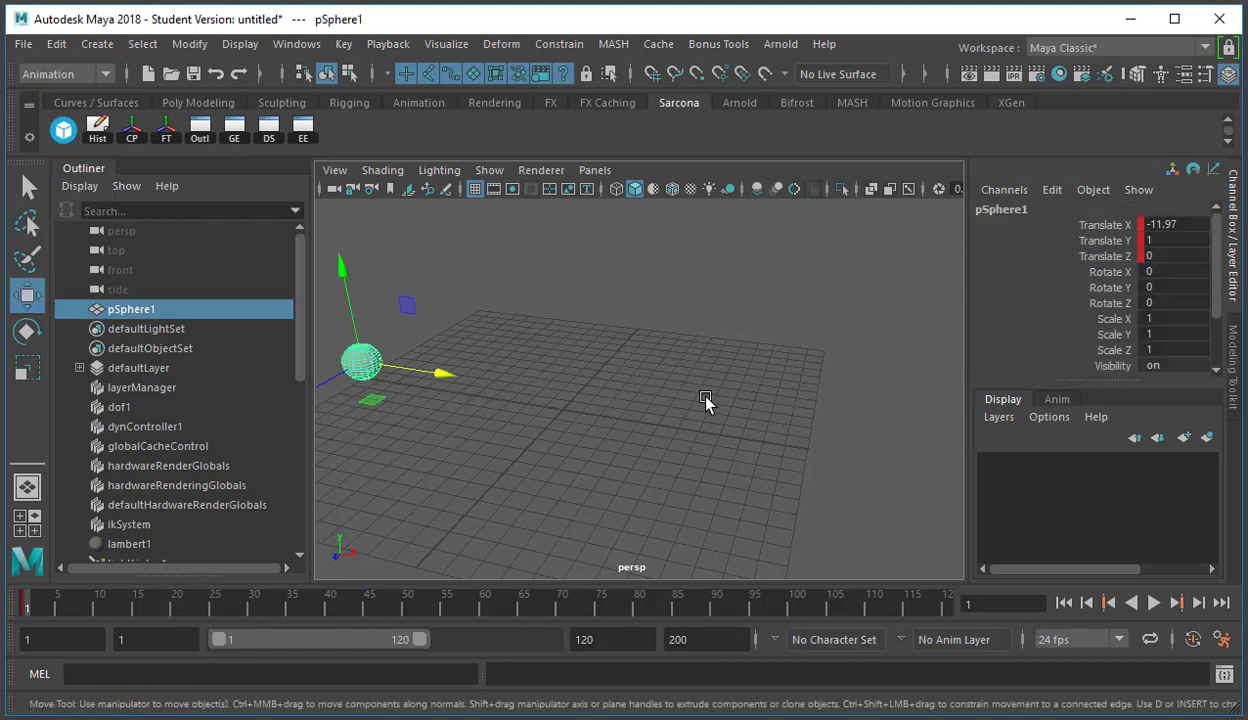
mouse_move(658, 400)
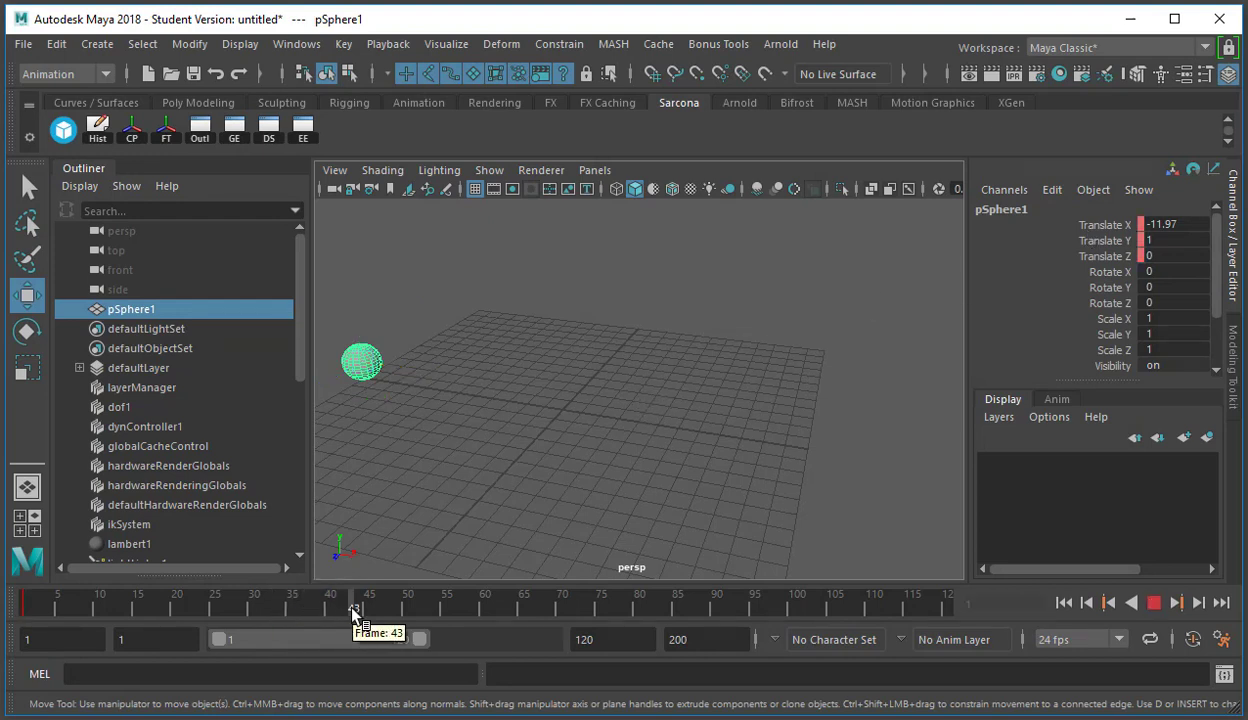
drag(362, 362, 778, 425)
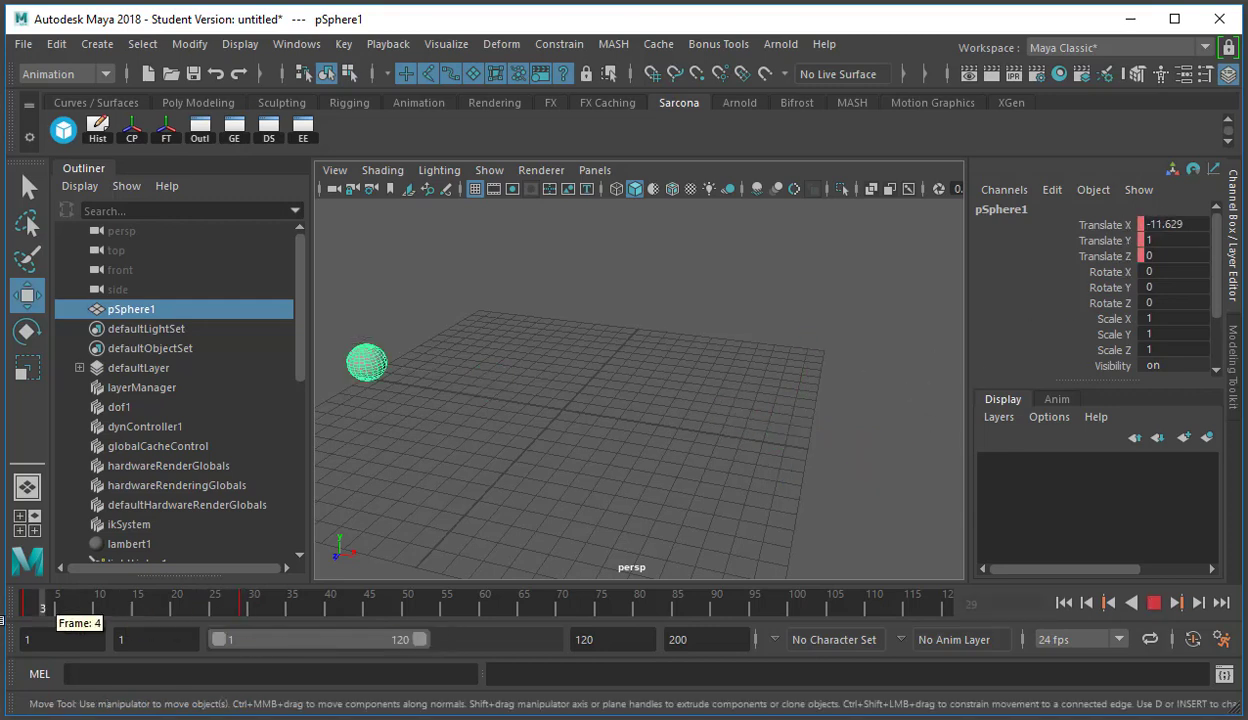
click(25, 602)
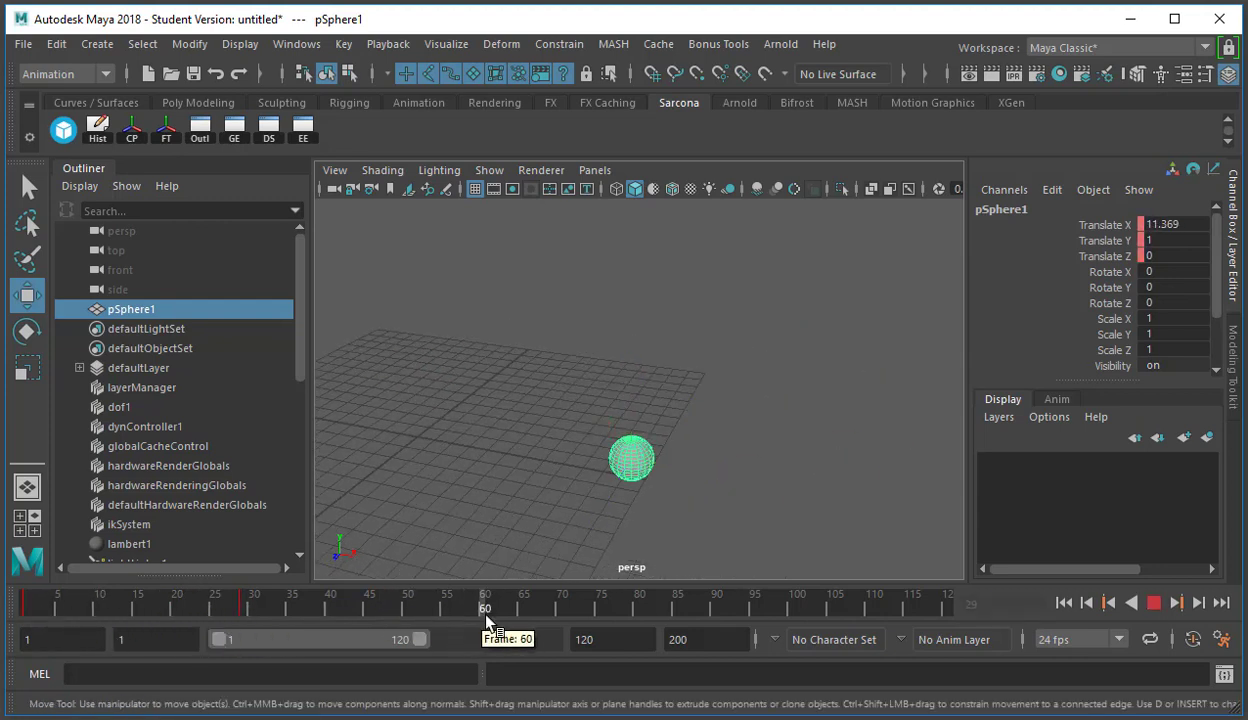
drag(631, 458, 631, 215)
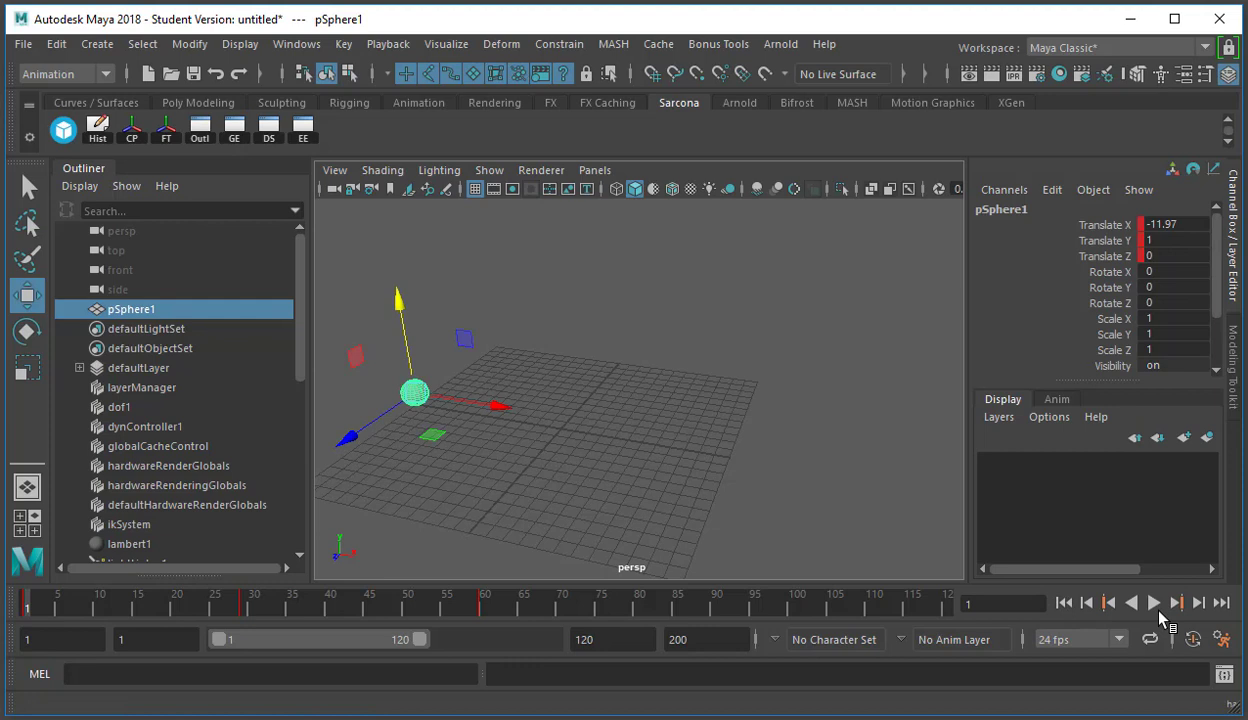
click(1153, 602)
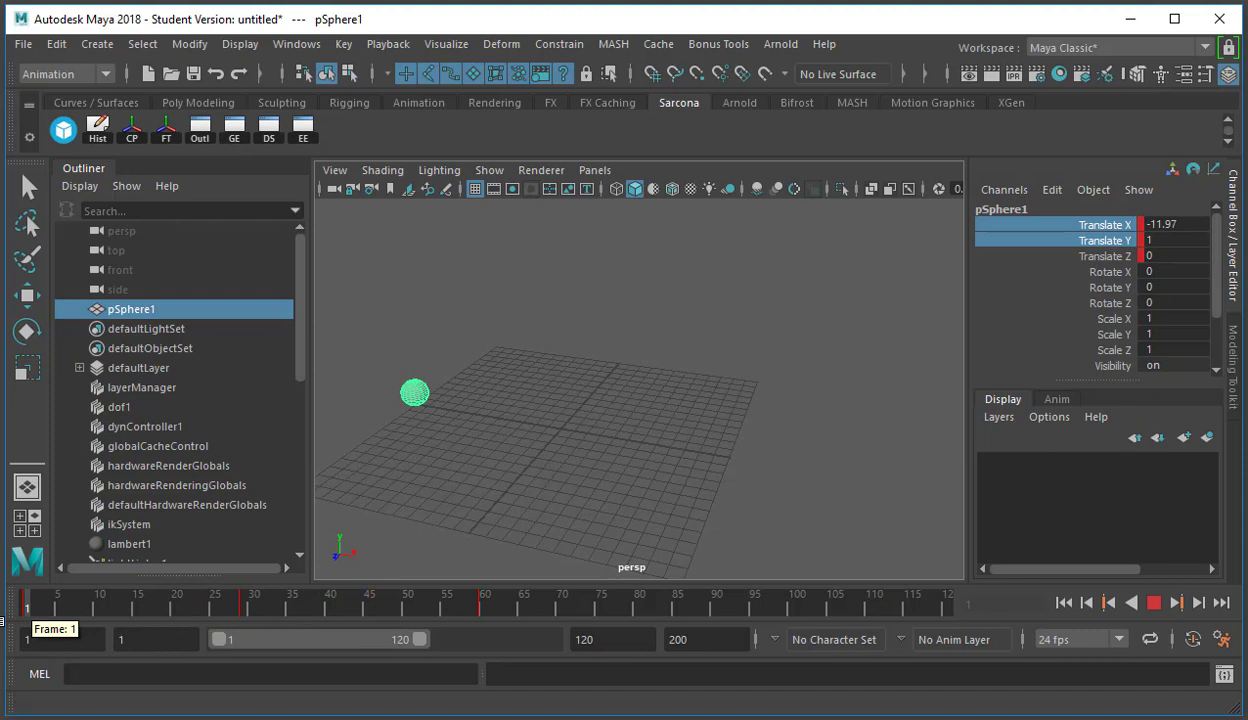
click(1100, 256)
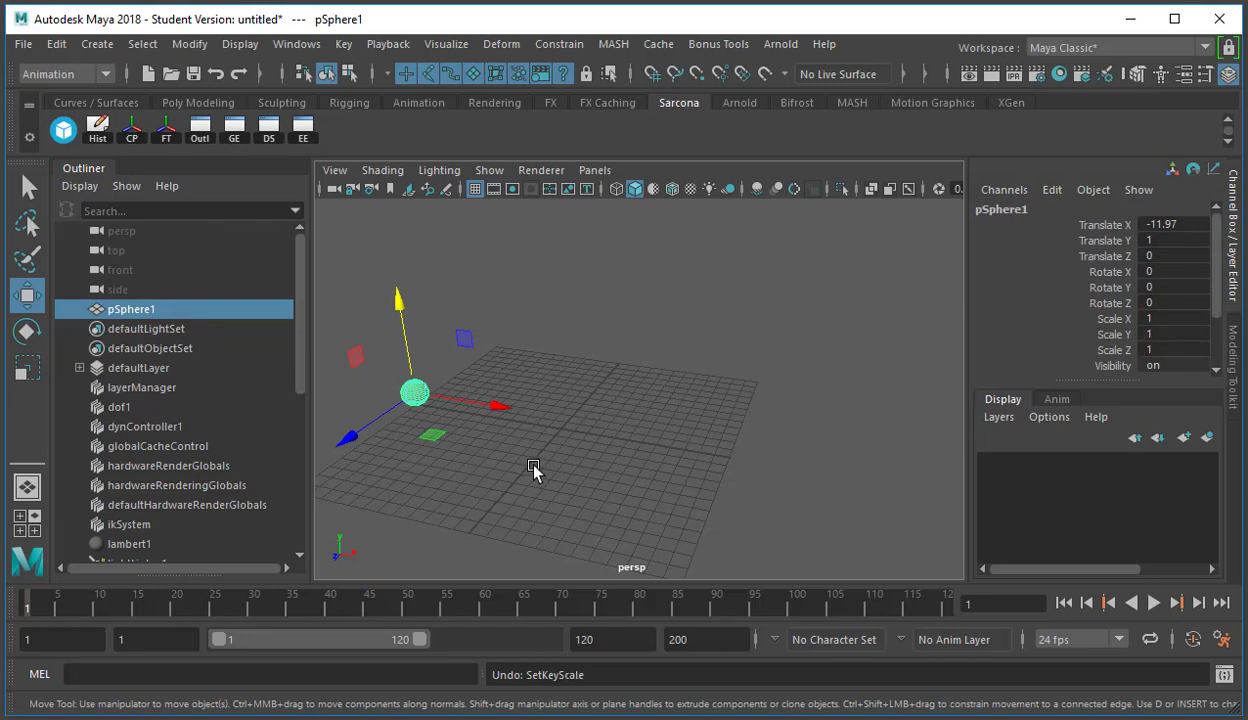
Frame the sphere, stretch it taller on Y with Scale, then undo back to scale 1
drag(413, 393, 562, 417)
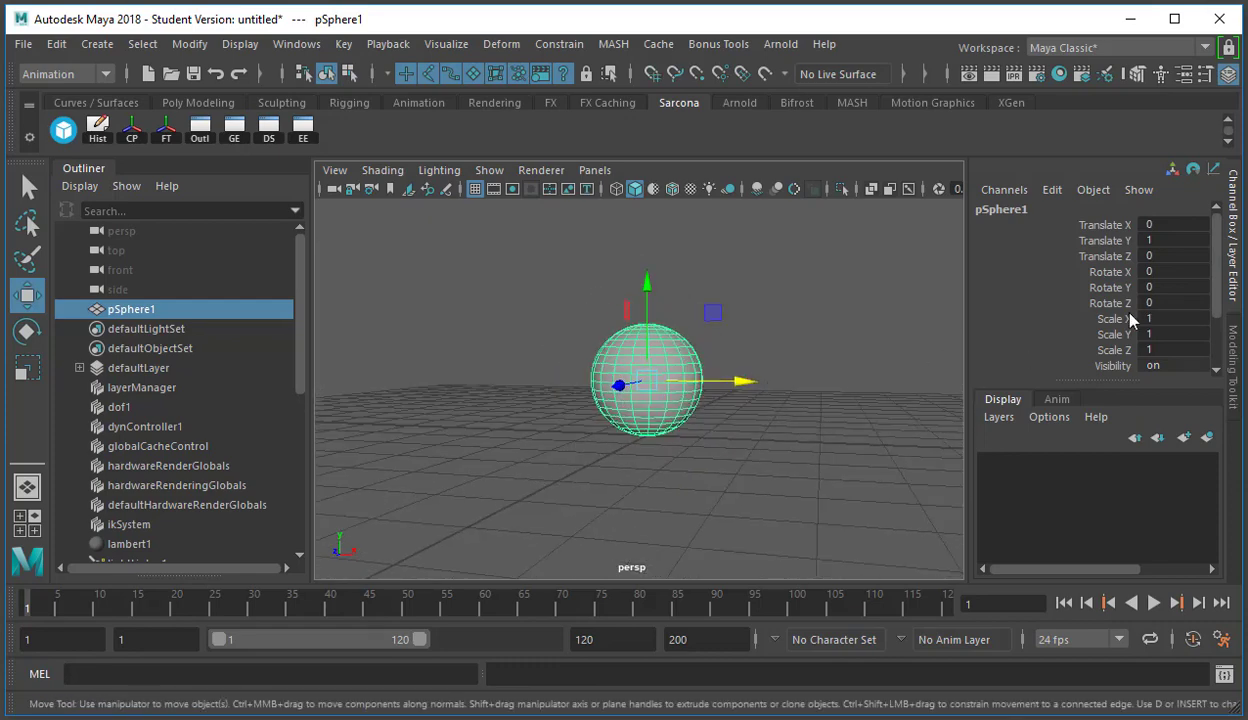
click(27, 367)
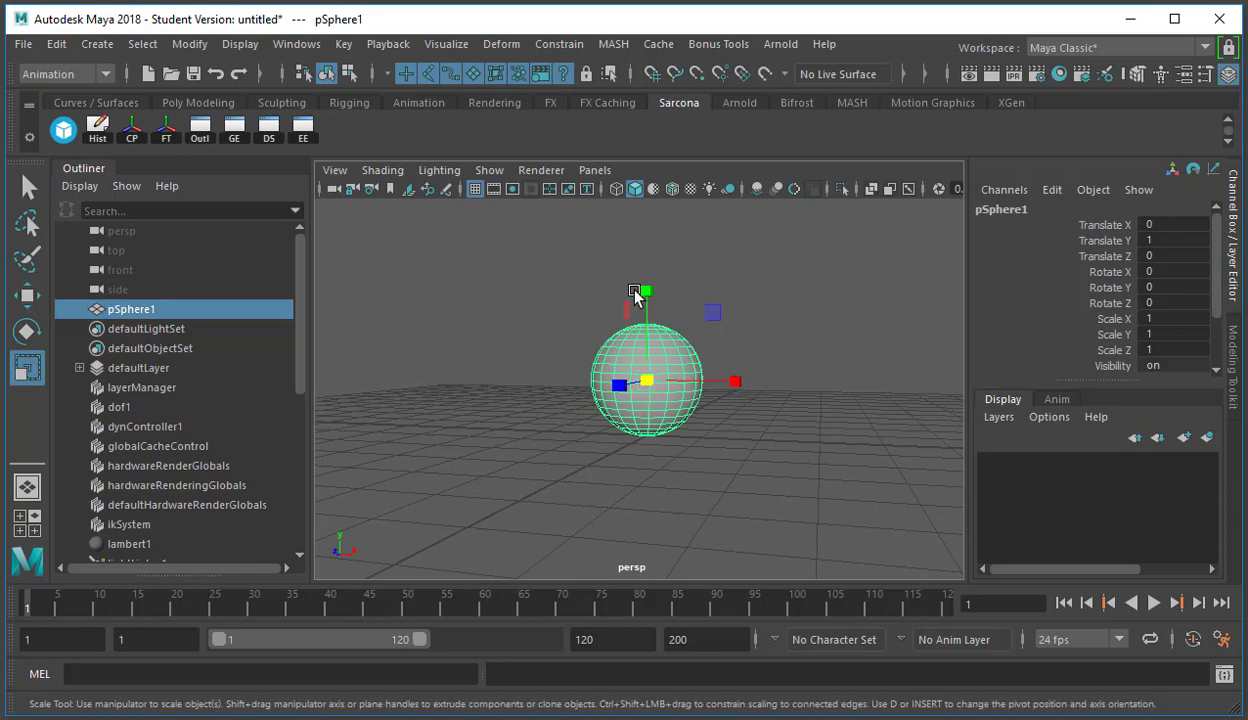
drag(647, 291, 647, 290)
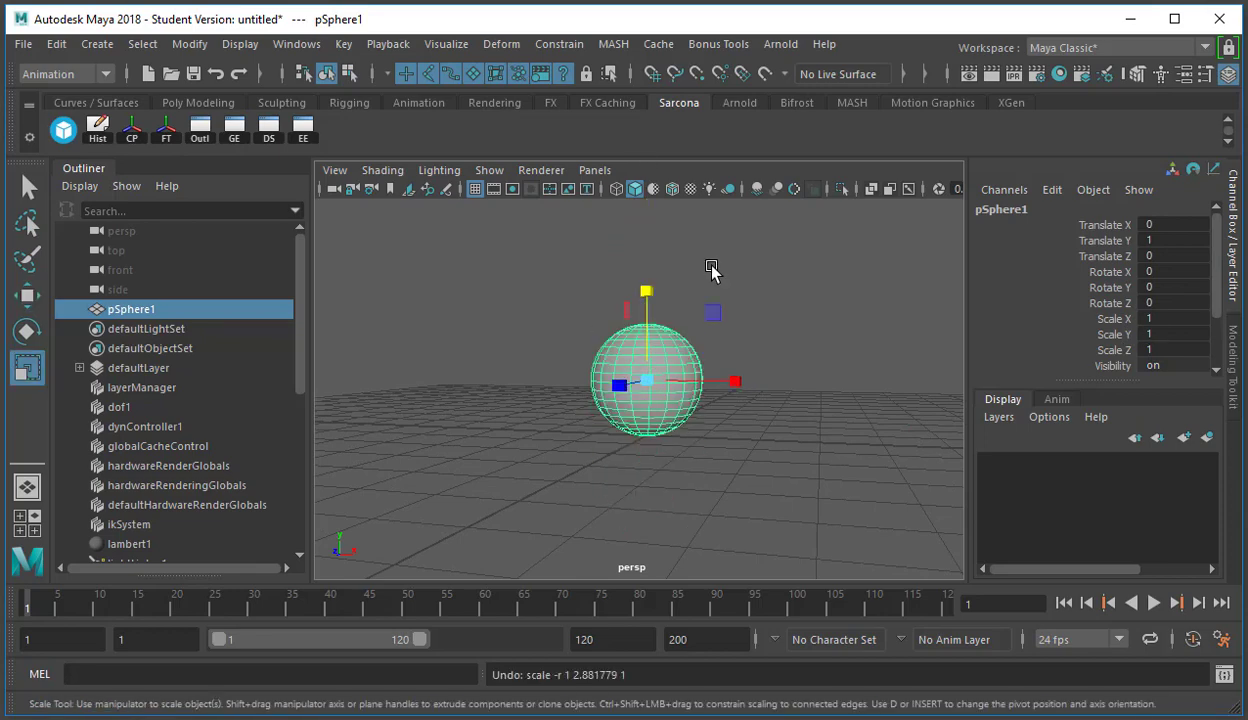
drag(646, 291, 646, 216)
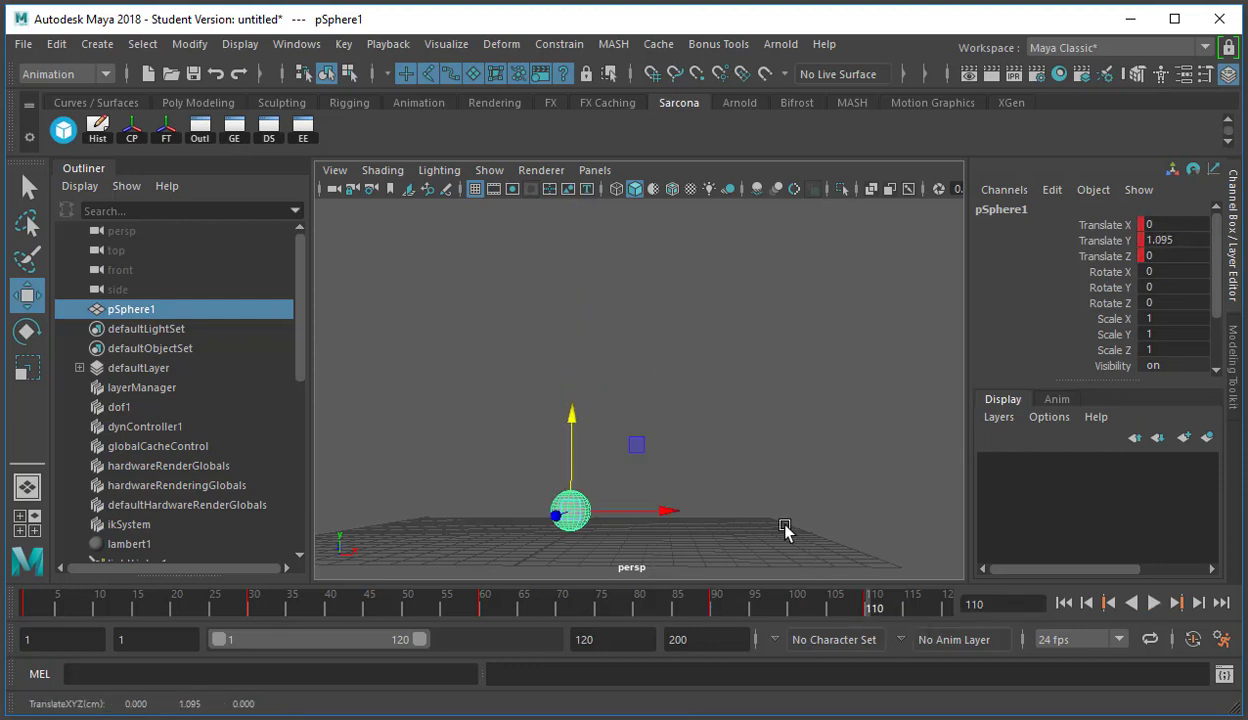
Reselect the sphere pSphere1 and open the Dope Sheet for timing edits
click(1153, 602)
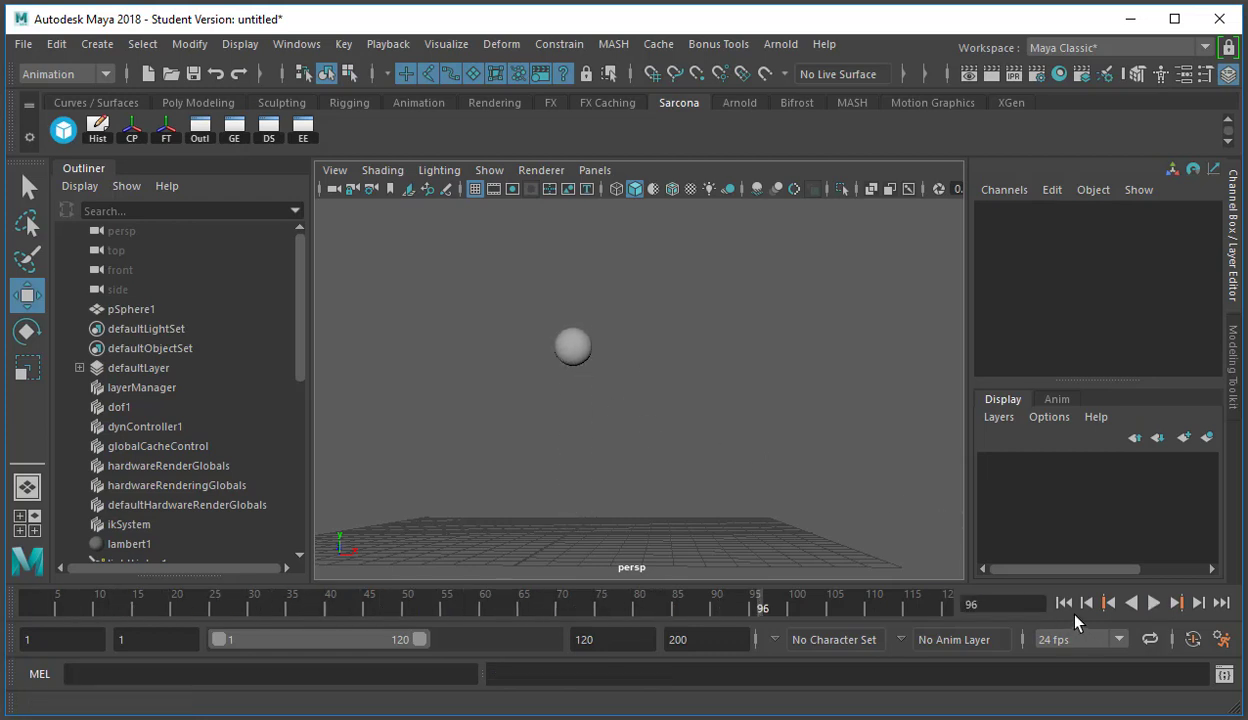
click(573, 346)
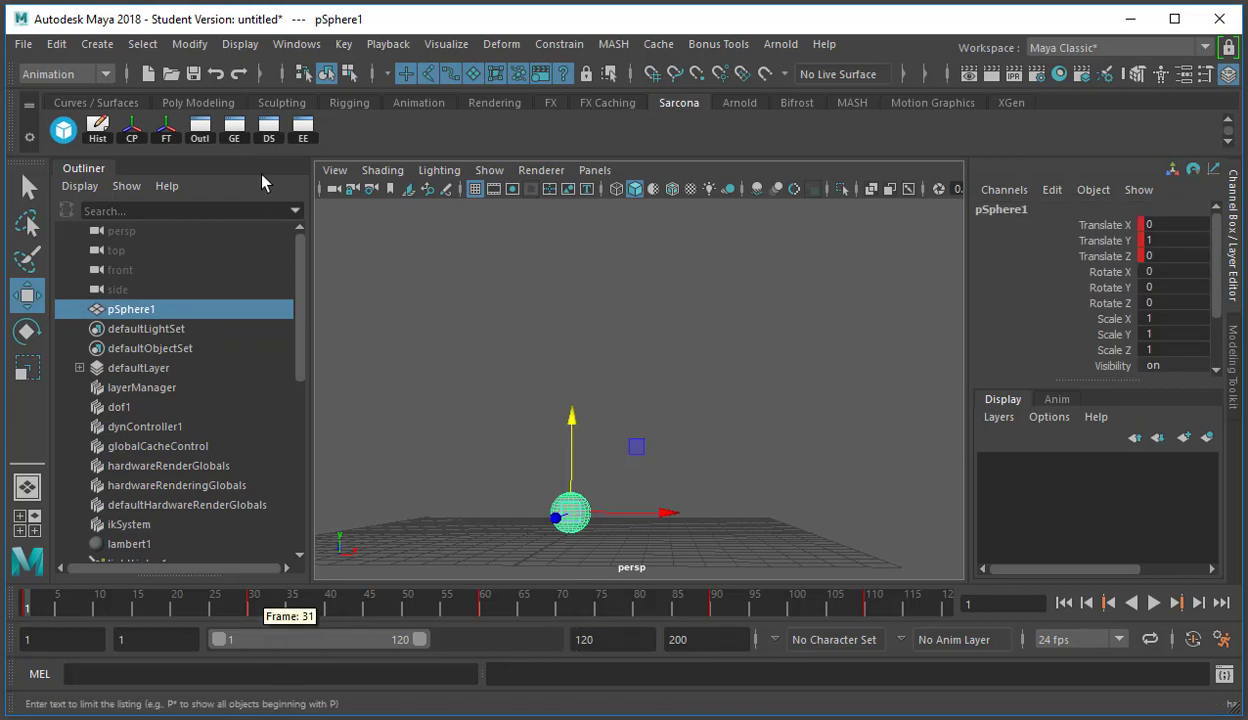
click(296, 43)
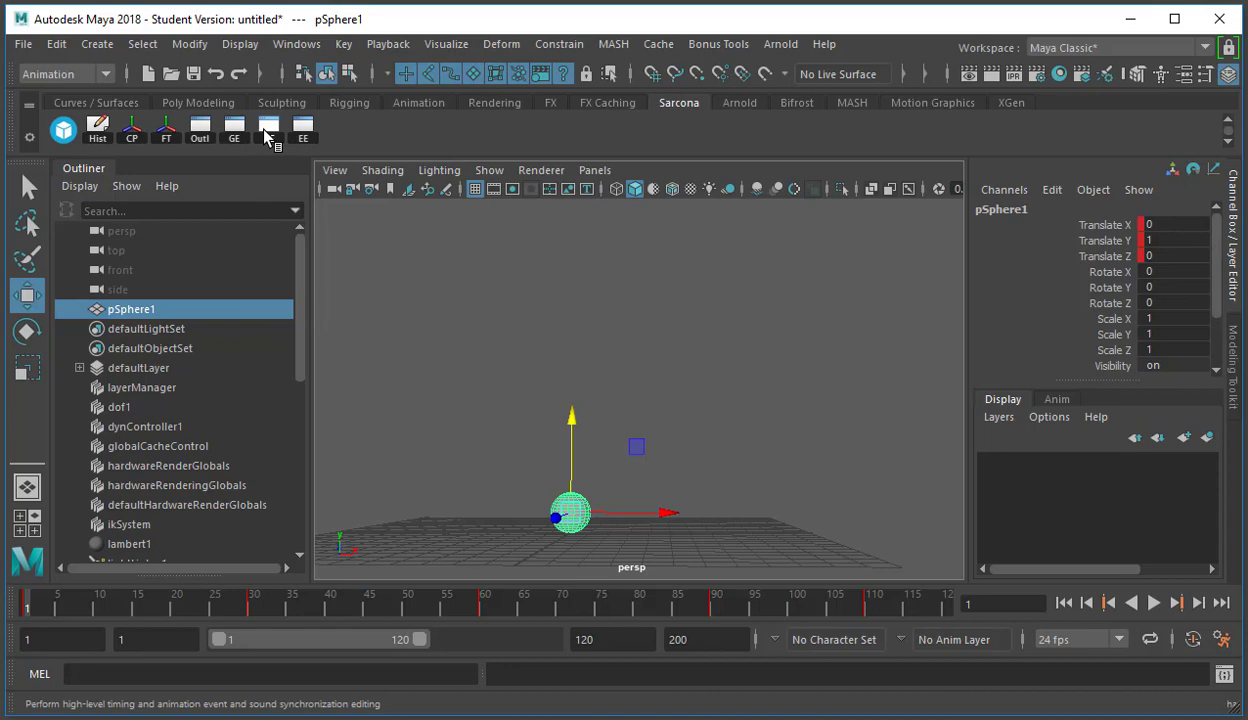
click(268, 128)
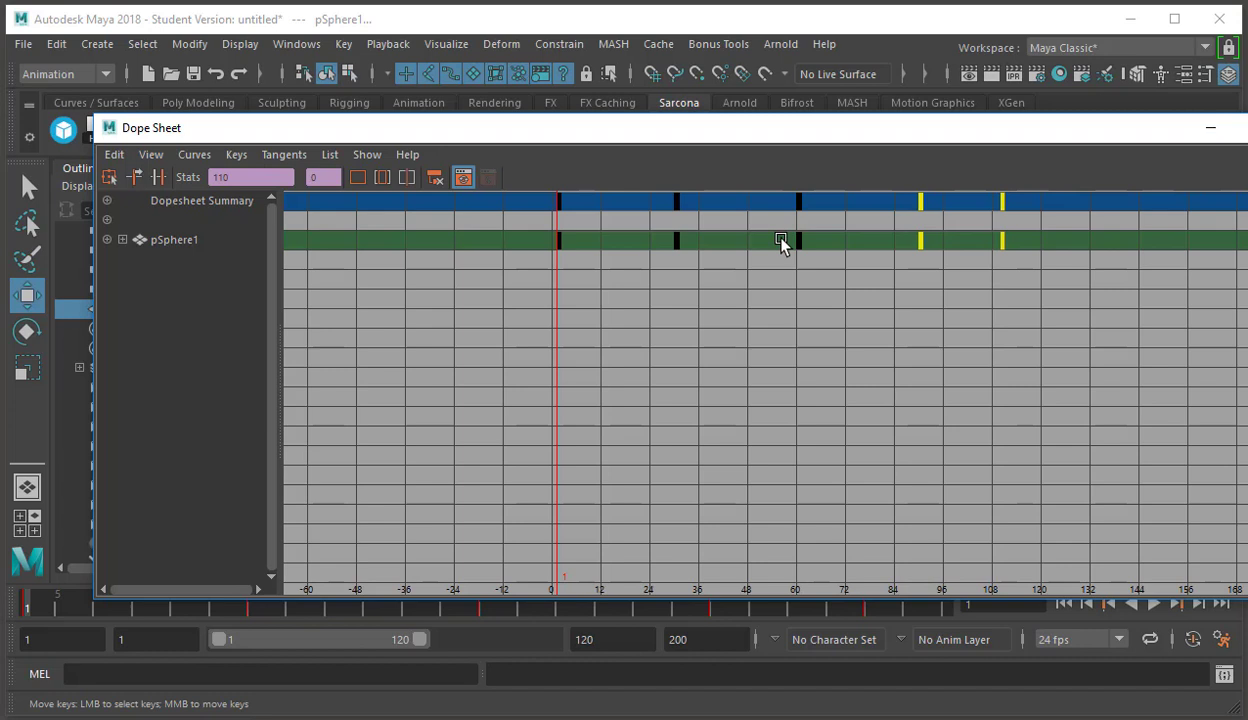
mouse_move(763, 524)
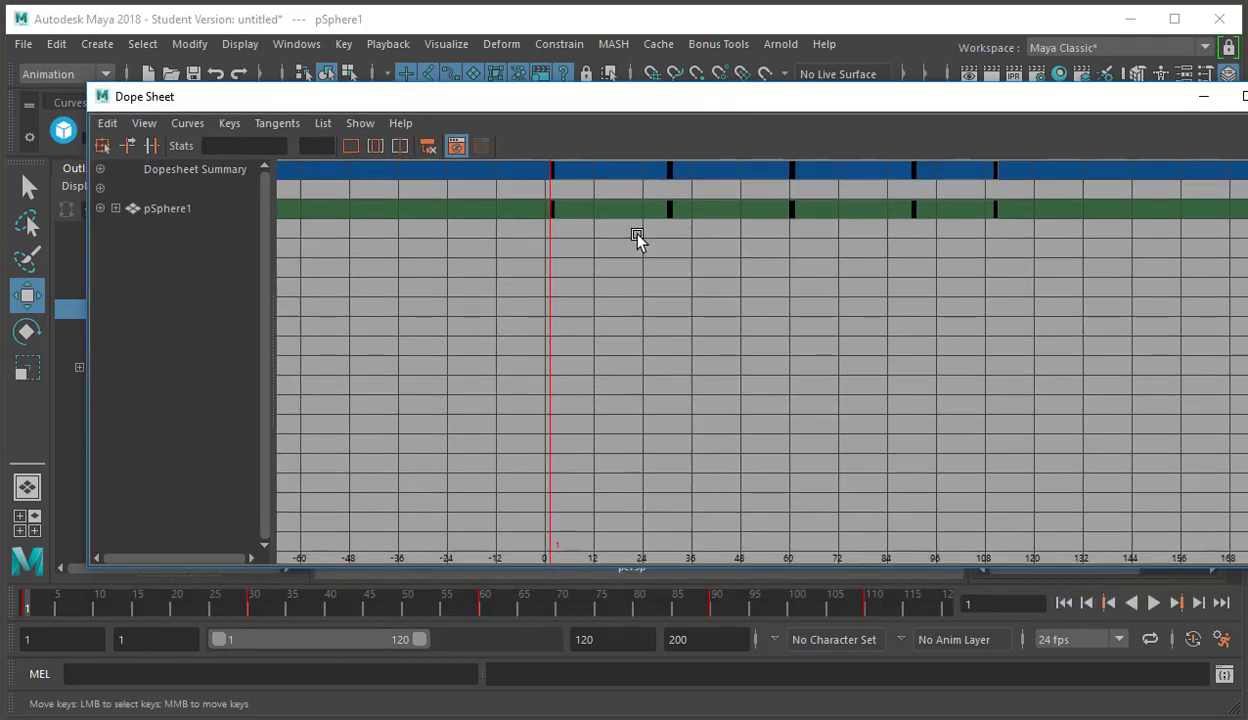
mouse_move(605, 191)
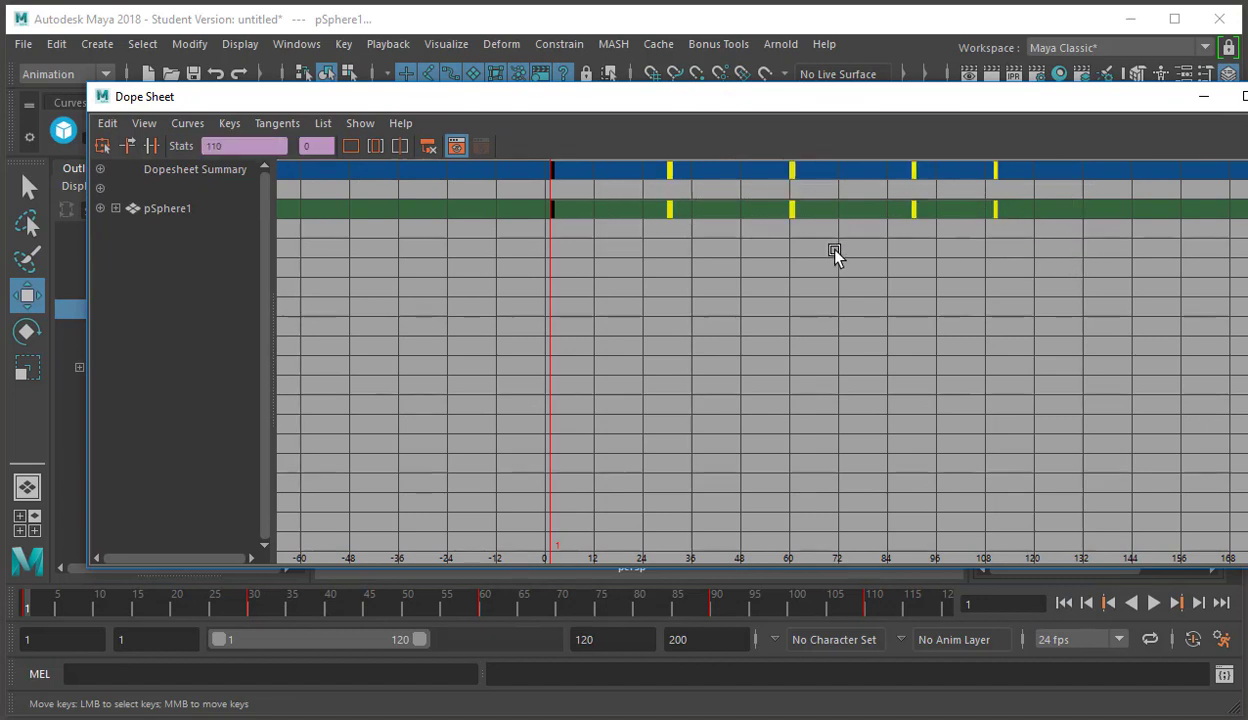
Drag the later bounce keys earlier so the bounce ends around frame 85
drag(835, 250, 730, 280)
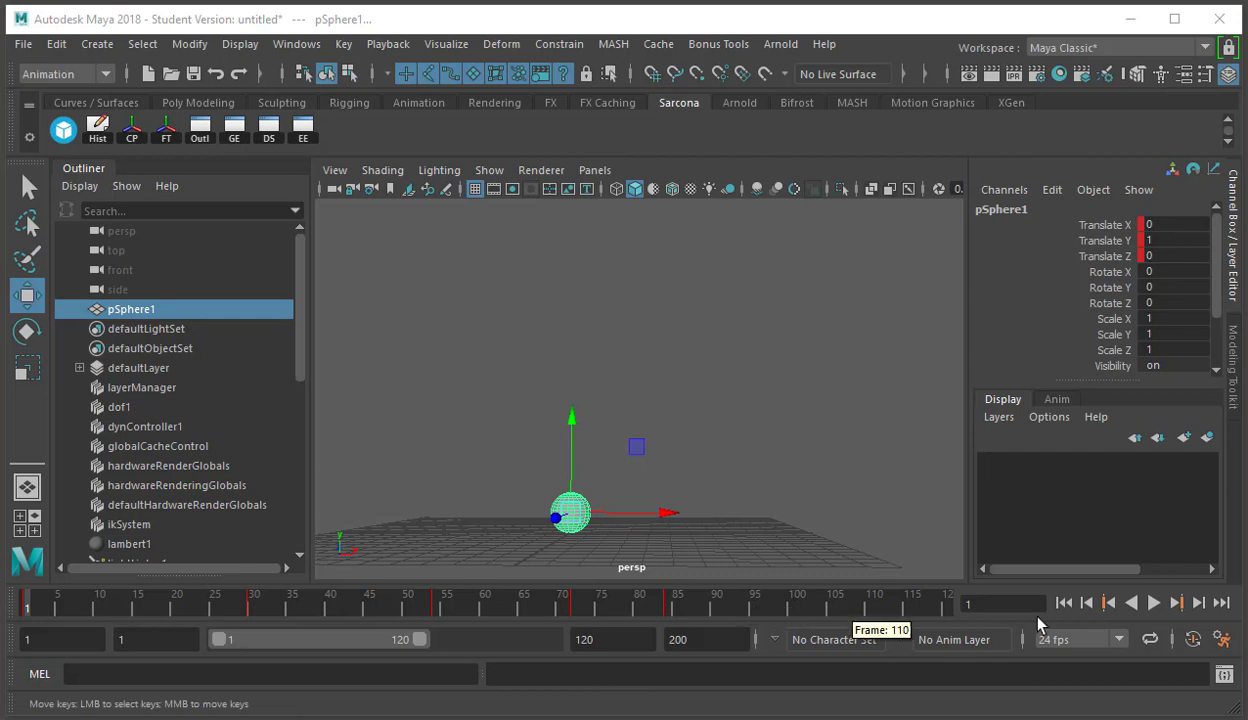
Play back the retimed bounce animation and stop it
click(1153, 602)
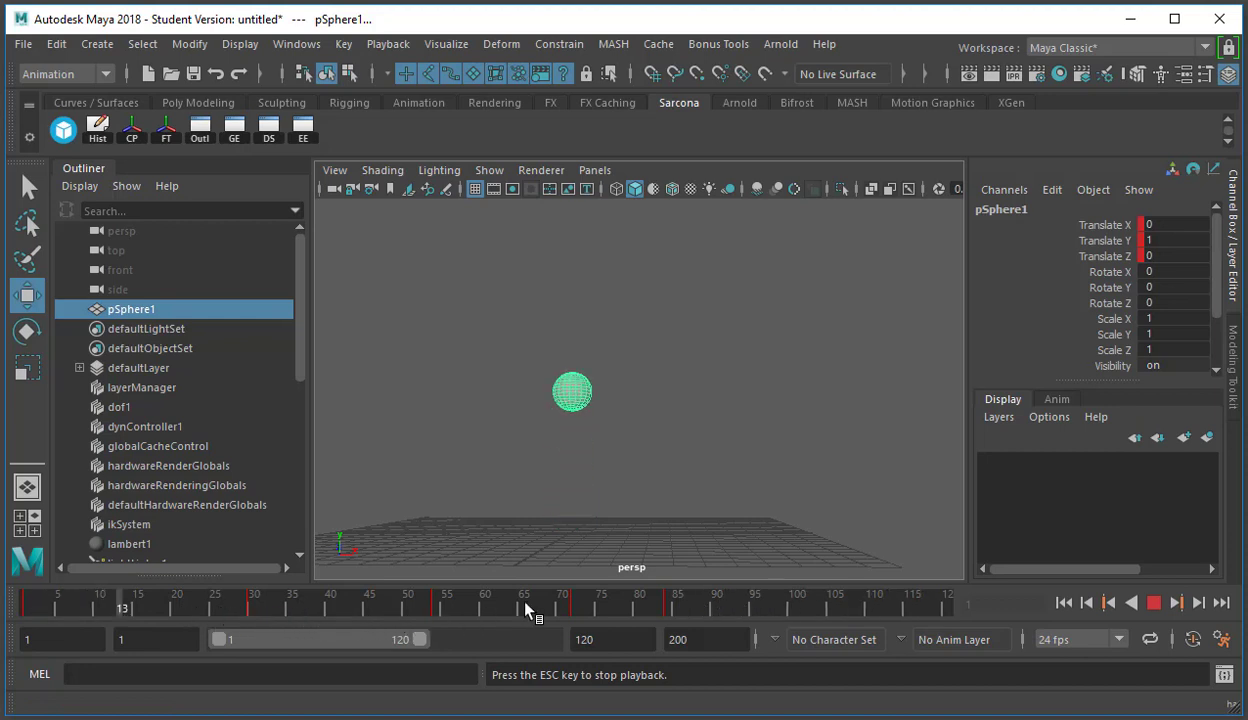
click(1131, 602)
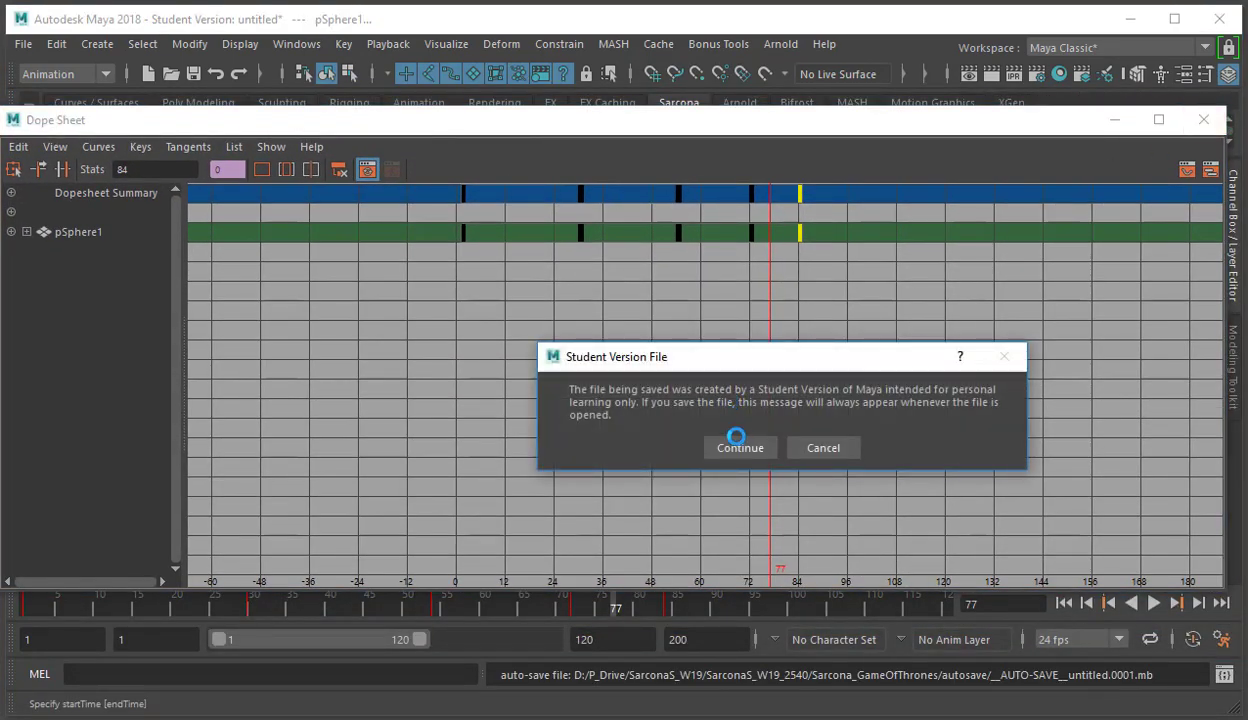
Continue past the Student Version auto-save notice
click(740, 447)
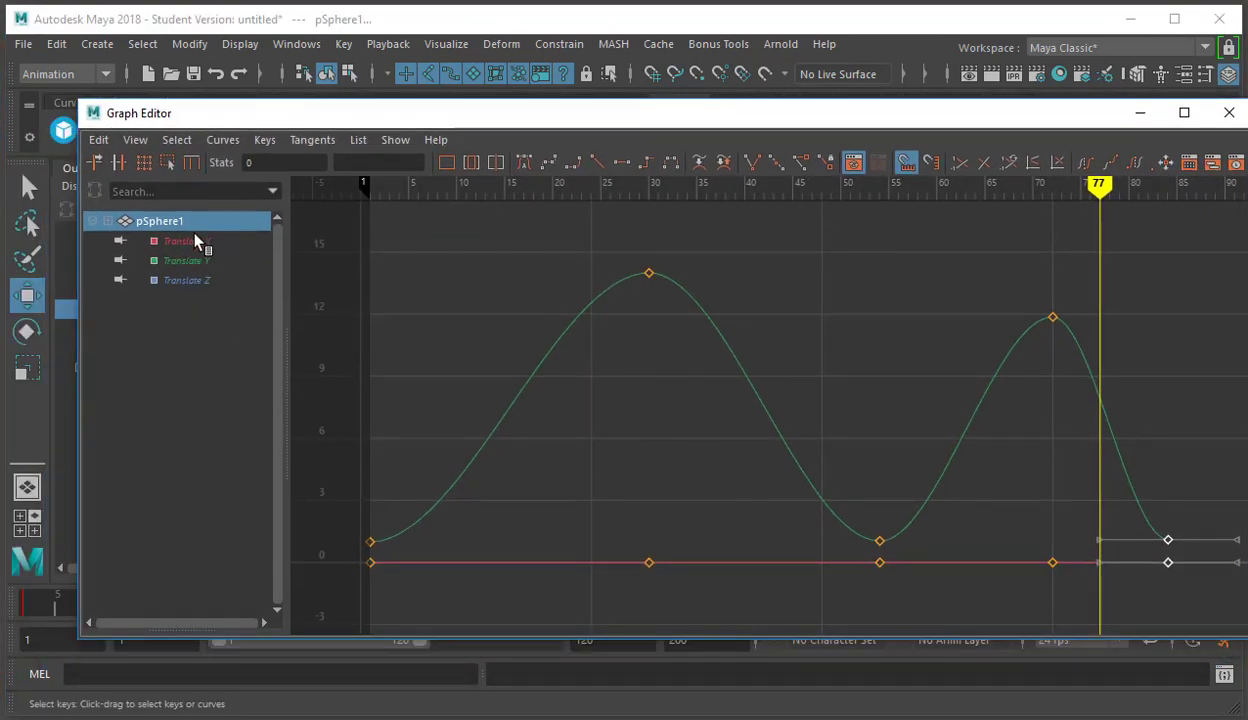
Show Translate Z, then all three translate curves, and pick the frame-30 peak keys
click(187, 280)
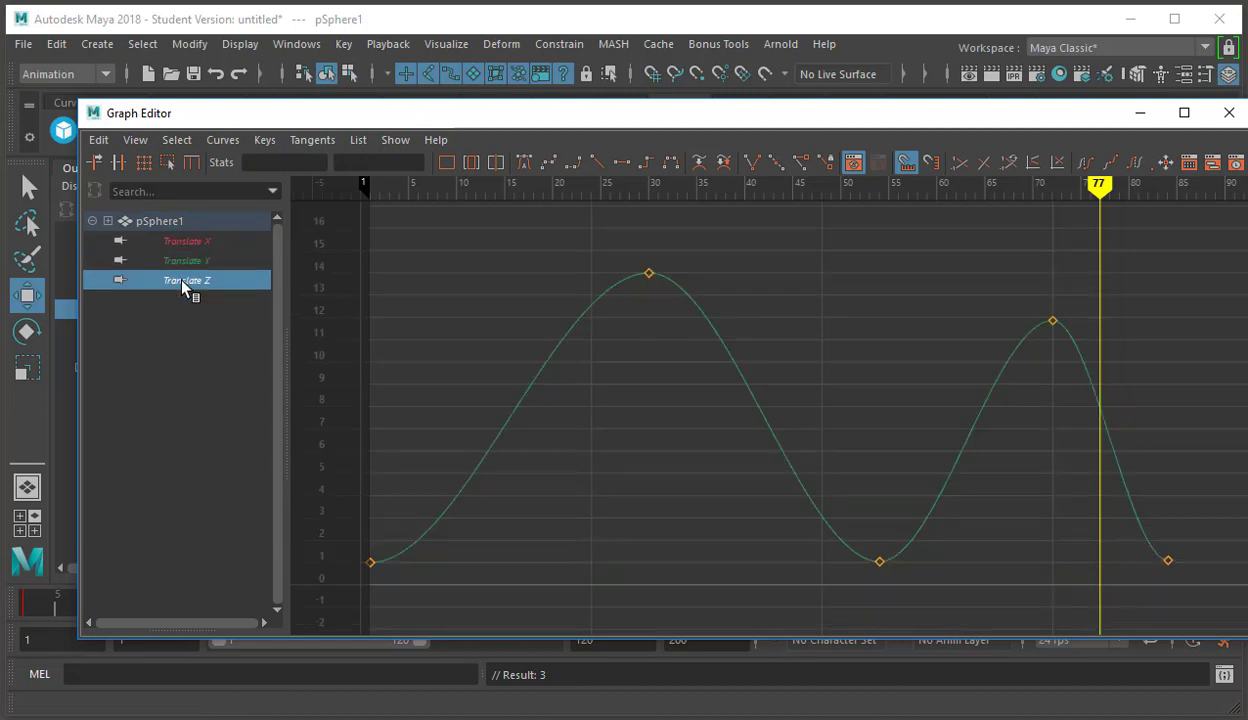
click(187, 241)
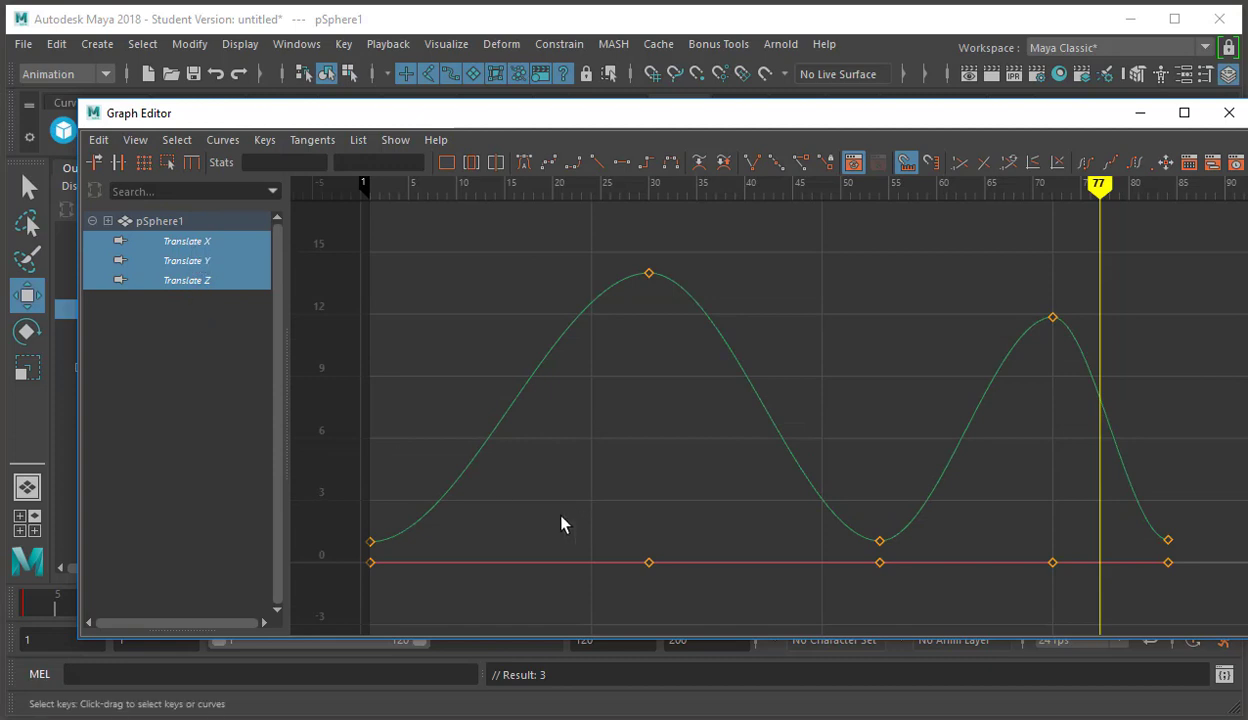
click(187, 260)
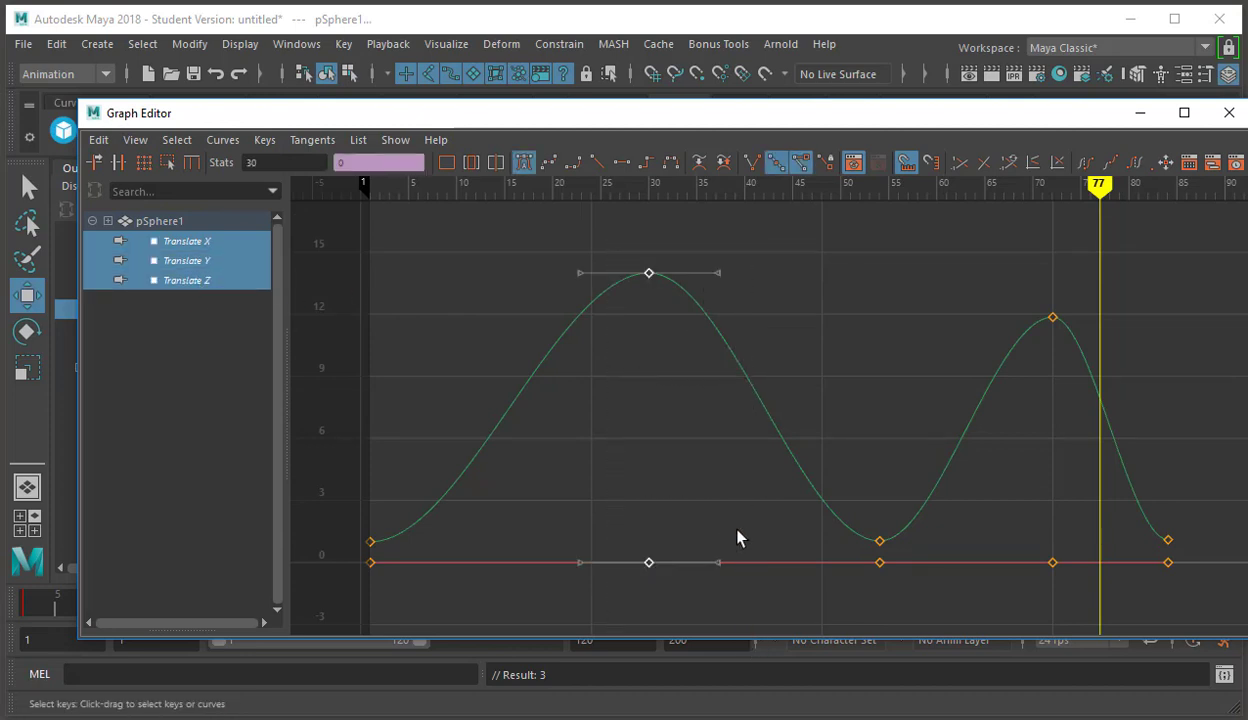
mouse_move(740, 508)
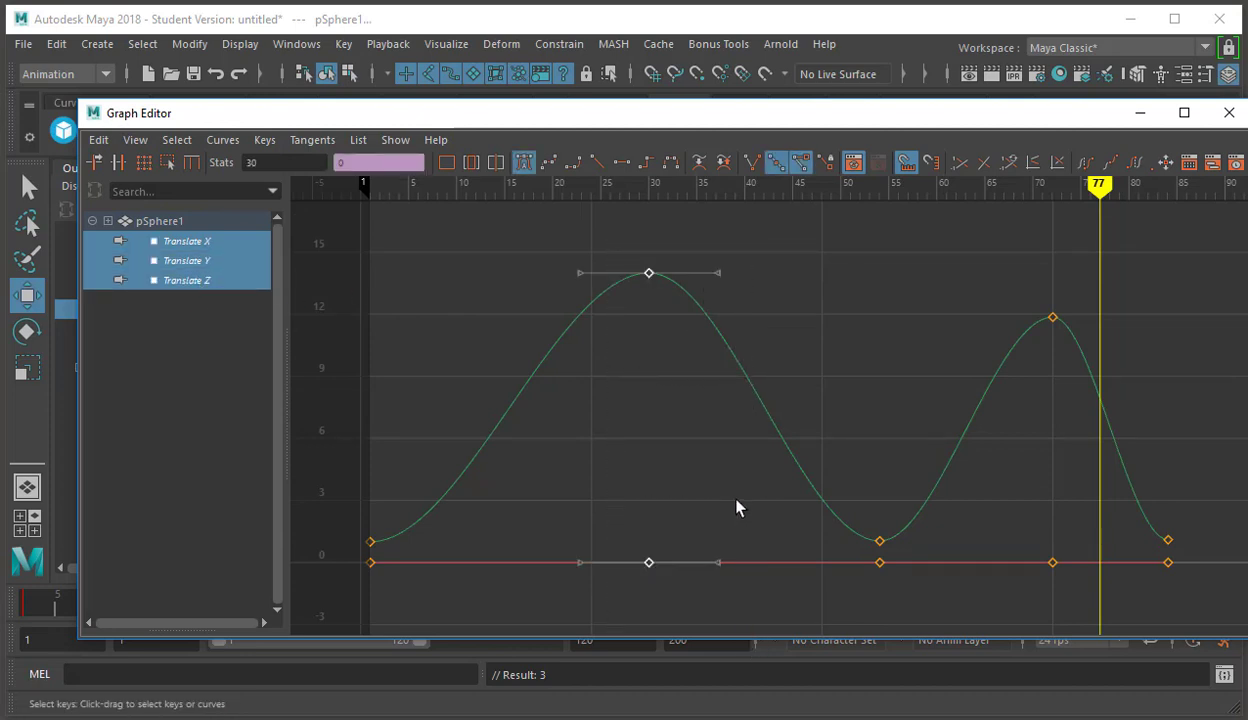
mouse_move(738, 475)
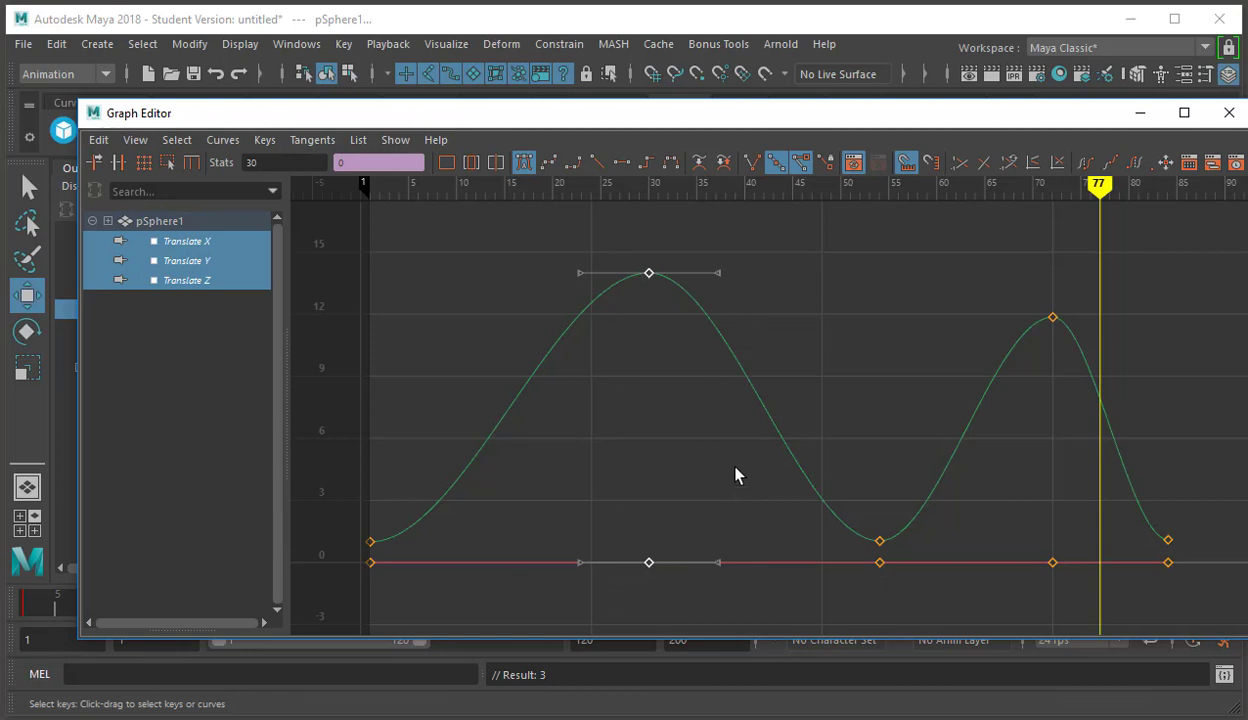
Slide the bounce peak keys in the Graph Editor from frame 34 toward frame 23
drag(648, 273, 572, 273)
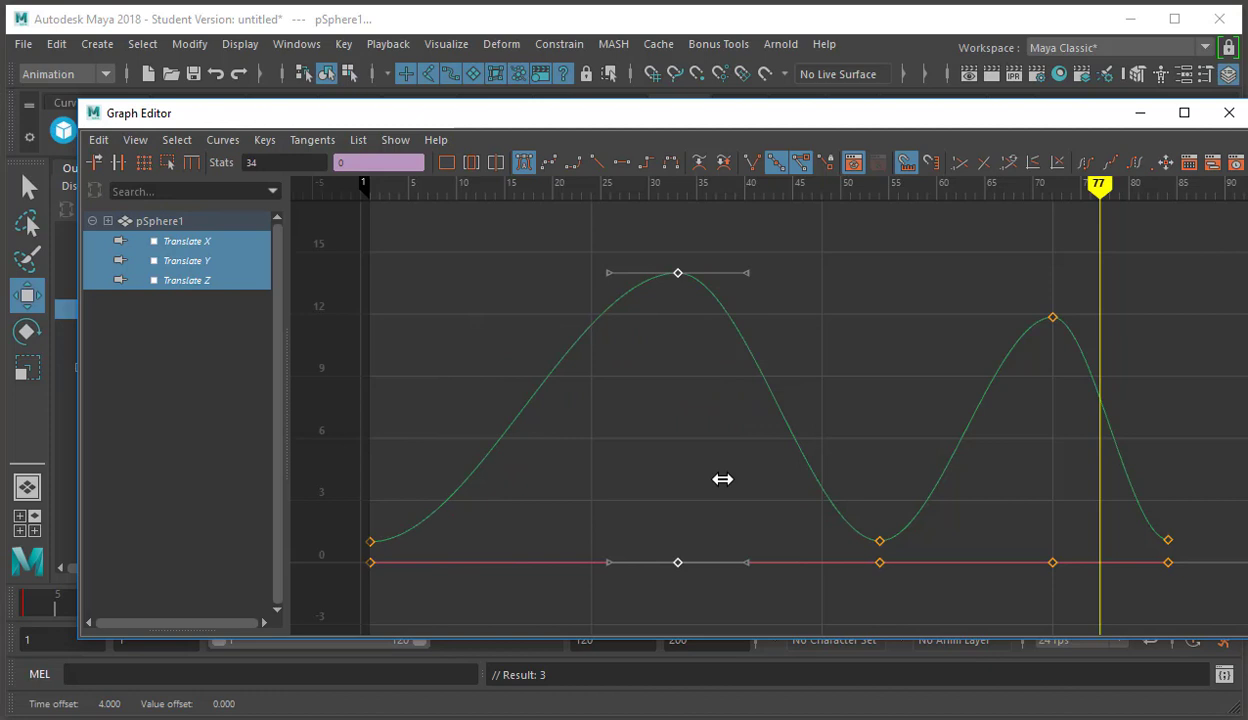
drag(677, 272, 629, 272)
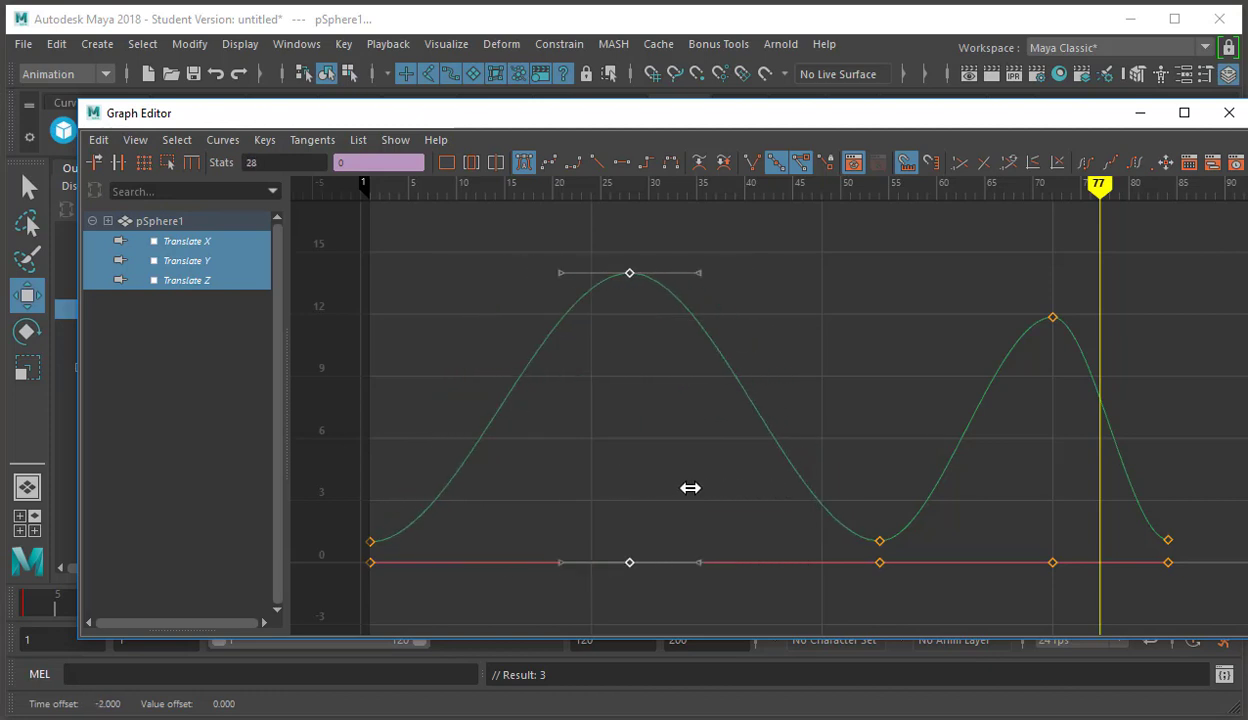
drag(630, 272, 745, 272)
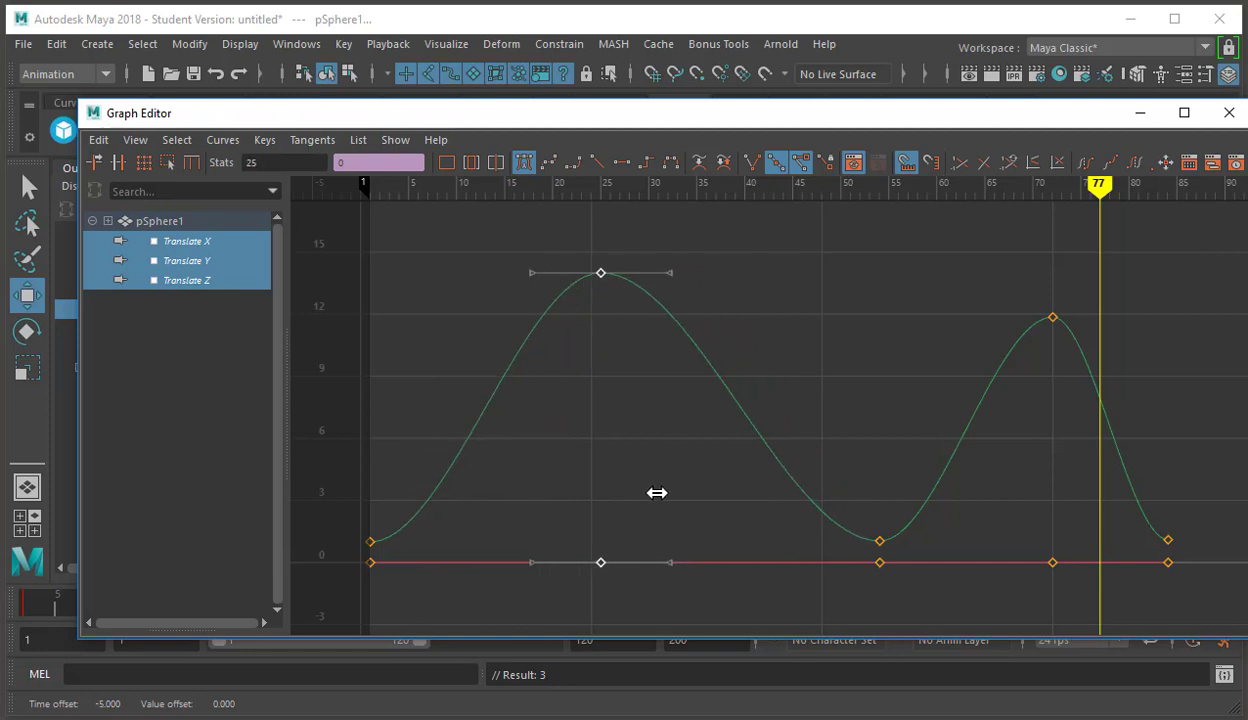
drag(657, 493, 681, 386)
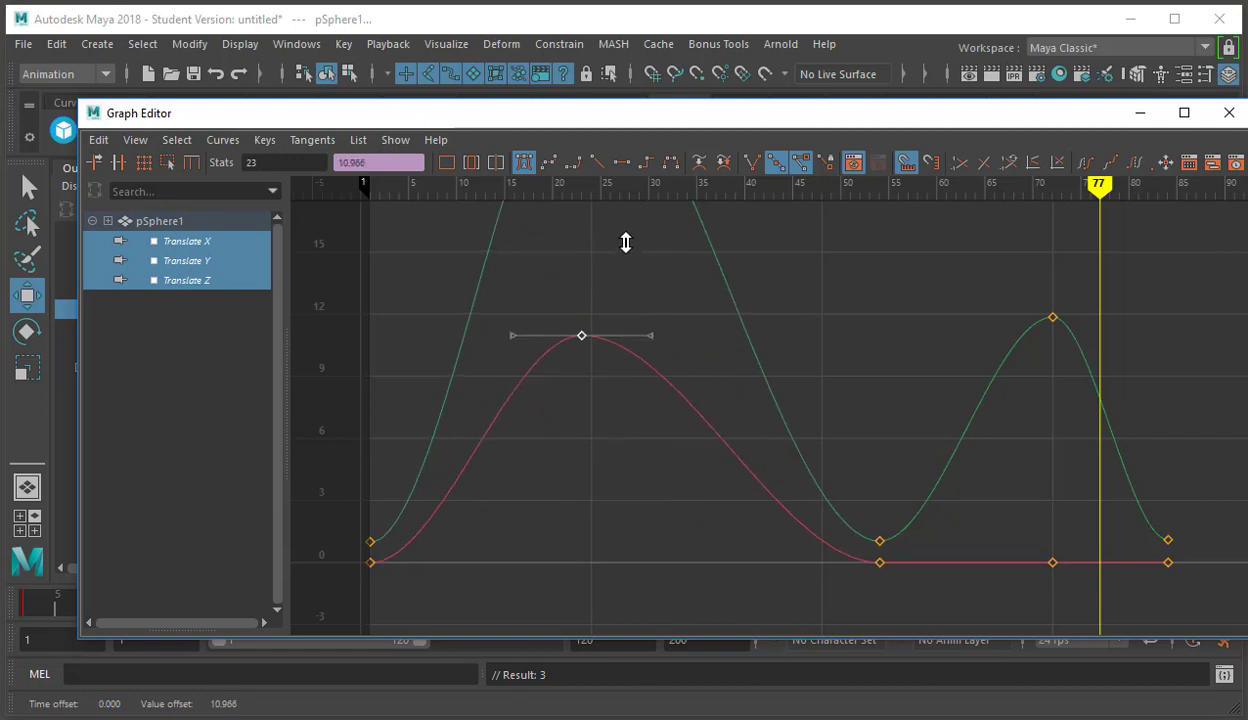
drag(582, 335, 582, 207)
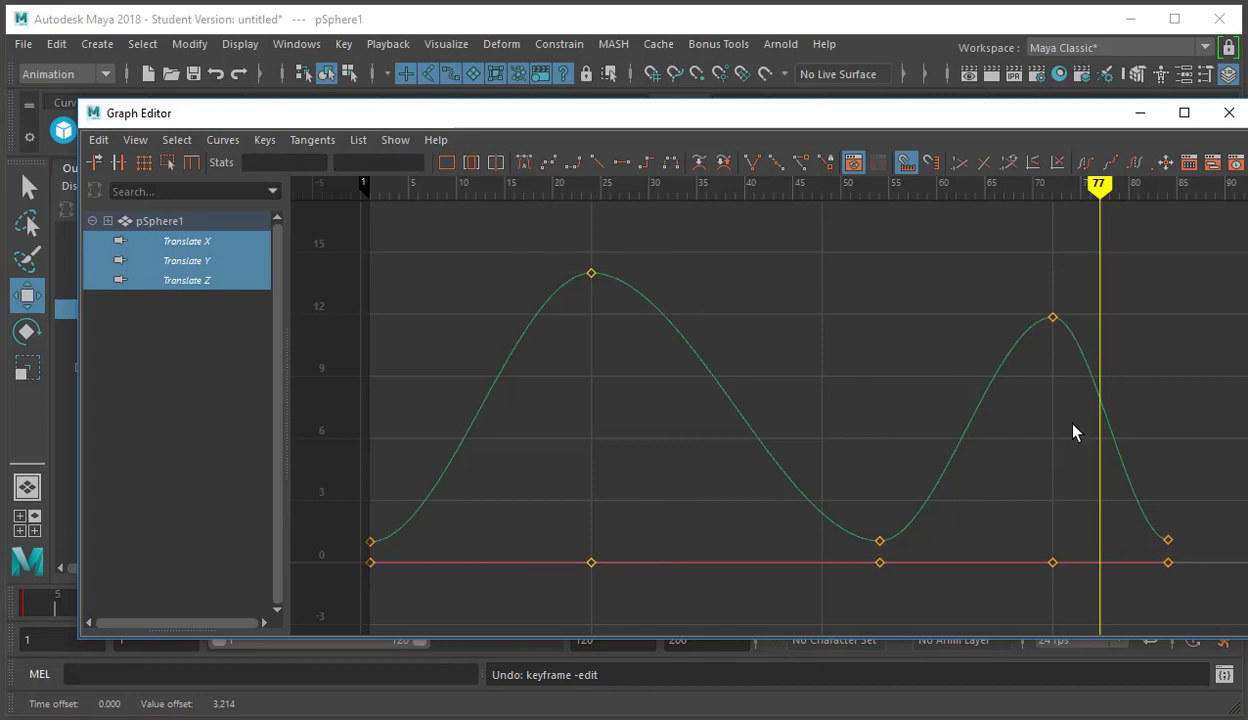
mouse_move(760, 350)
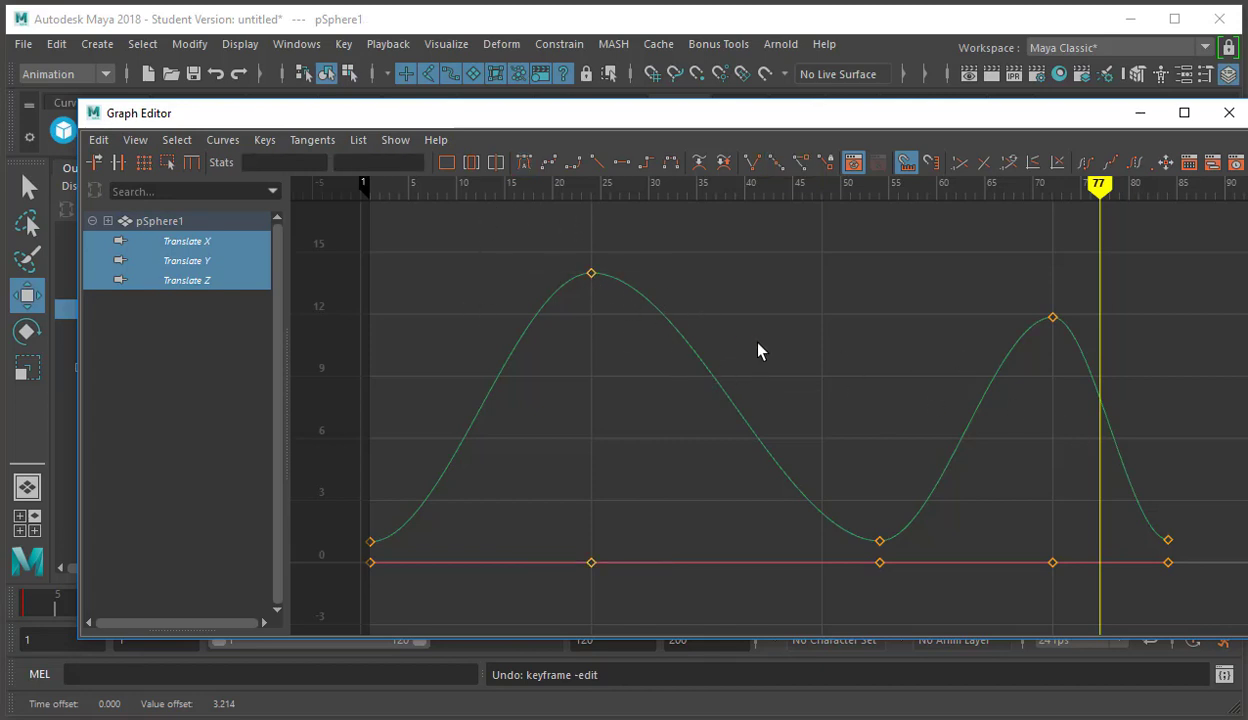
mouse_move(960, 343)
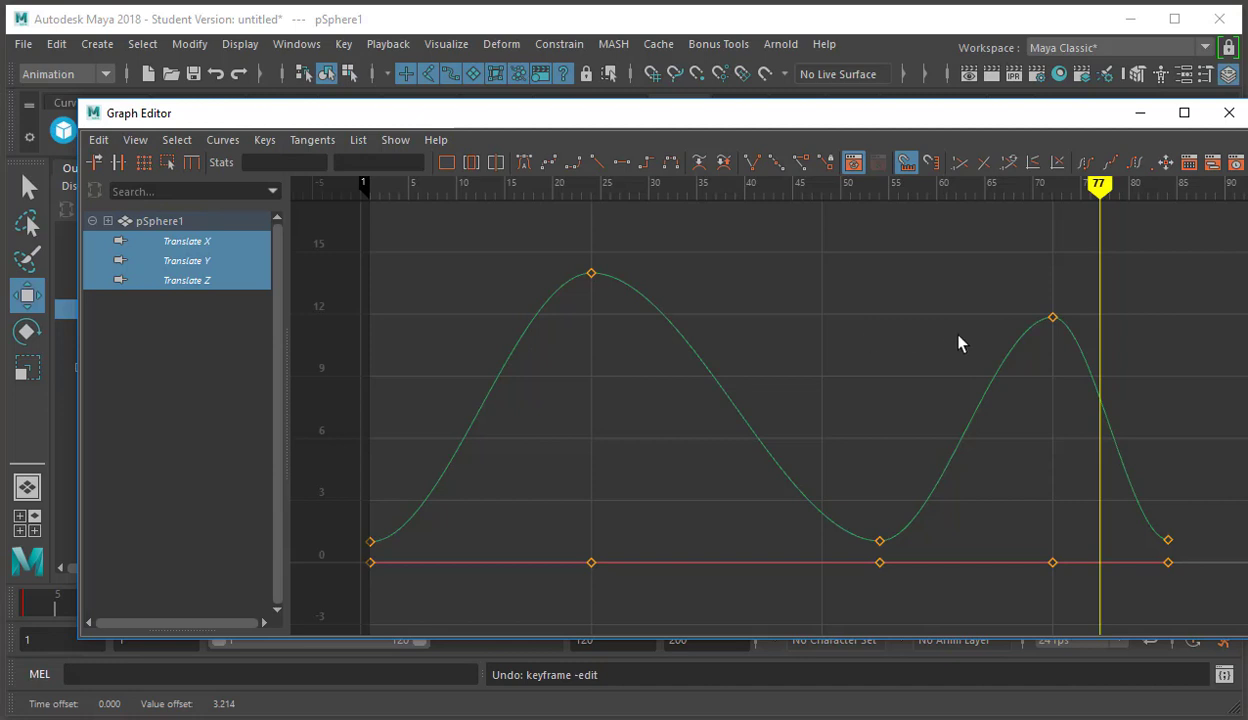
mouse_move(558, 255)
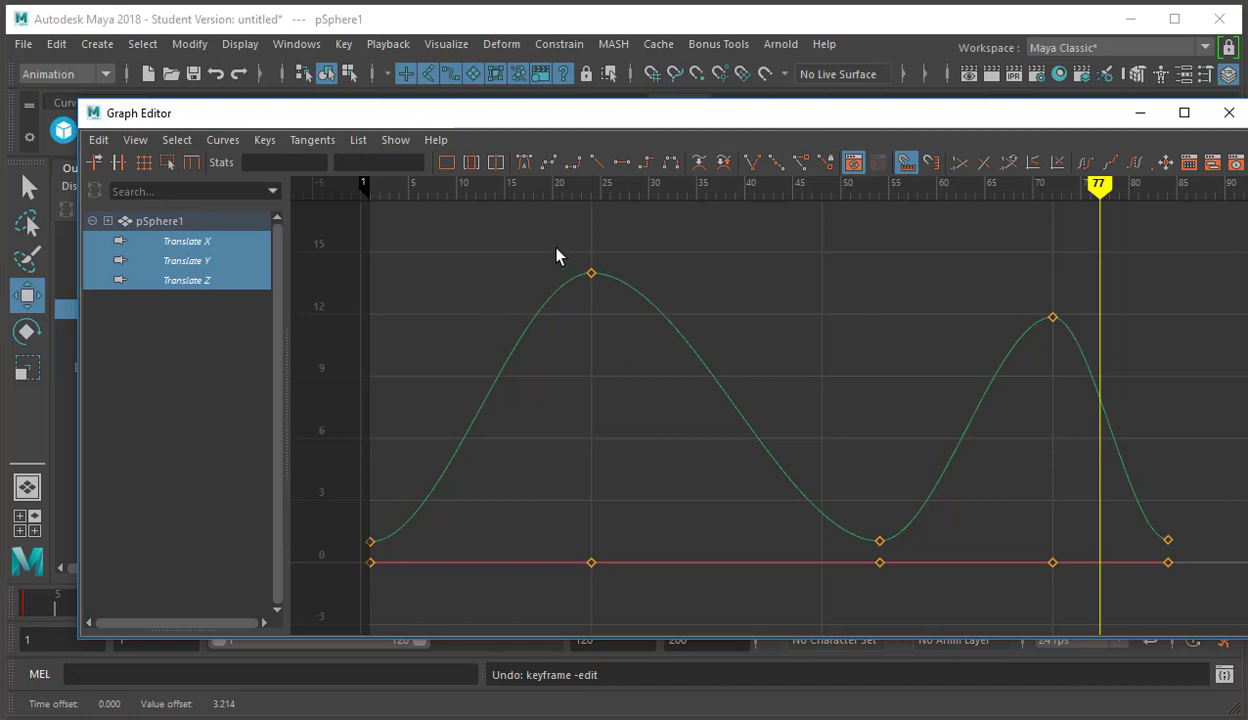
mouse_move(756, 334)
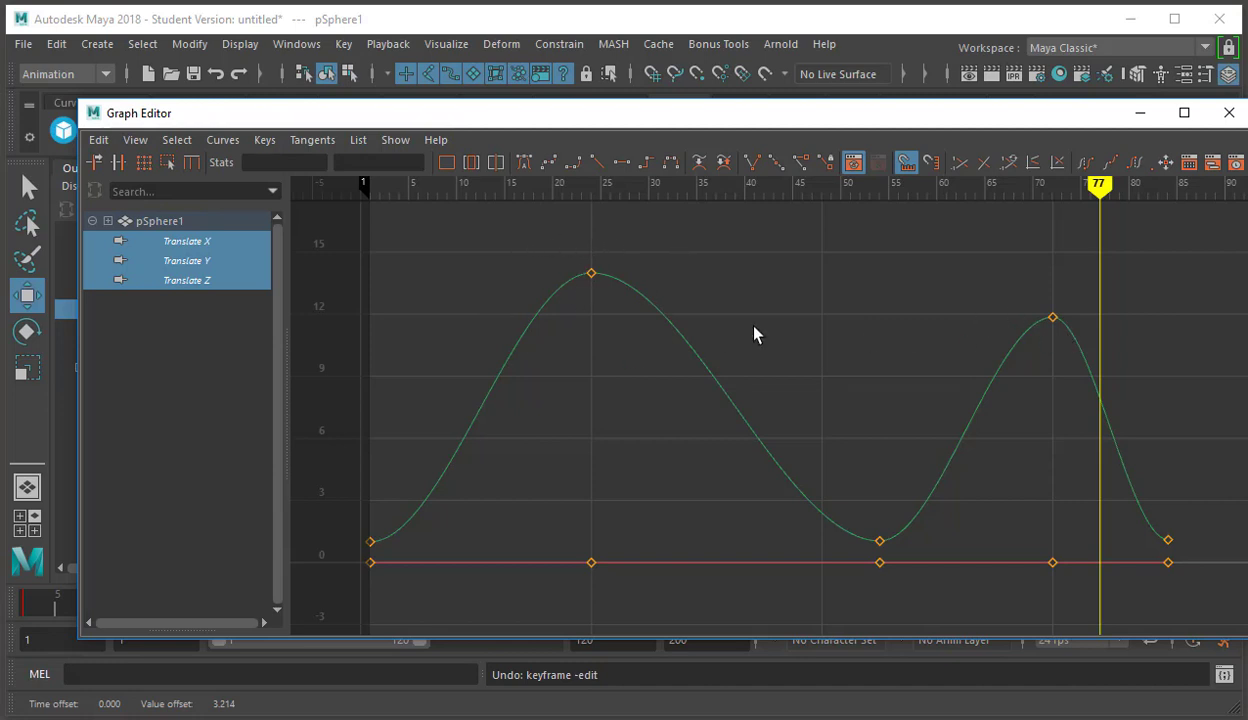
mouse_move(1170, 592)
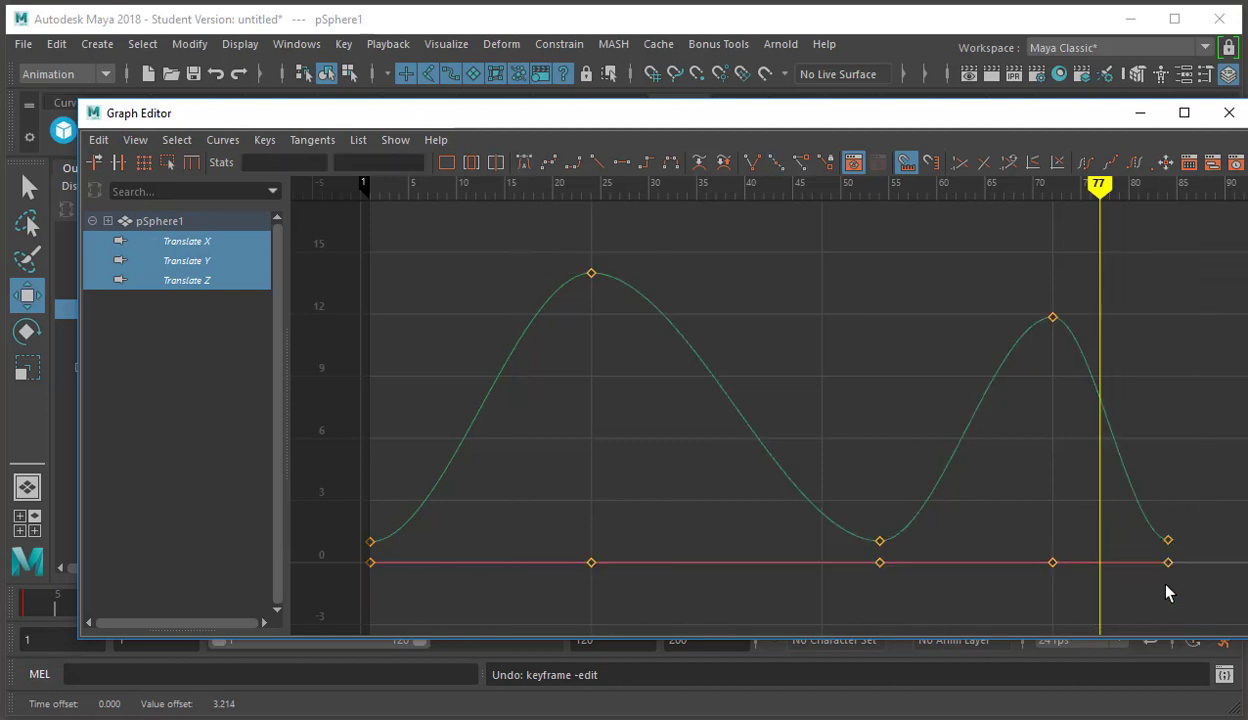
click(591, 273)
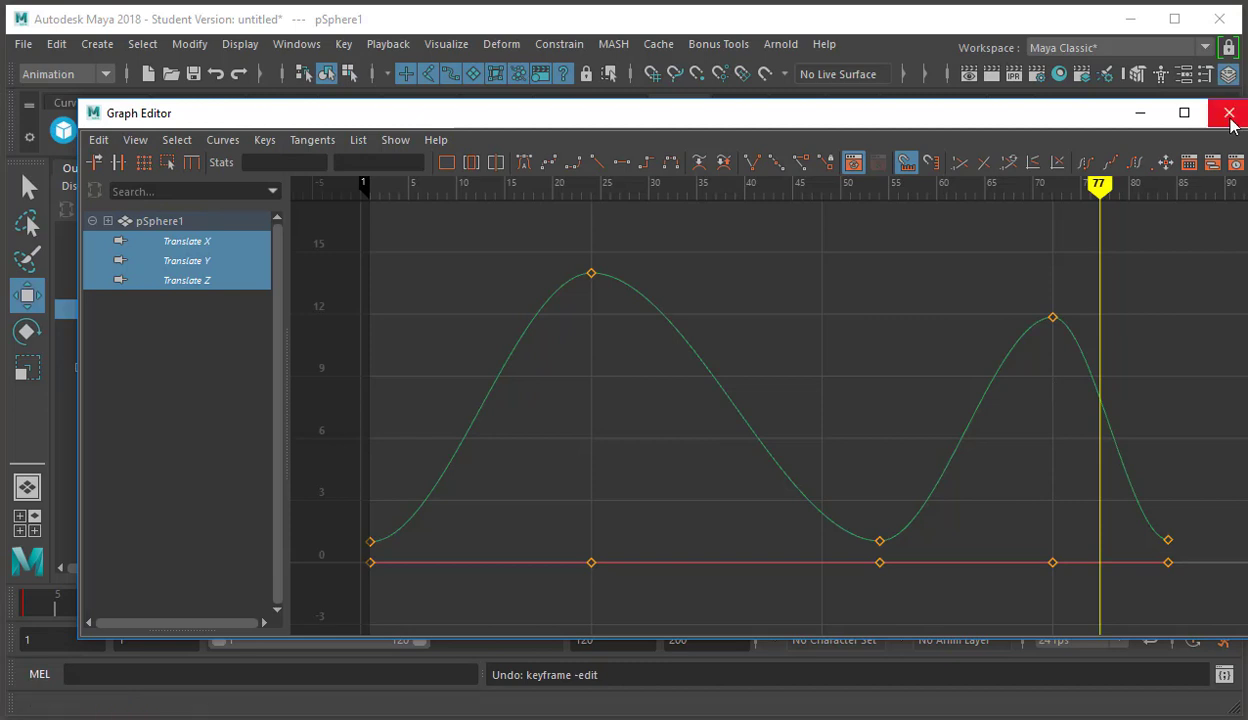
mouse_move(973, 351)
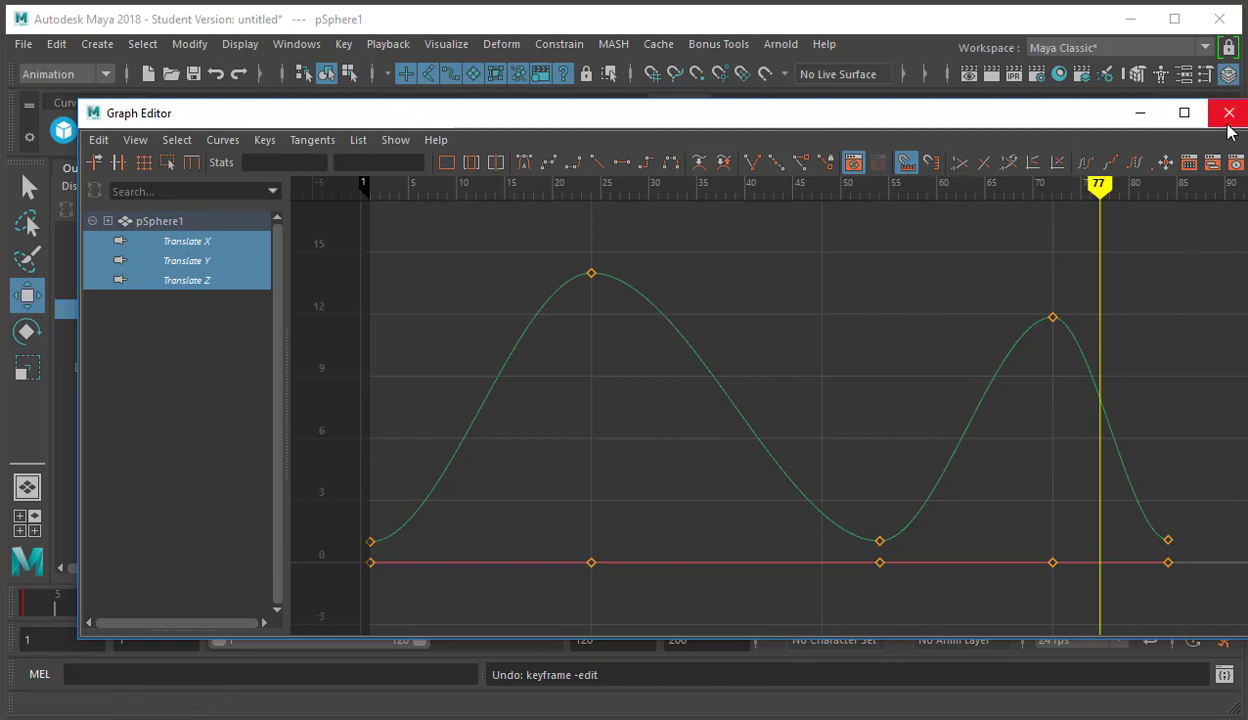
Close the Graph Editor, scrub the bounce, and move the middle-landing keys a few frames earlier
click(1229, 112)
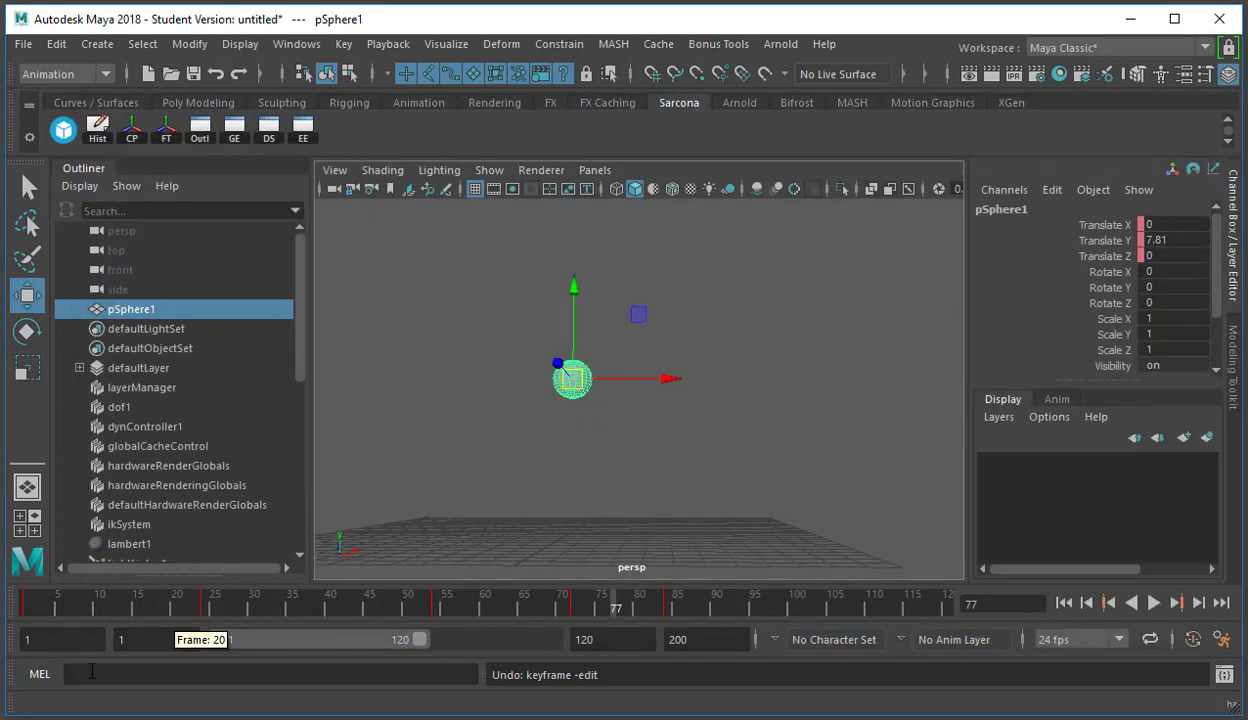
mouse_move(390, 603)
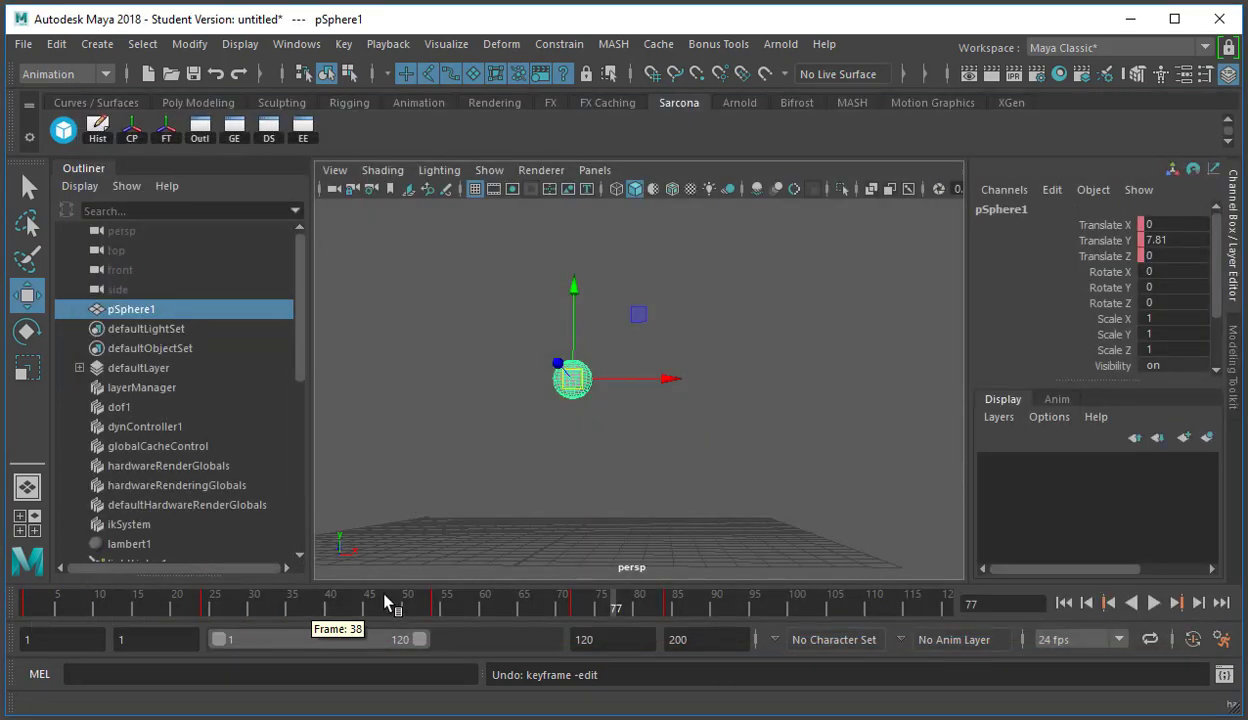
drag(393, 603, 578, 603)
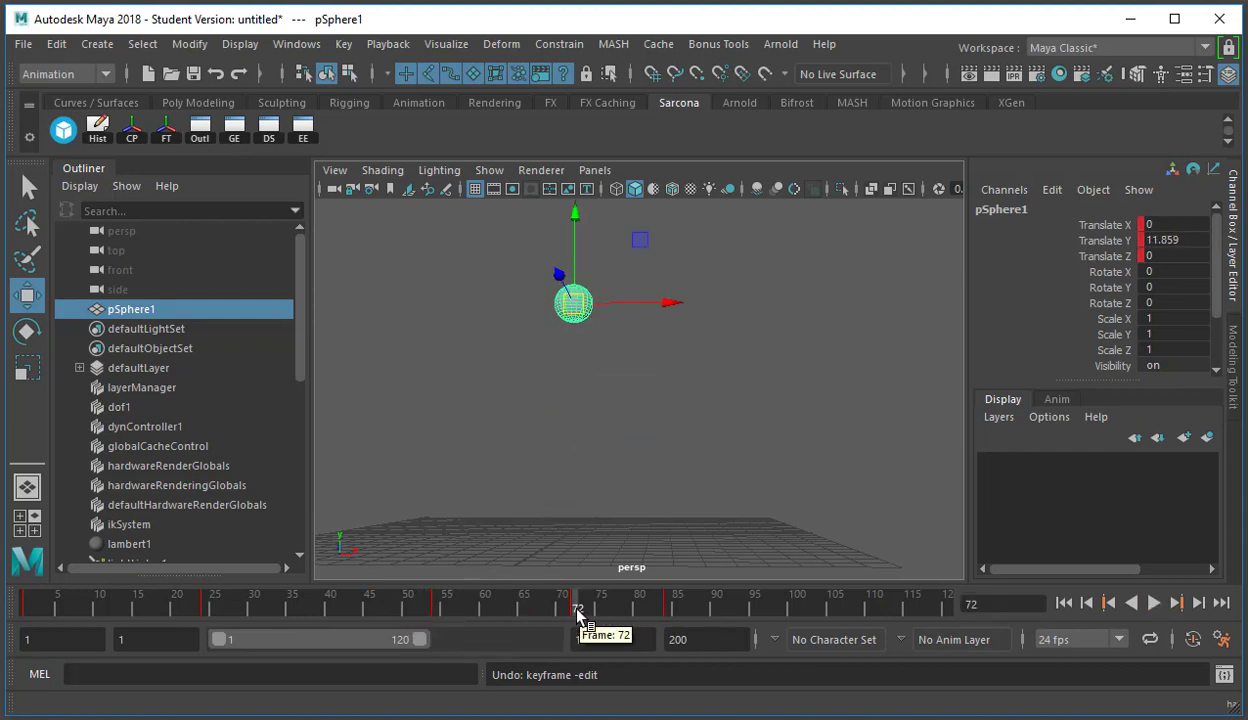
mouse_move(505, 588)
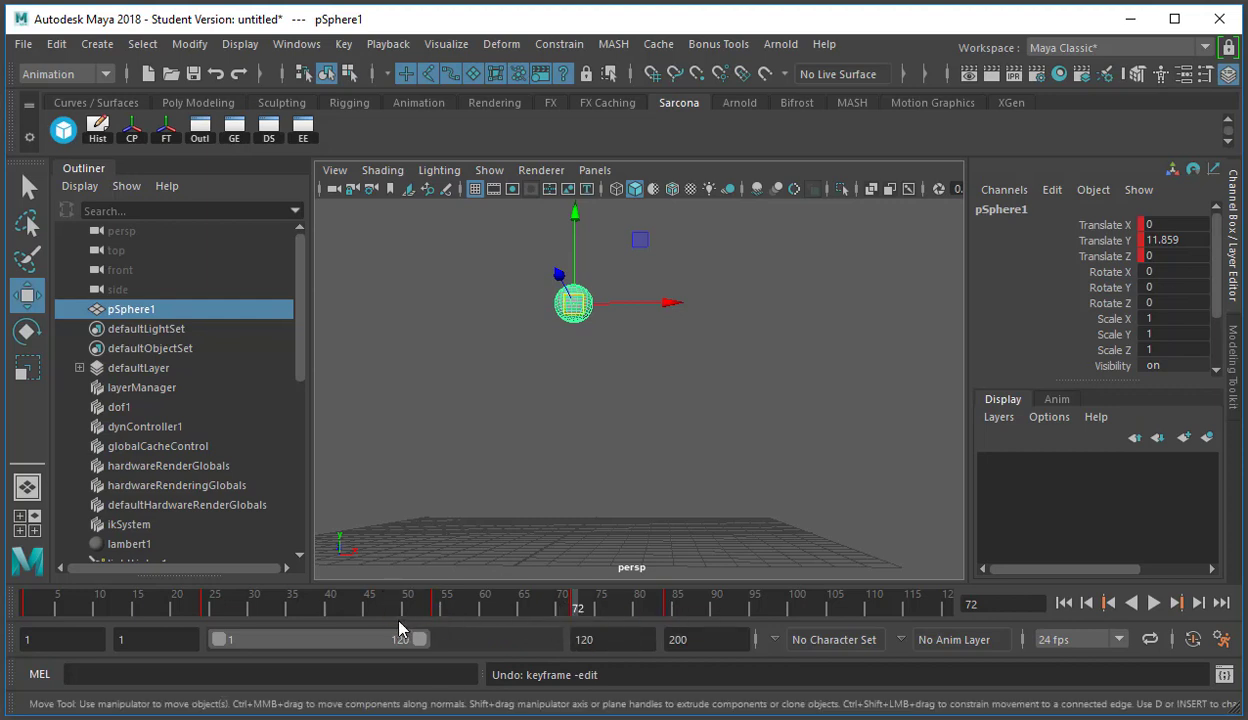
mouse_move(390, 620)
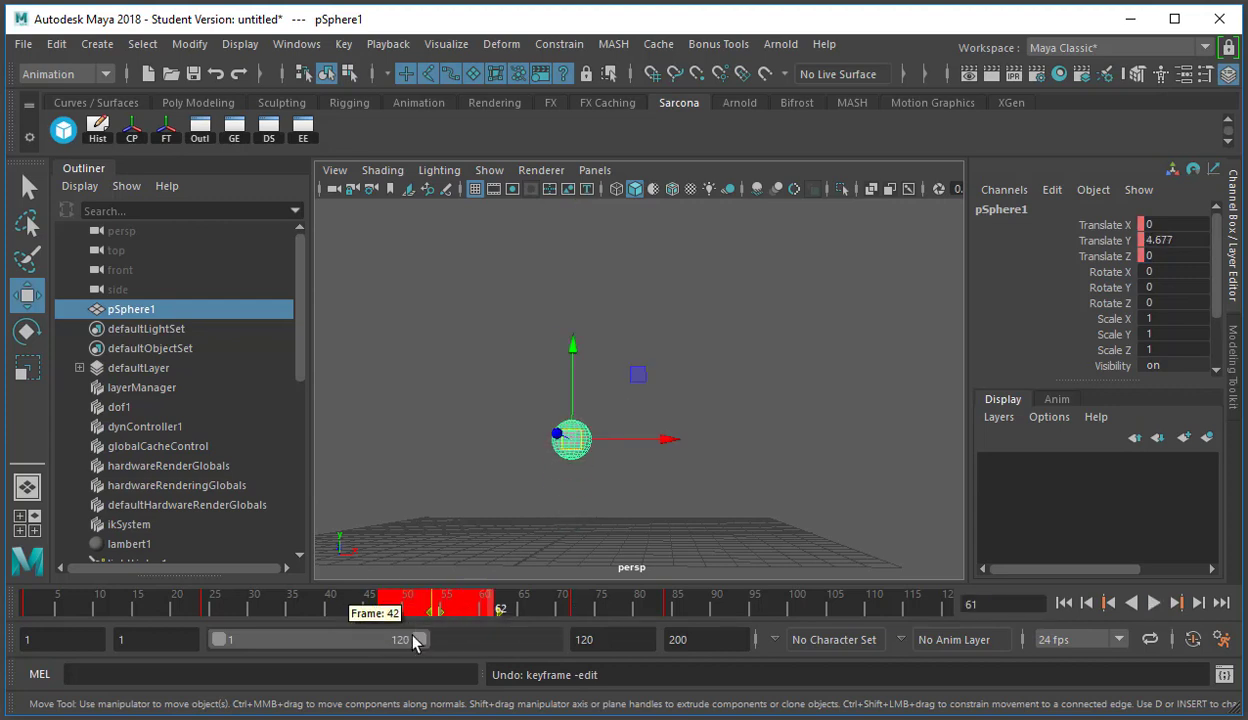
drag(428, 604, 440, 604)
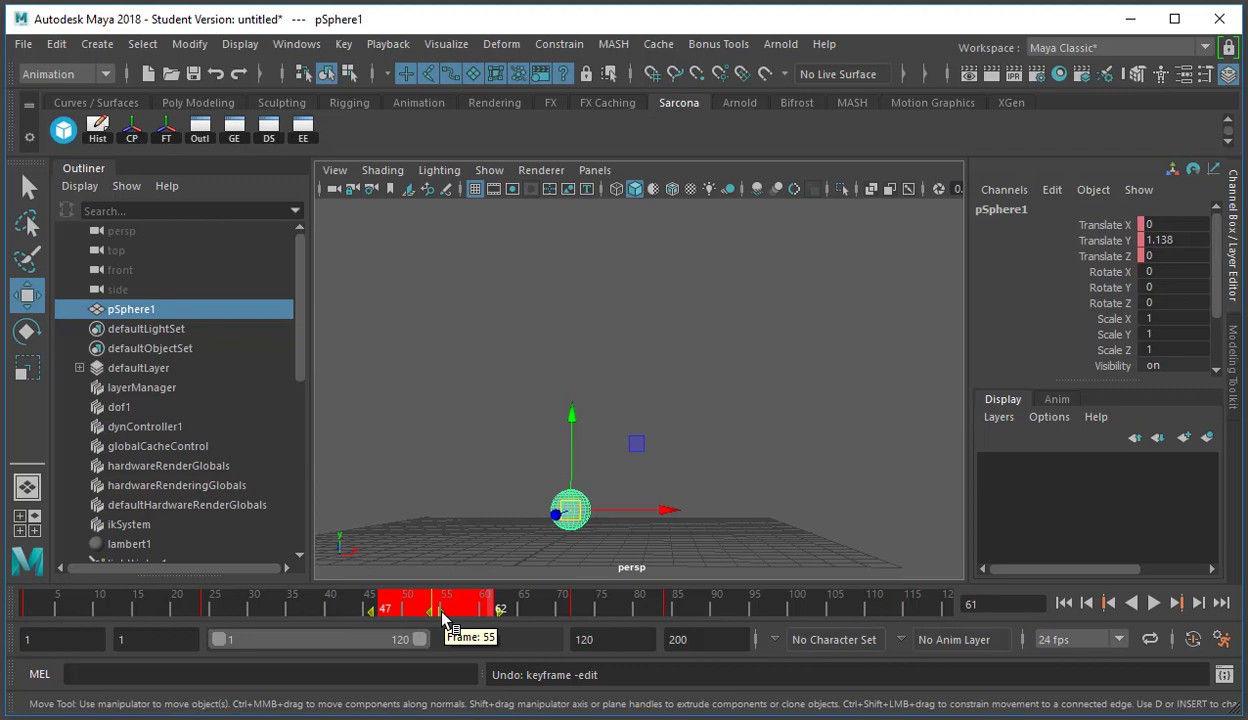
click(1153, 602)
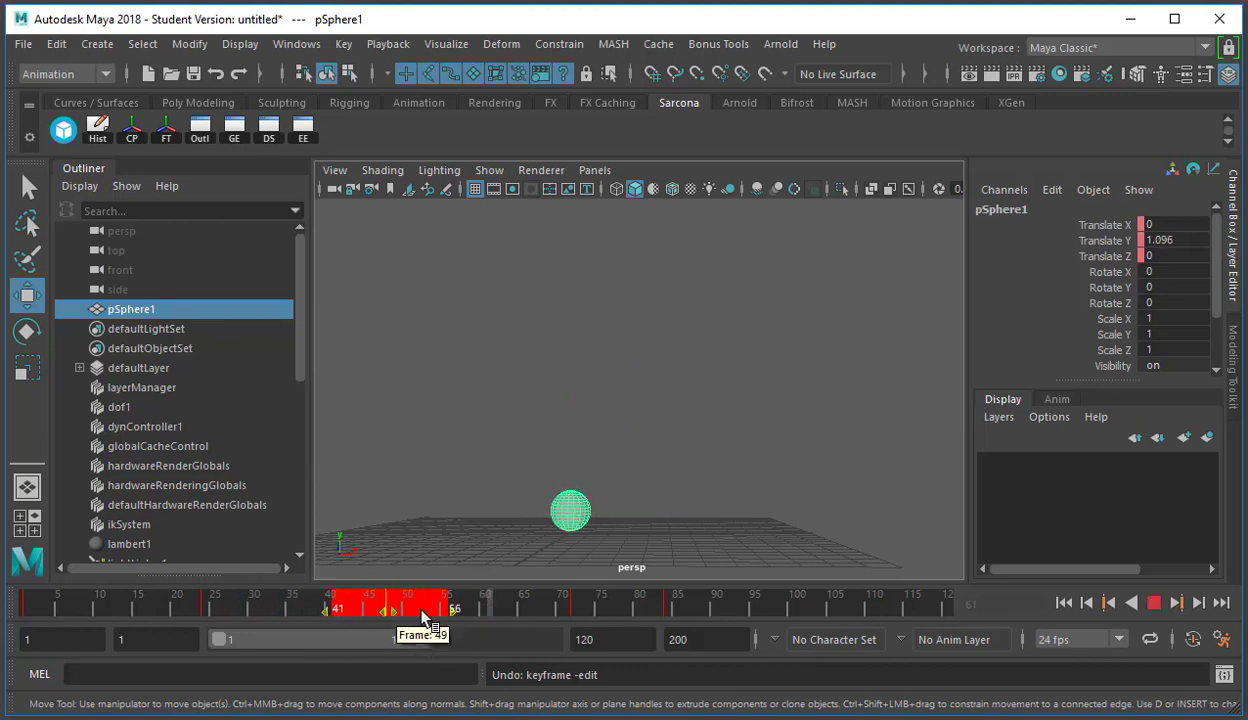
drag(420, 607, 448, 607)
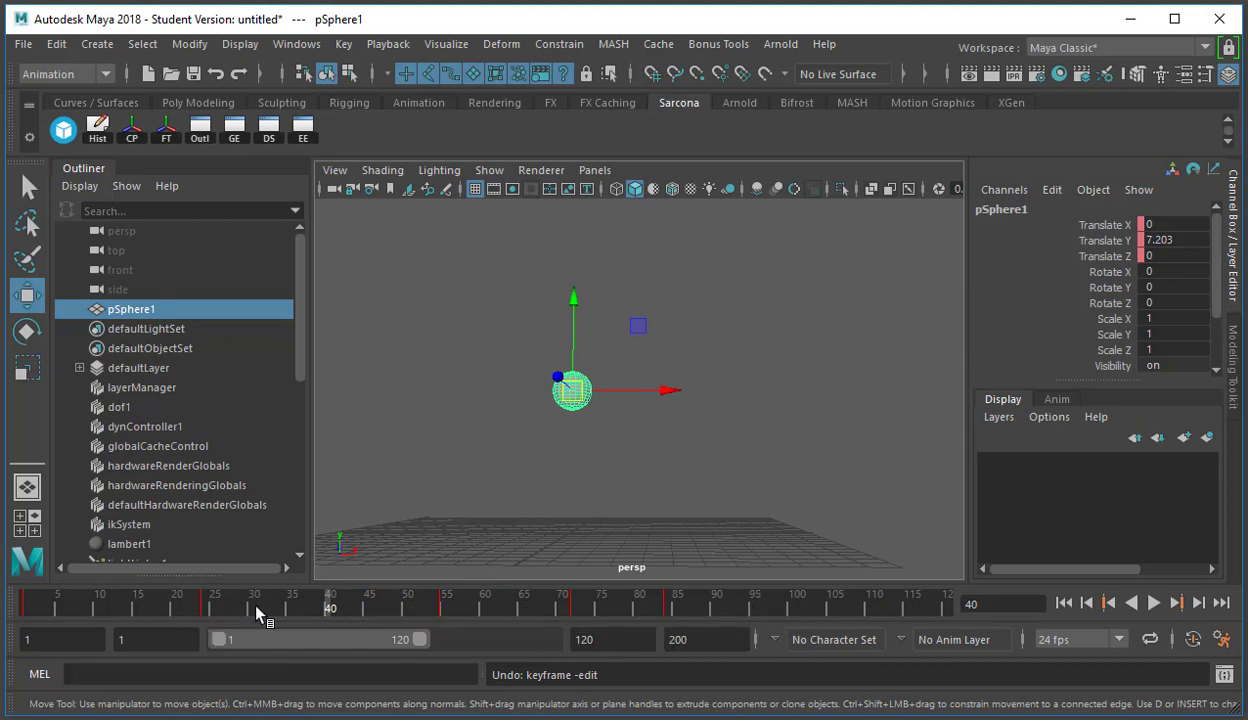
mouse_move(705, 607)
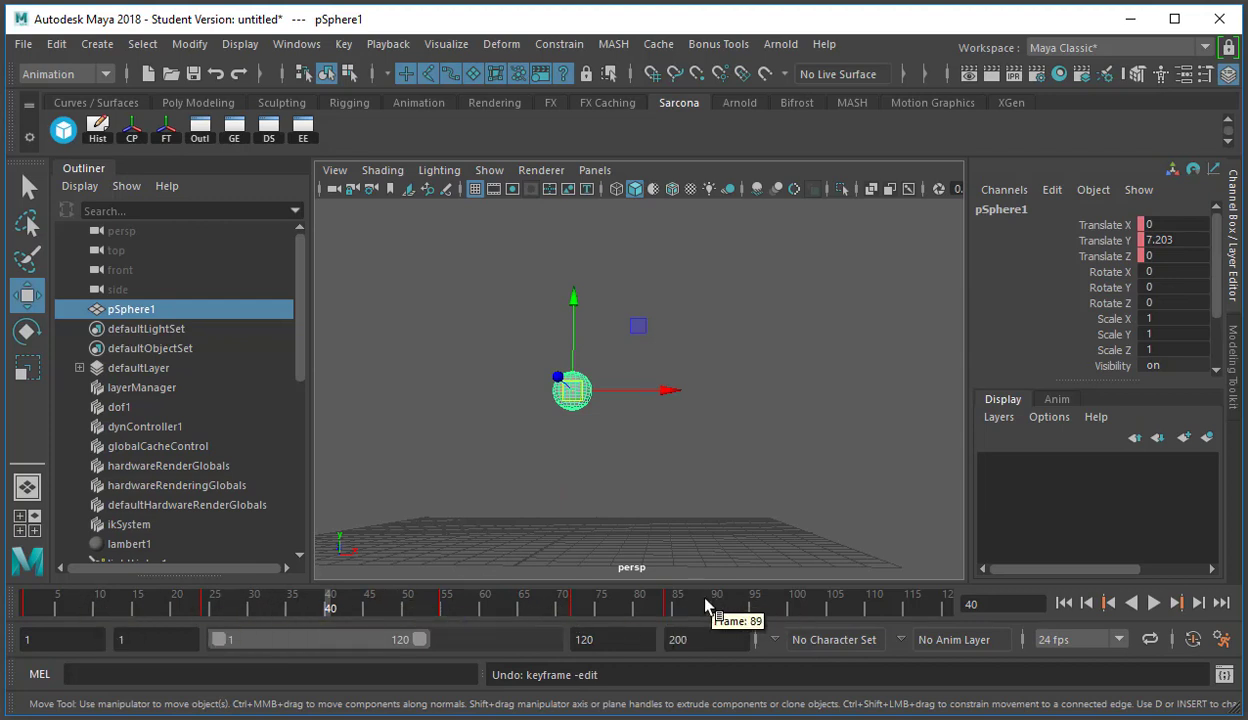
Squeeze all bounce keys into fewer frames and play back the shortened bounce
click(1152, 602)
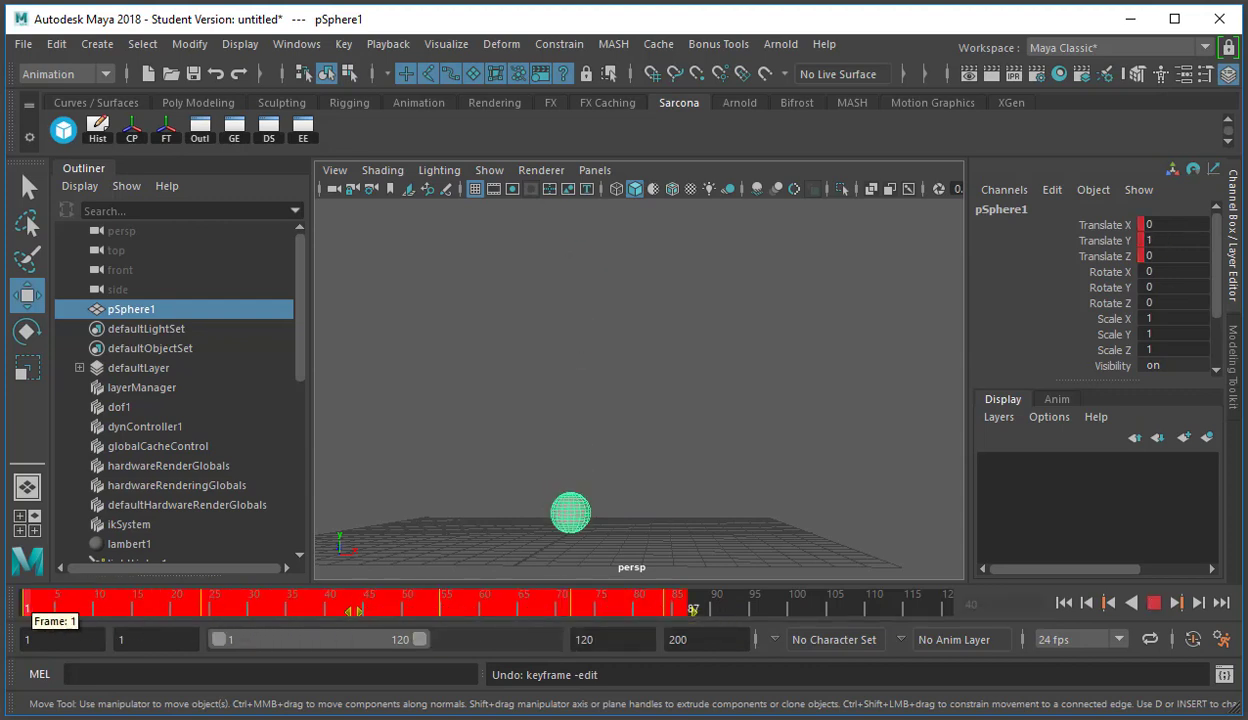
click(690, 608)
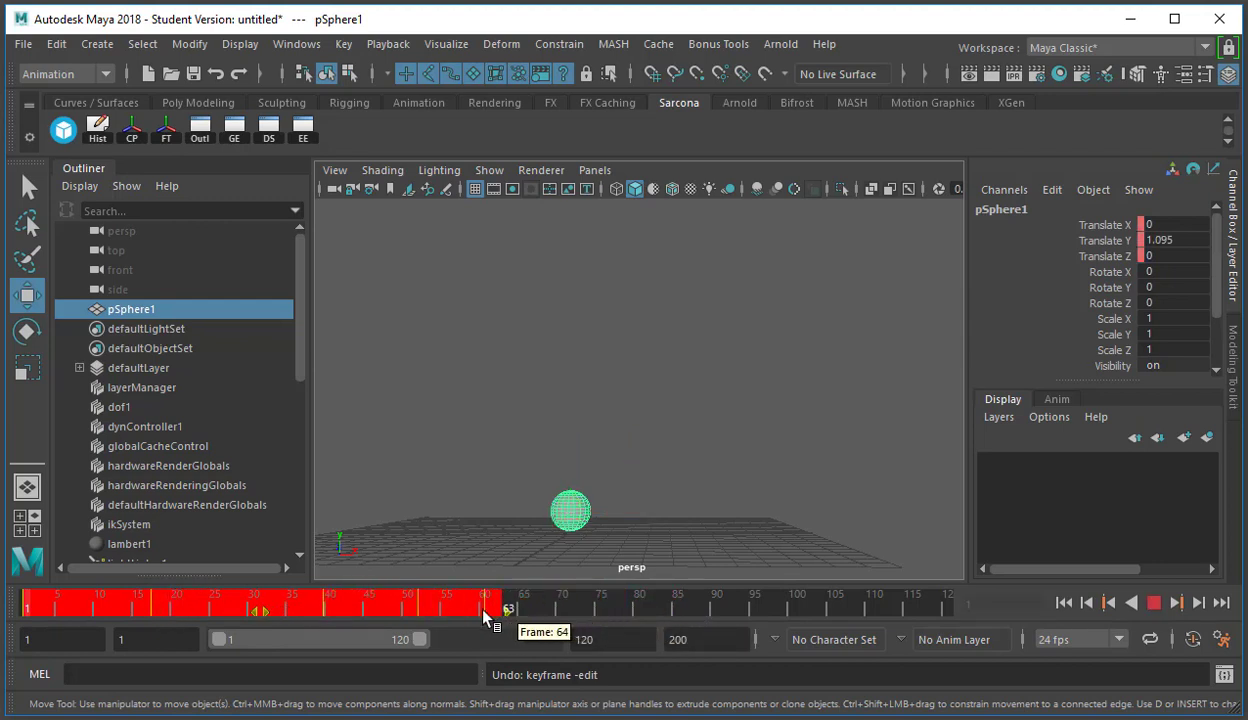
drag(485, 607, 340, 607)
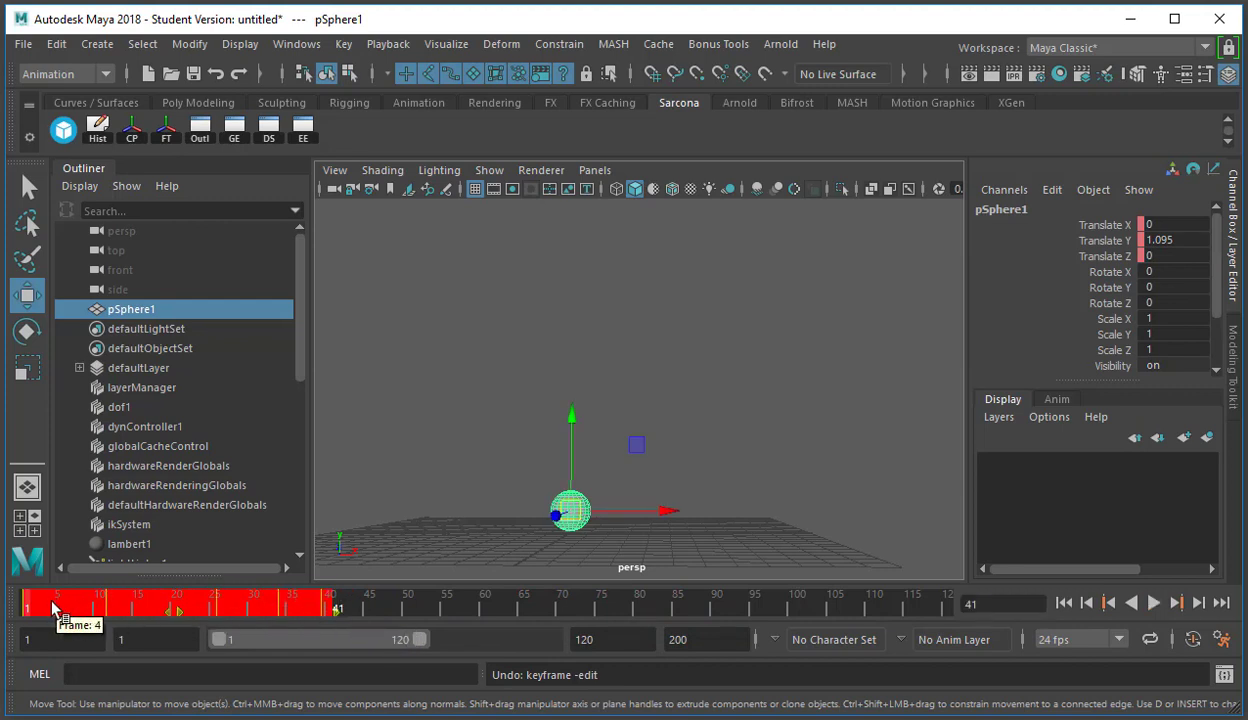
click(1152, 602)
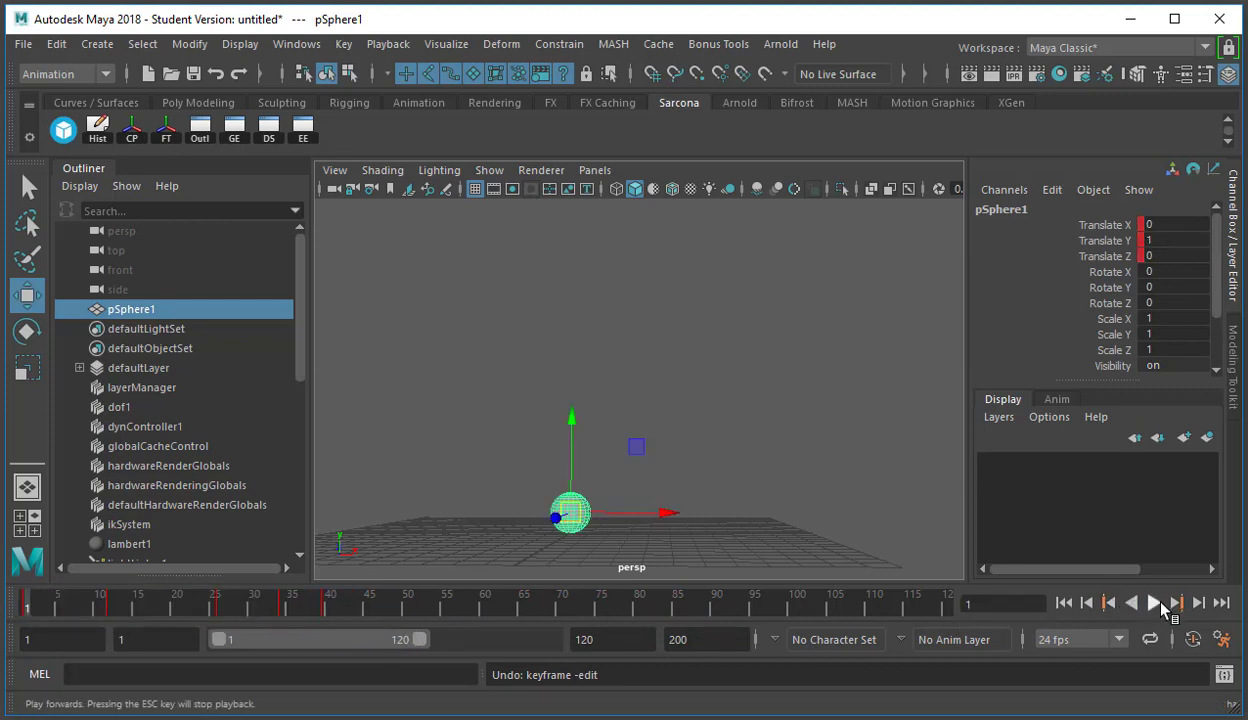
click(1152, 602)
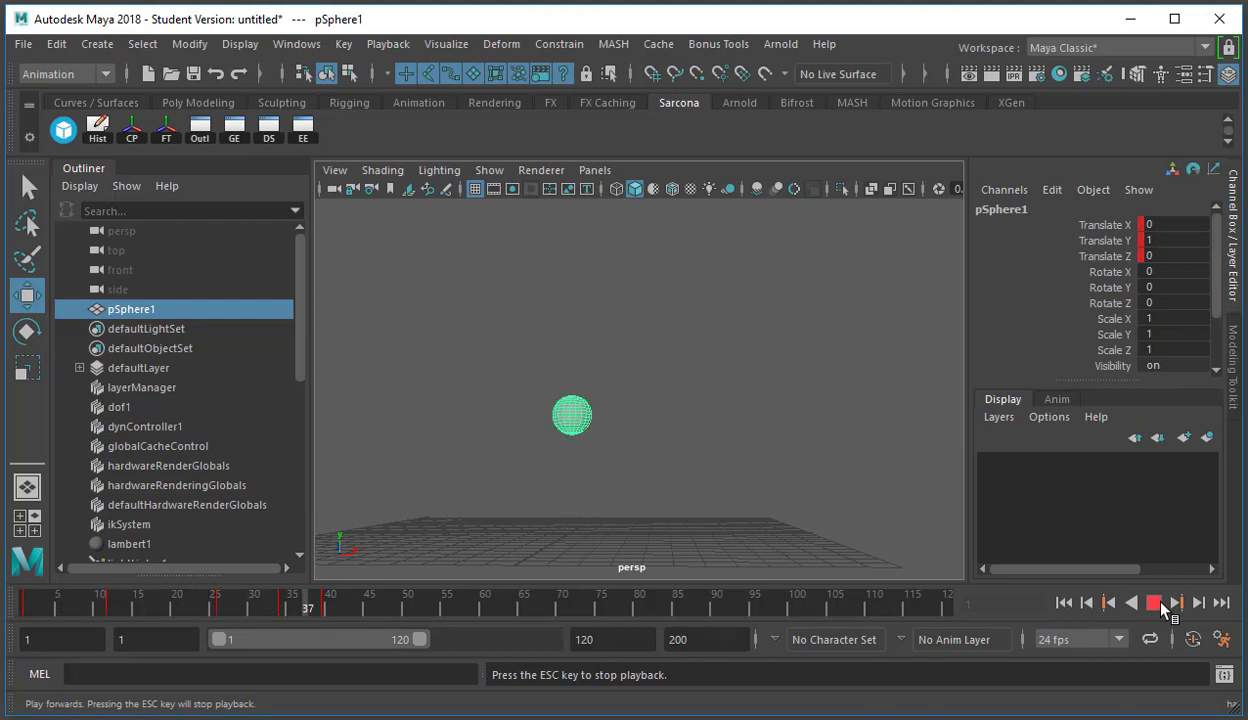
click(1153, 602)
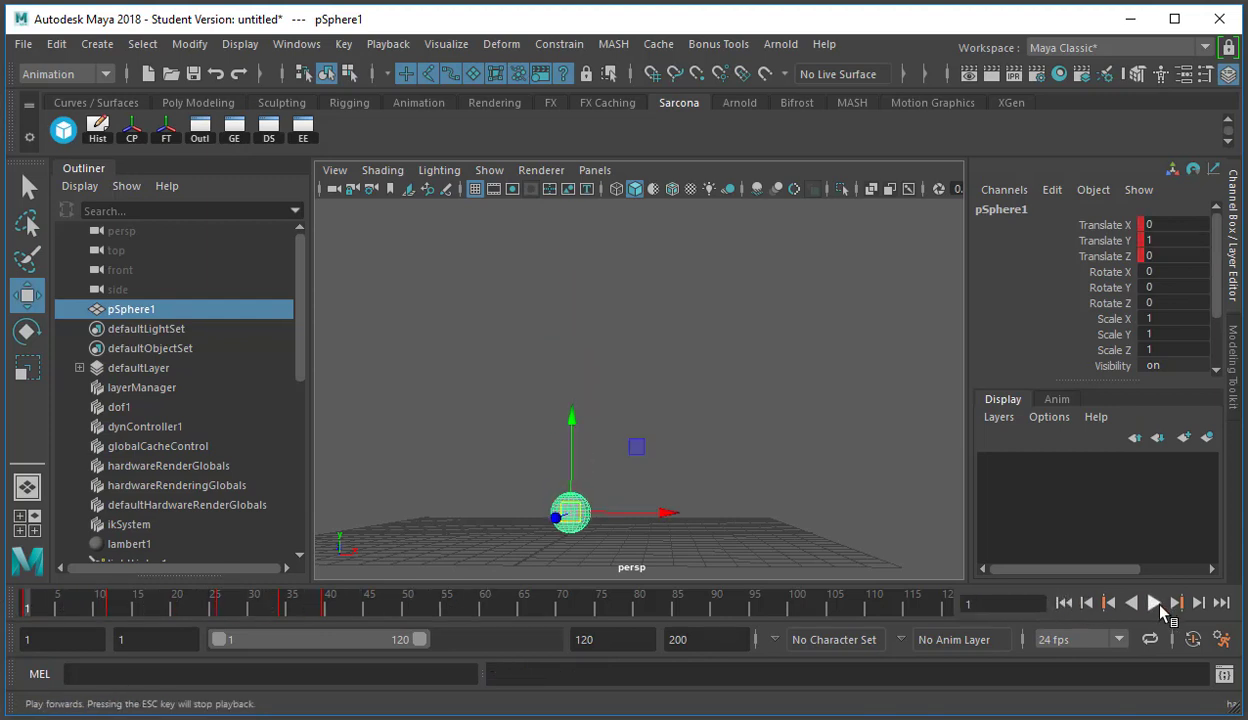
Stretch the bounce keys out to about frame 86, then play and scrub to check timing
click(1154, 602)
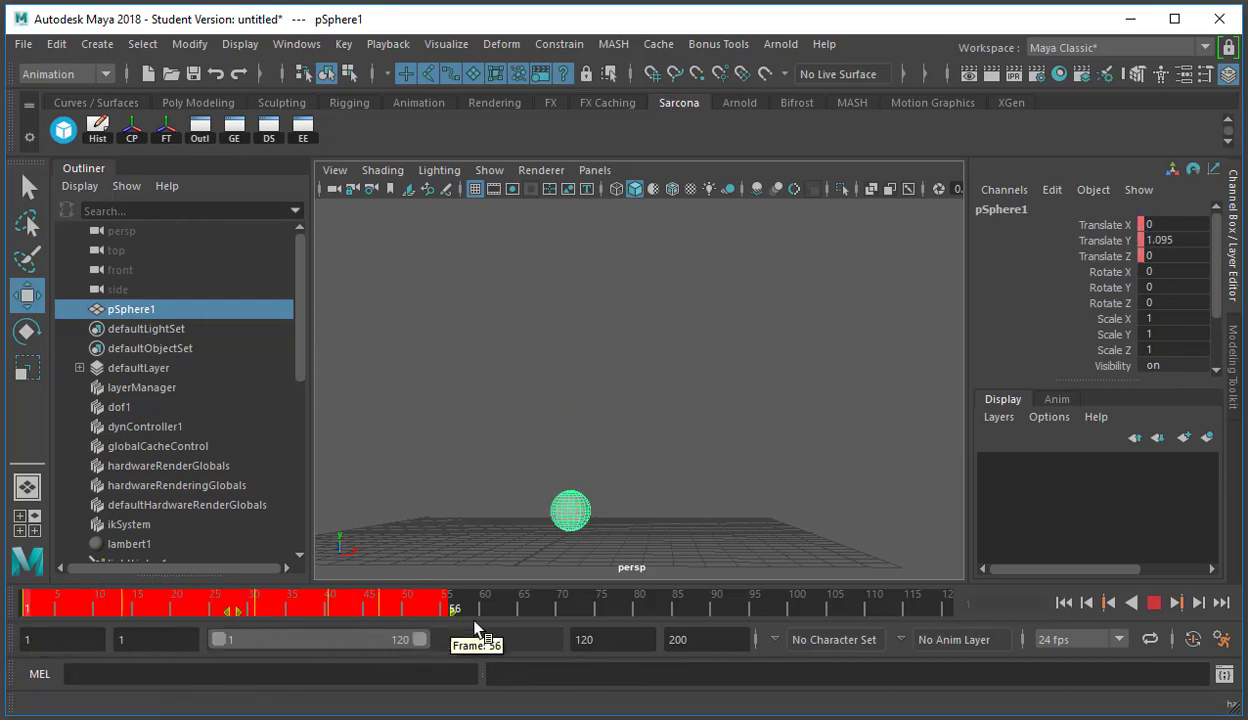
drag(456, 610, 908, 610)
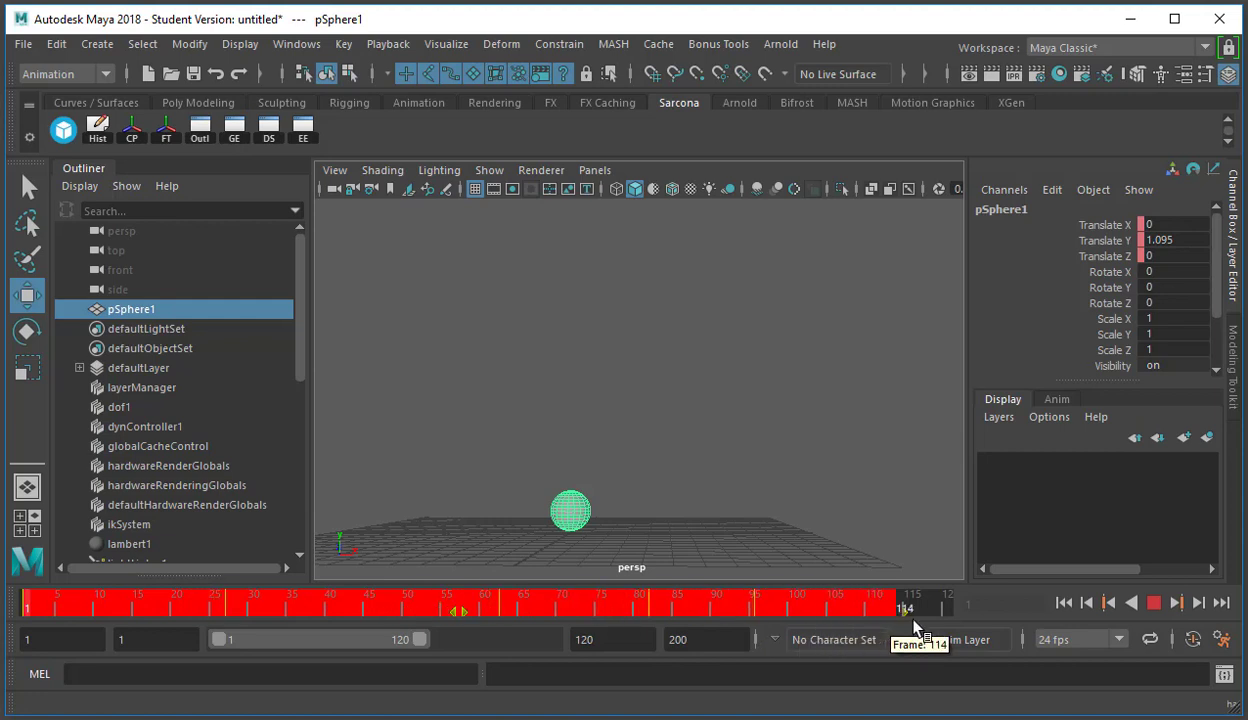
click(1153, 602)
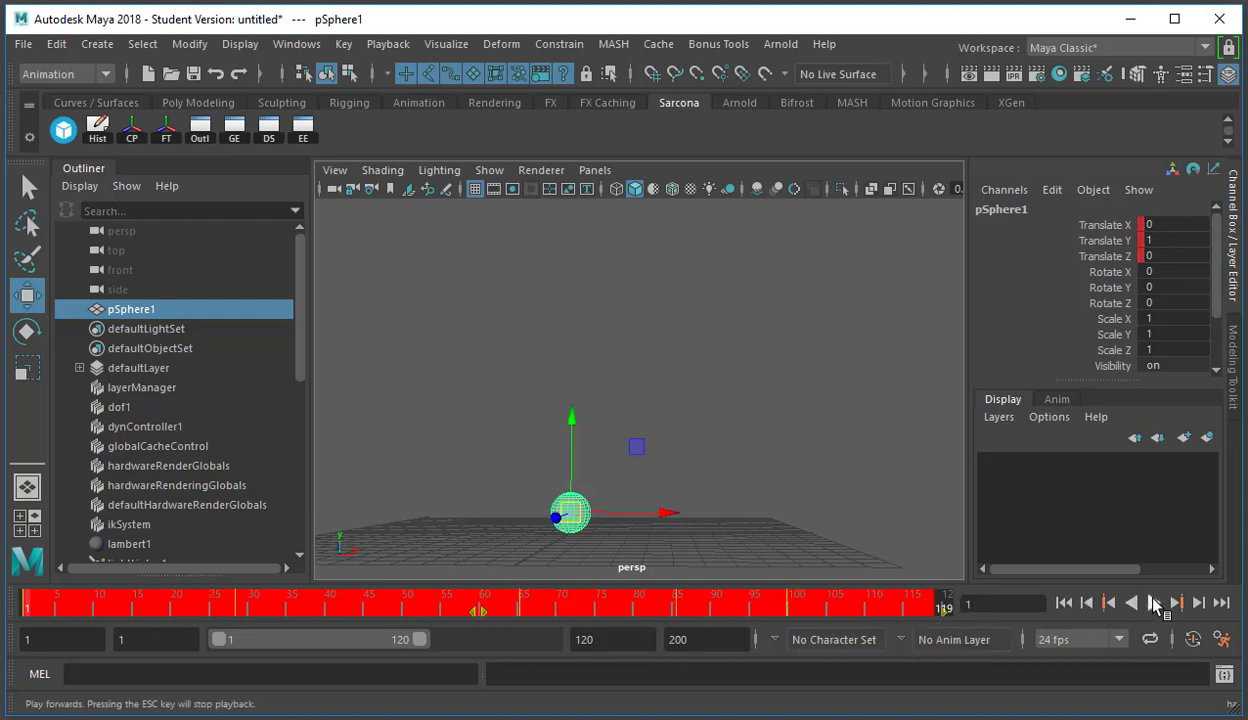
click(1154, 602)
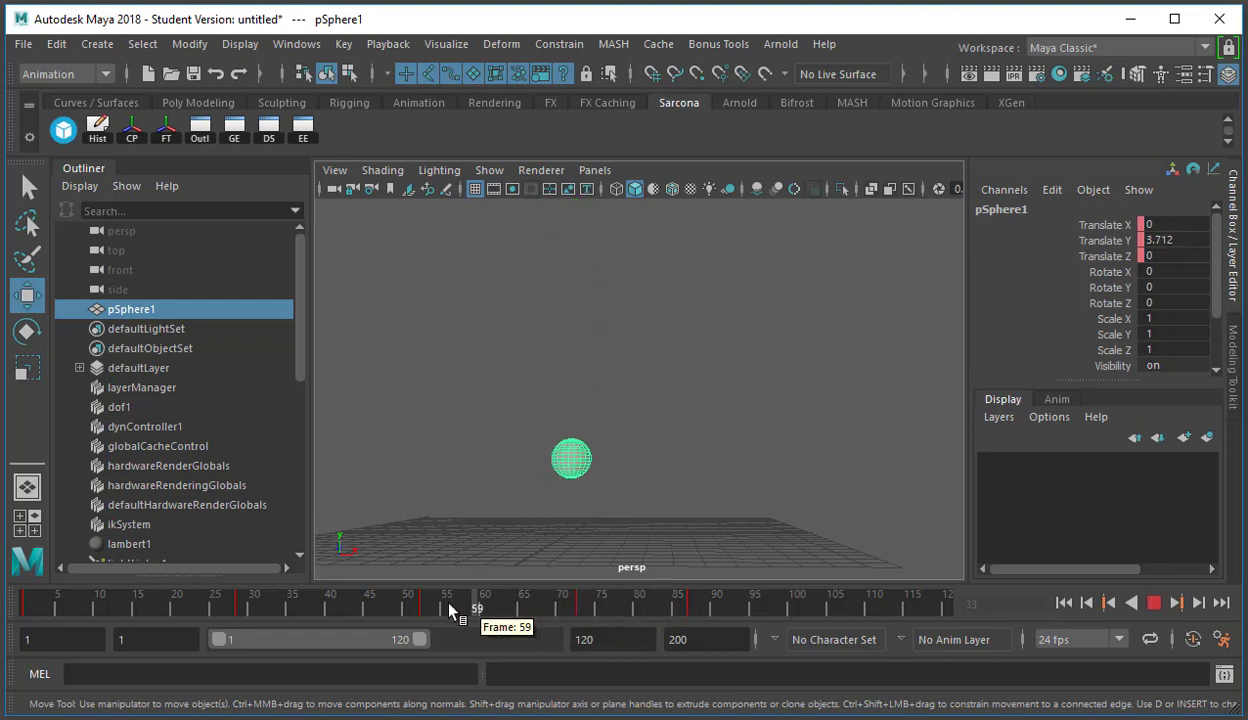
drag(448, 607, 578, 607)
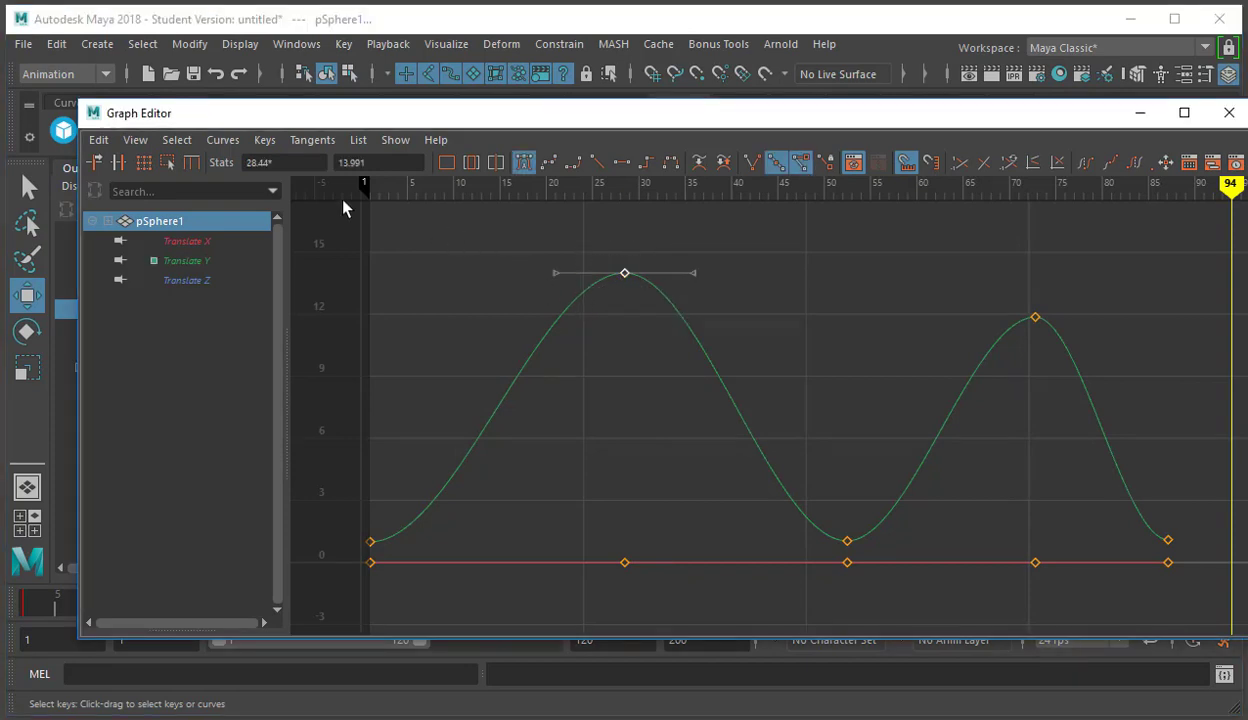
Place the second peak key at frame 73, snap all keys to whole frames, and close the Graph Editor
click(283, 162)
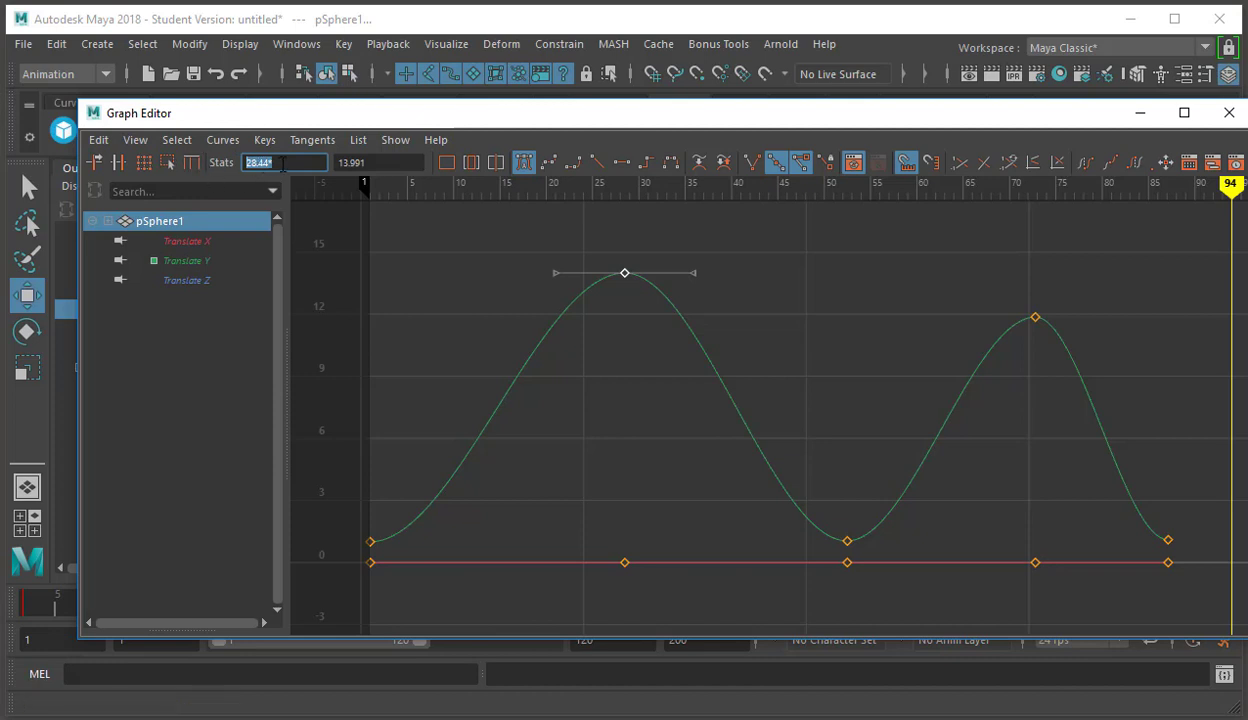
click(378, 162)
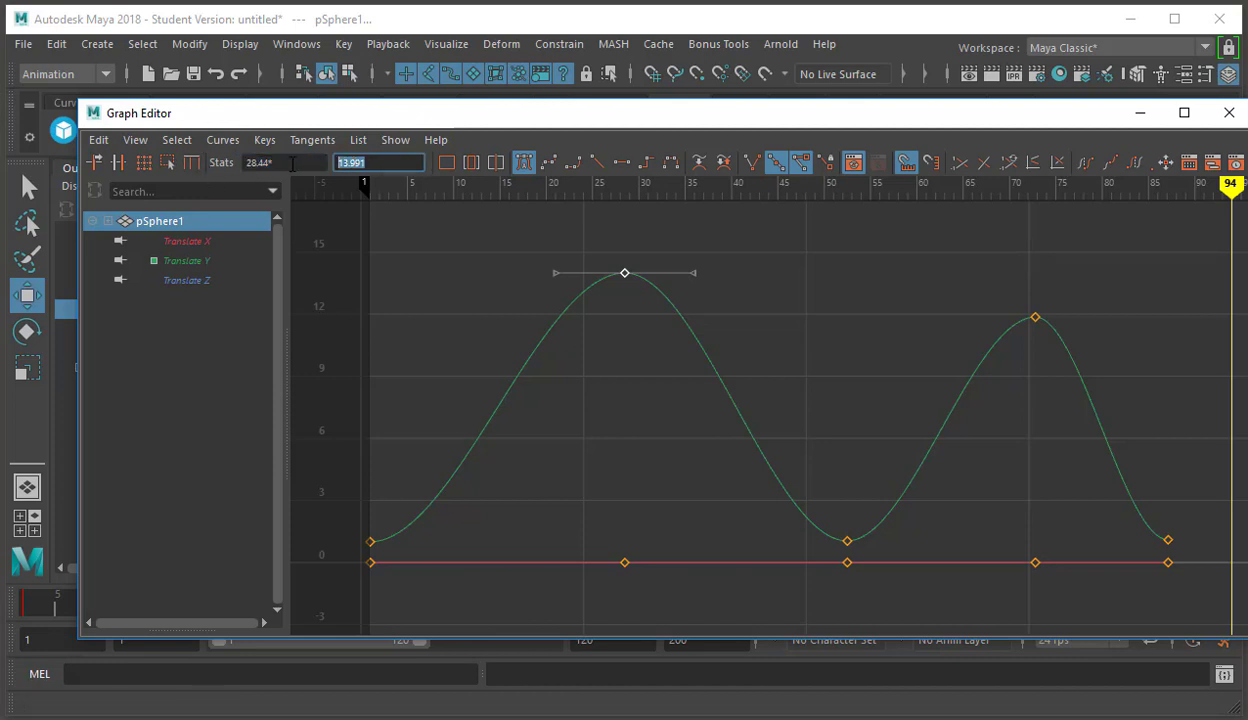
mouse_move(905, 256)
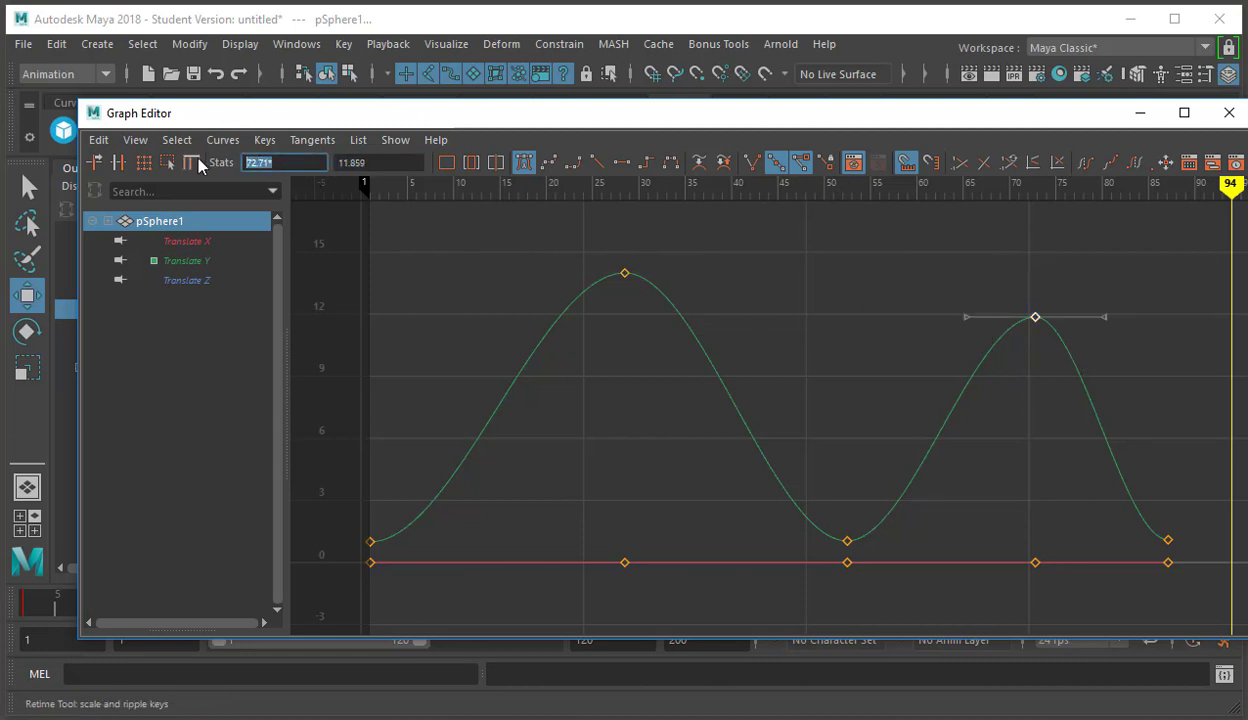
click(378, 162)
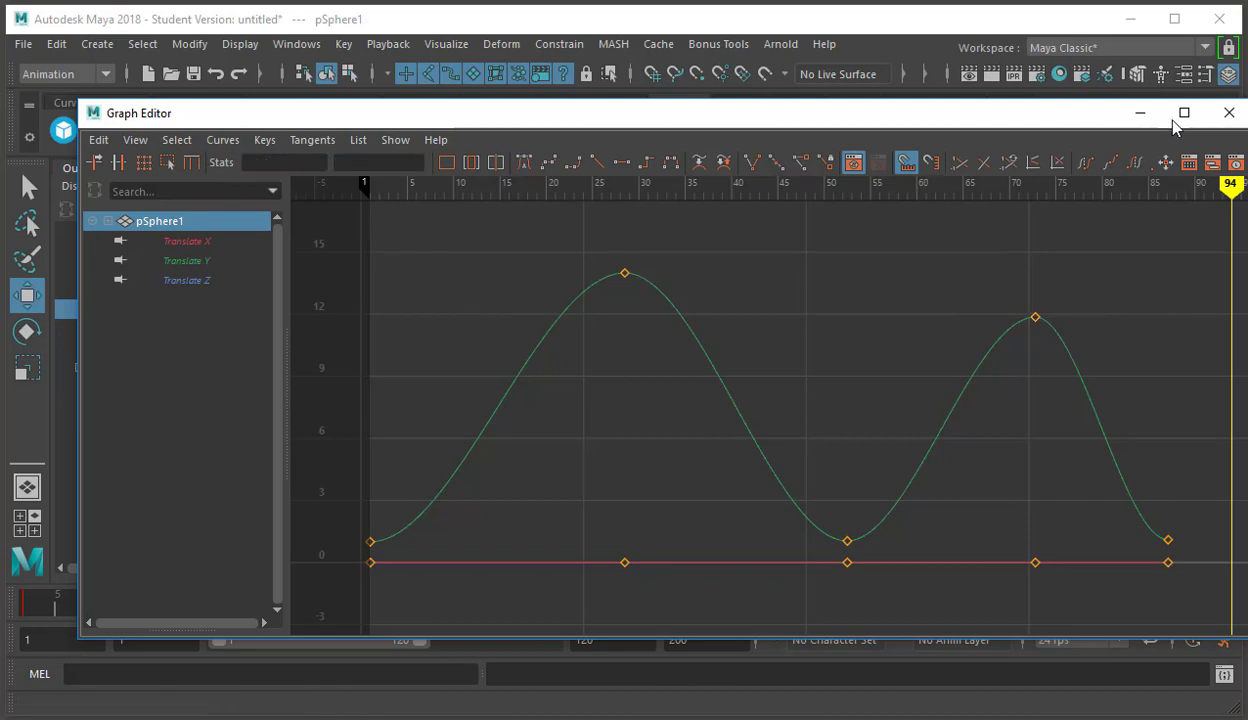
click(1229, 112)
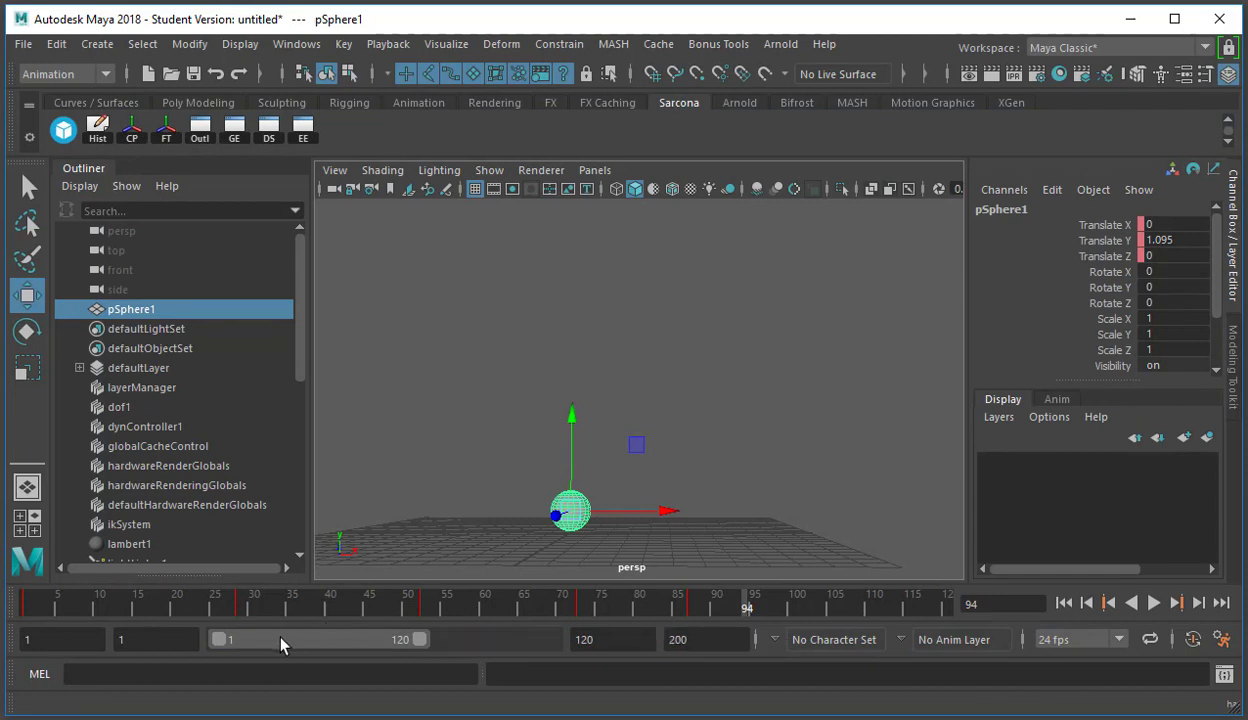
mouse_move(392, 610)
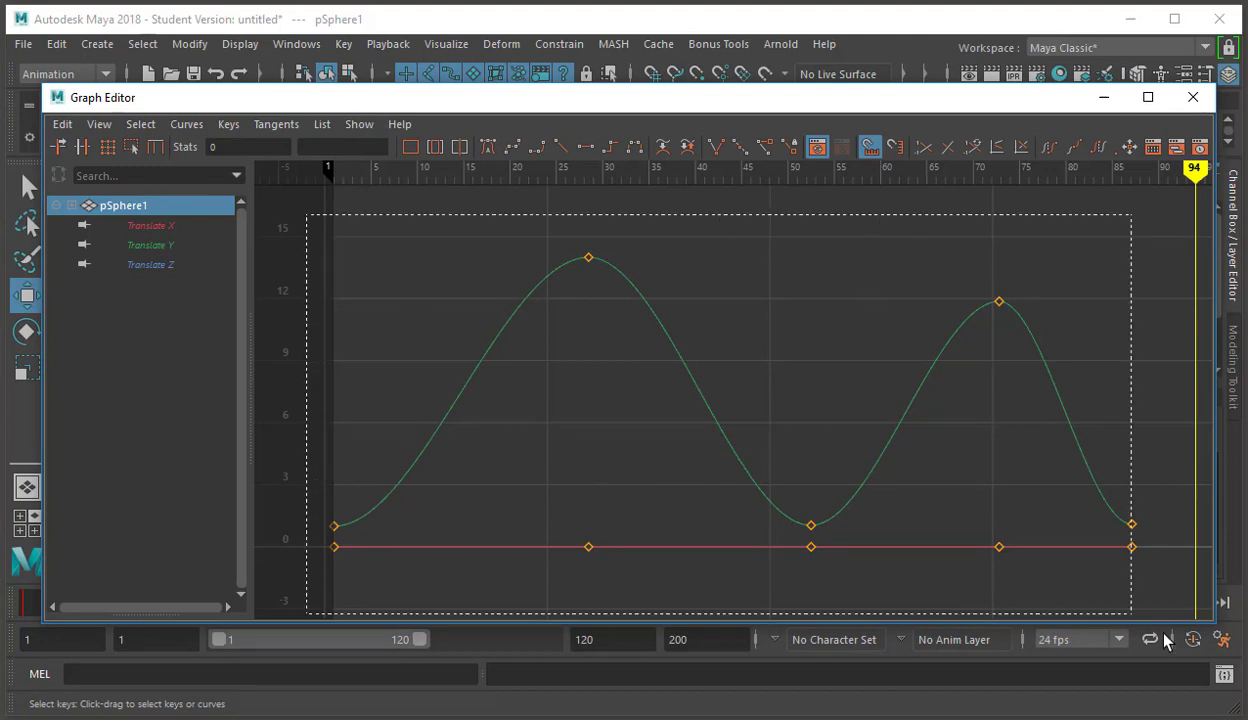
click(62, 124)
text(73)
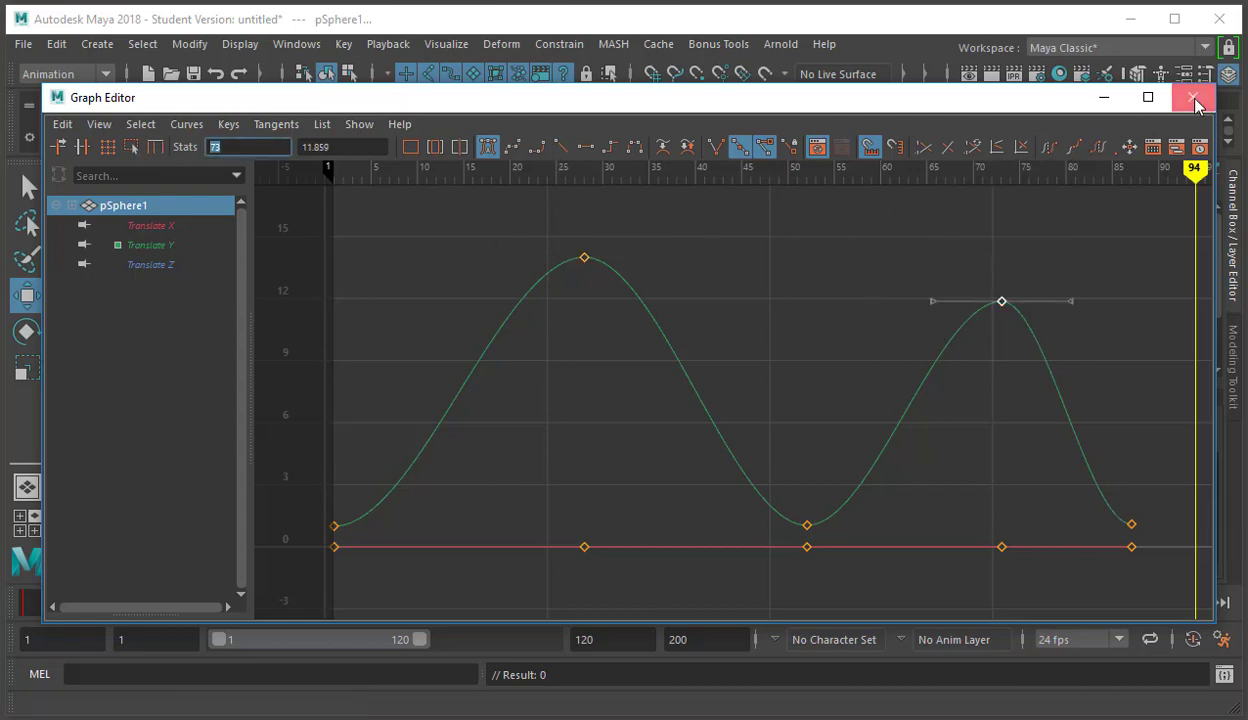
click(1194, 98)
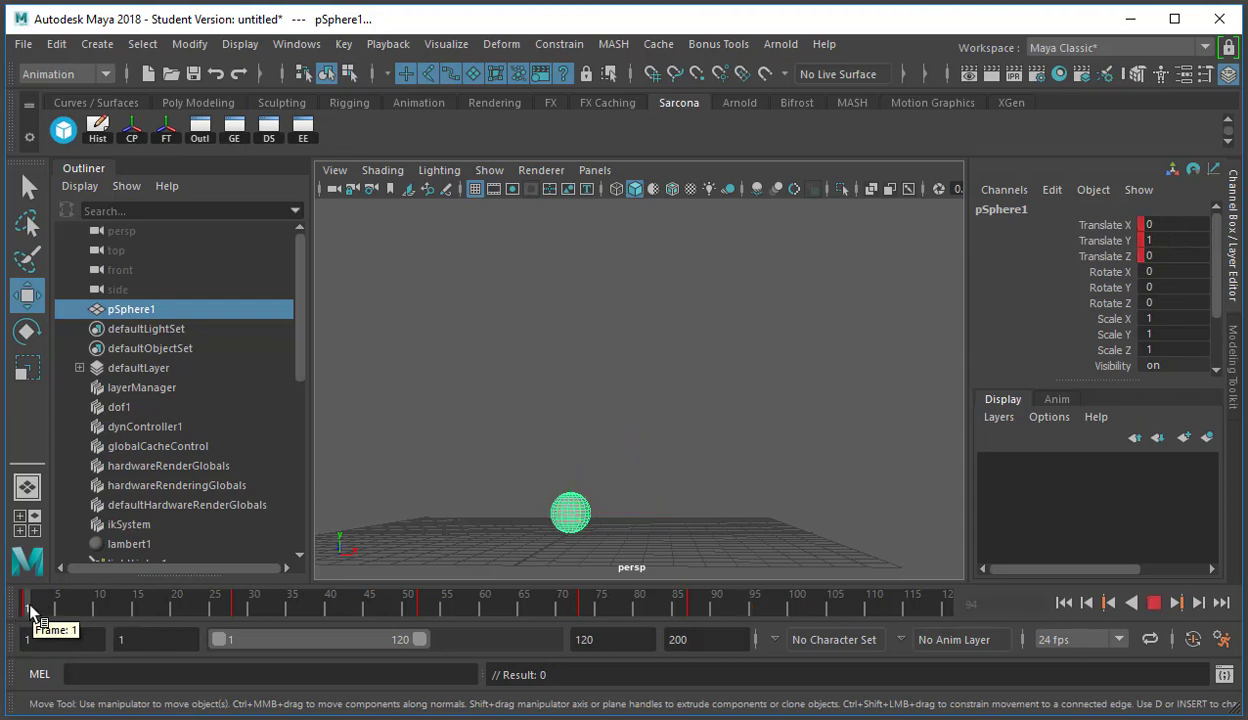
Scrub the bounce and paste the copied keys at frame 13
drag(30, 600, 723, 600)
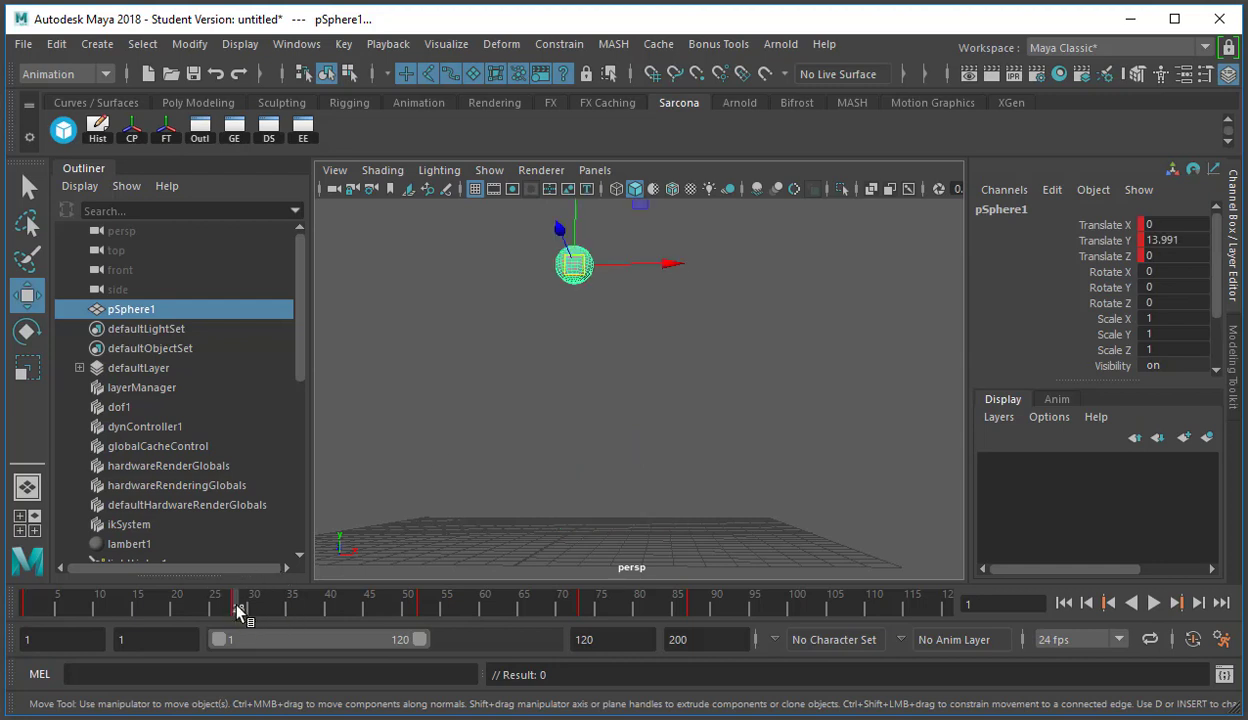
right_click(240, 610)
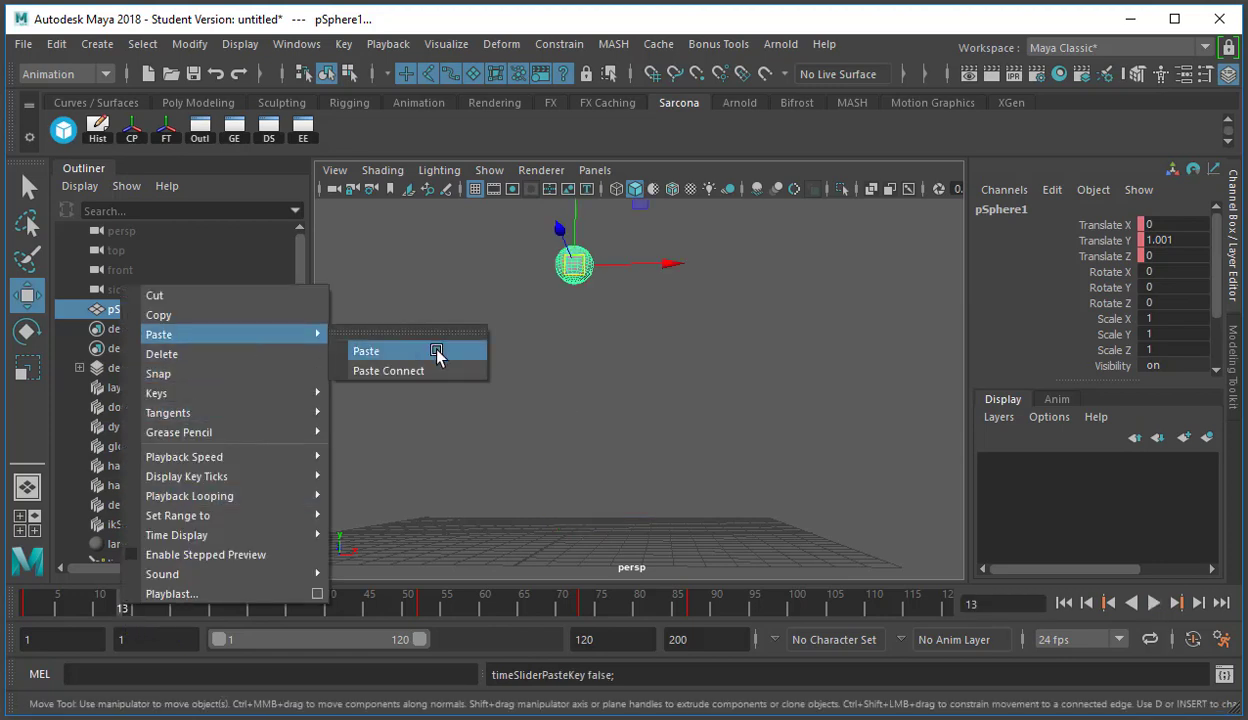
click(366, 350)
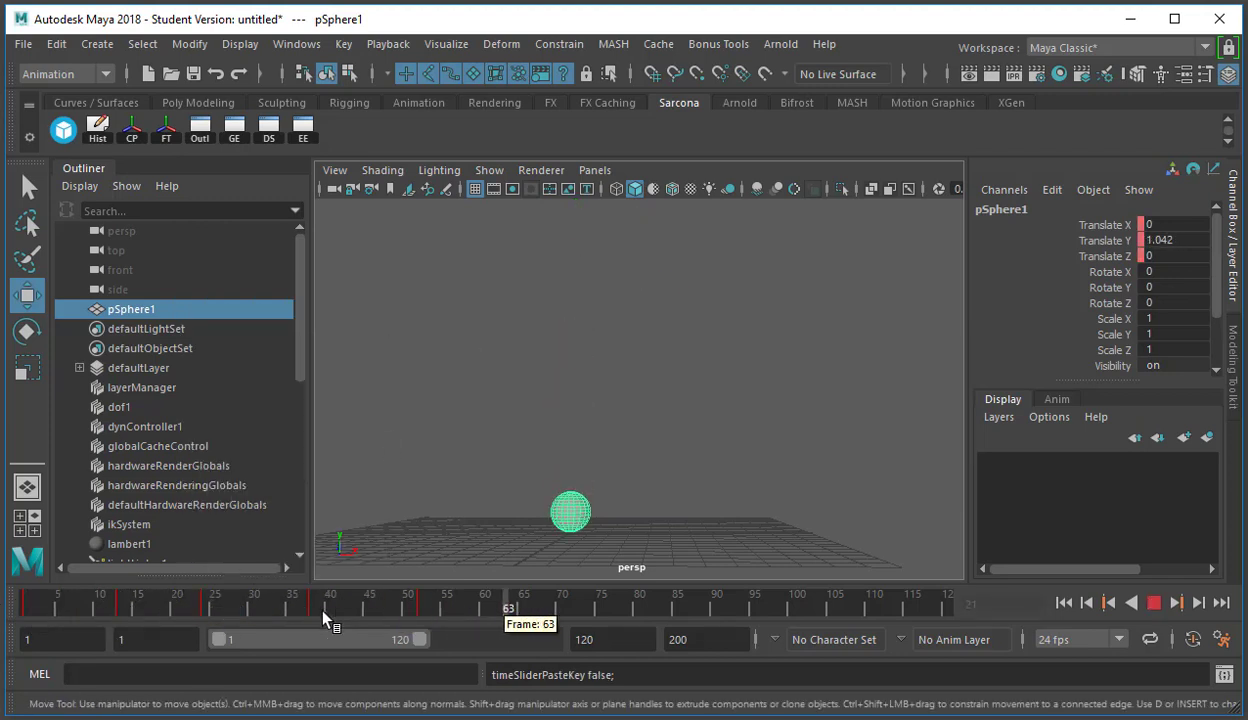
Paste the copied keys again at frame 59
right_click(325, 602)
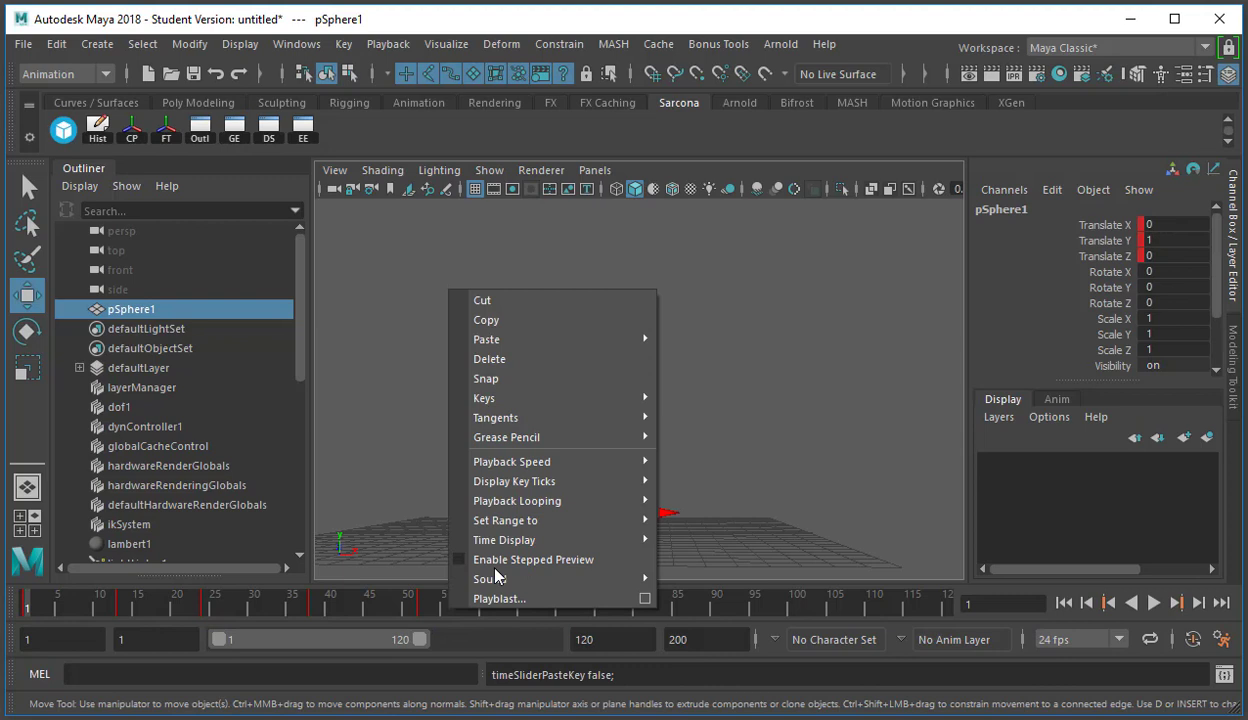
click(455, 607)
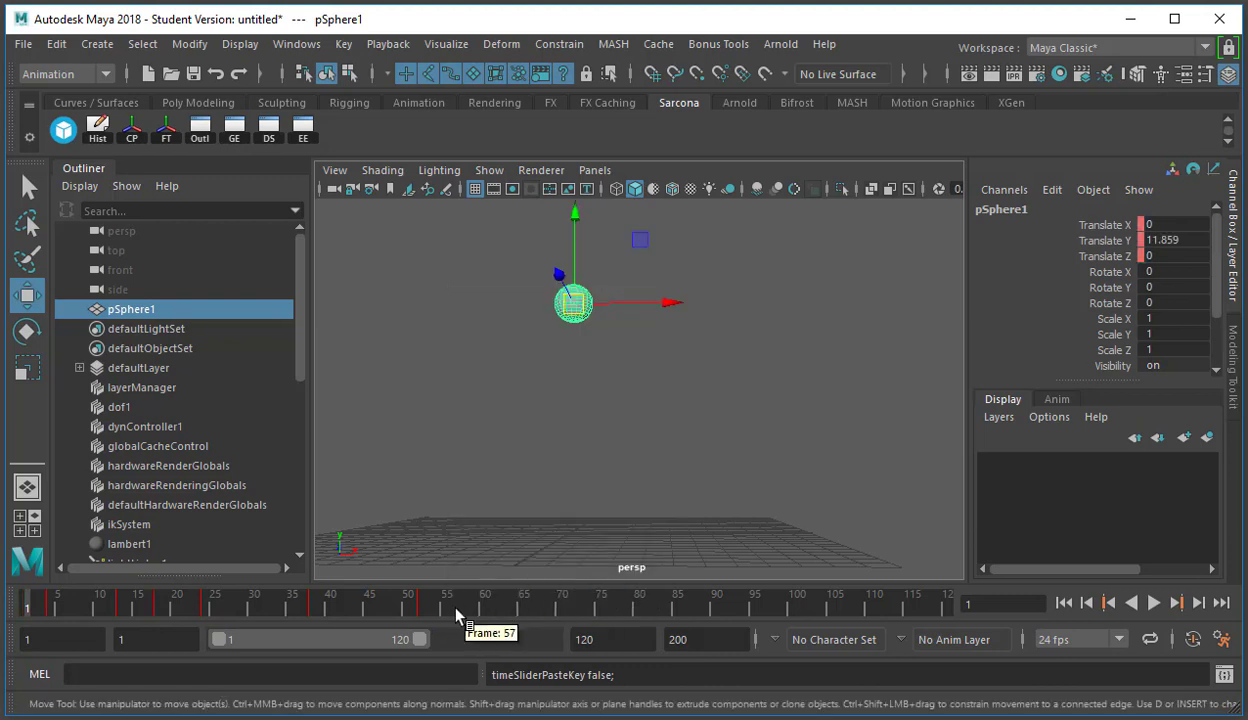
right_click(455, 610)
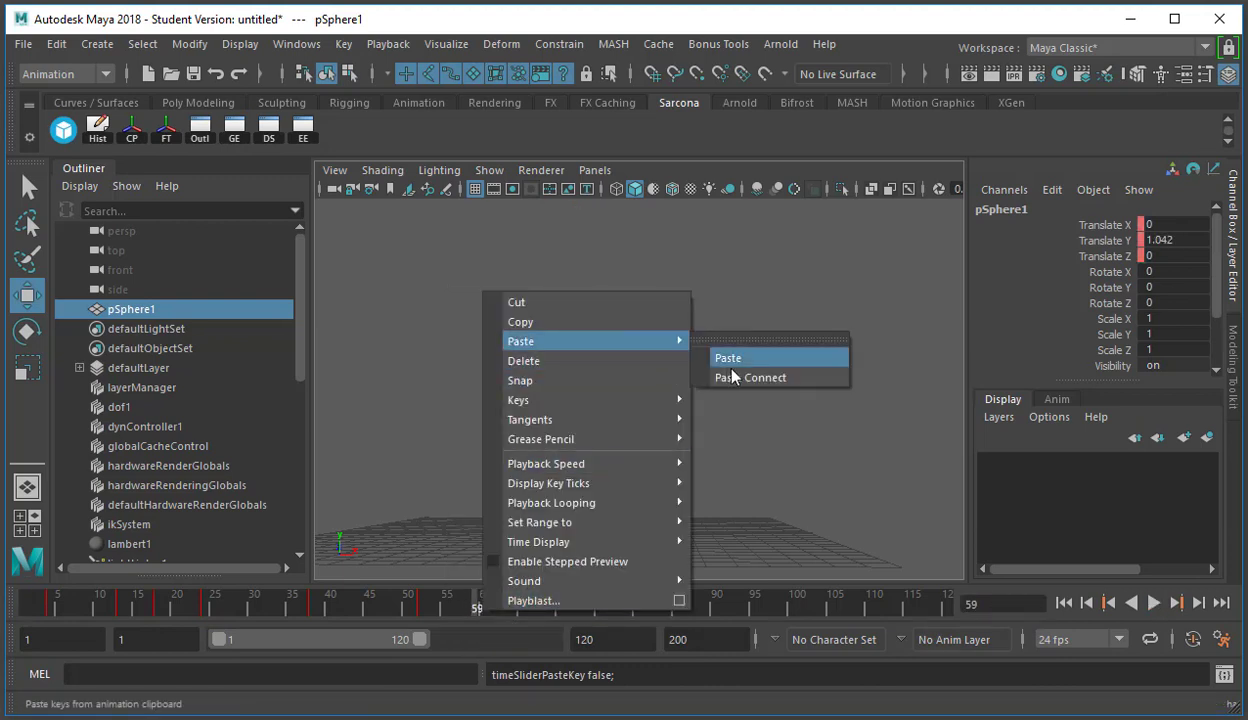
click(728, 358)
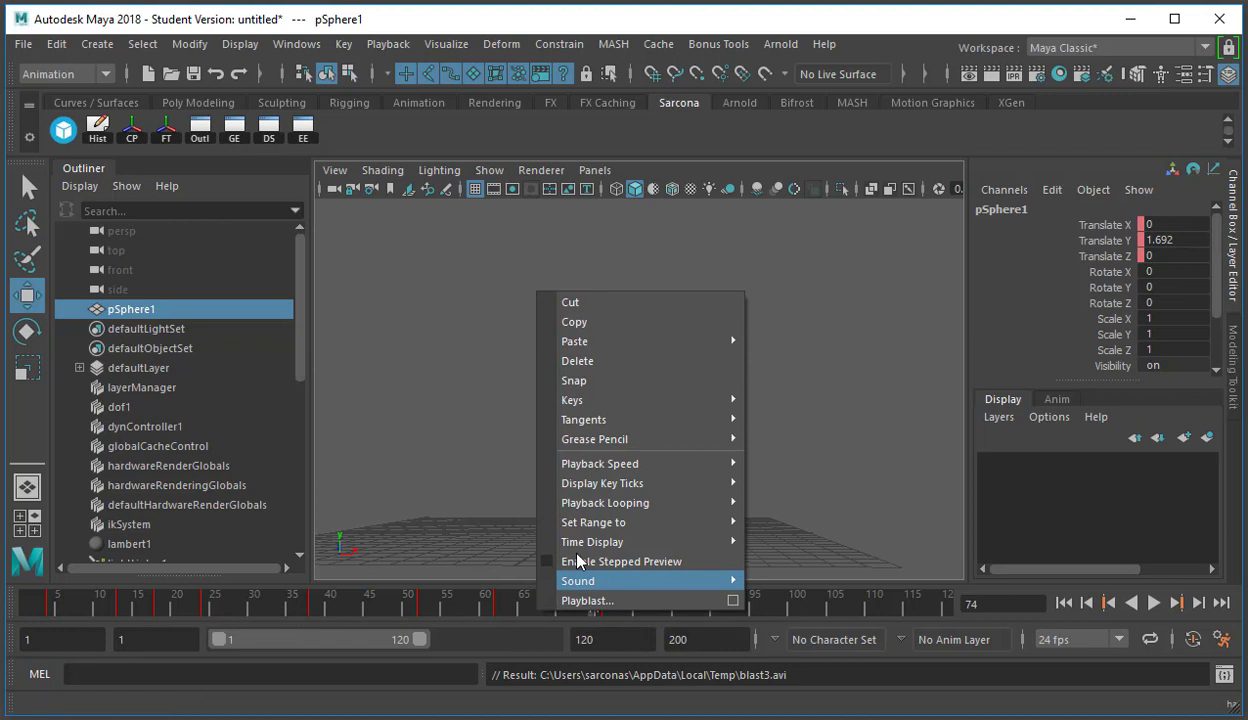
mouse_move(650, 399)
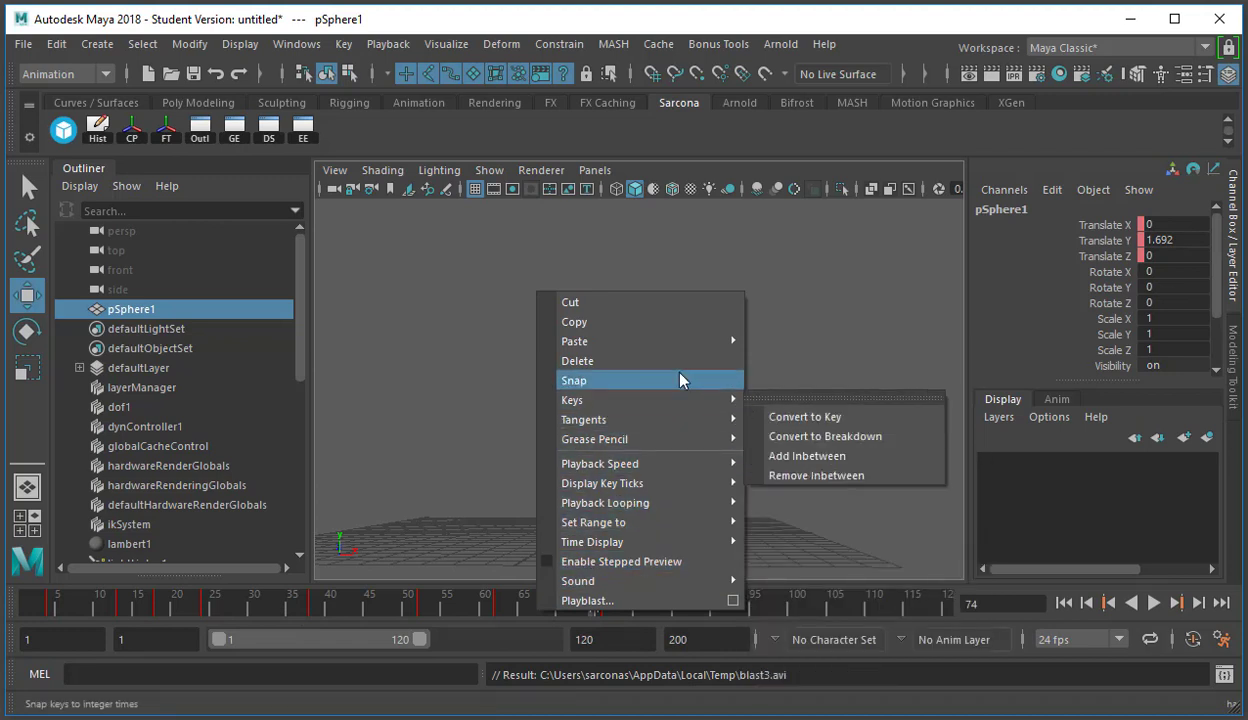
mouse_move(678, 321)
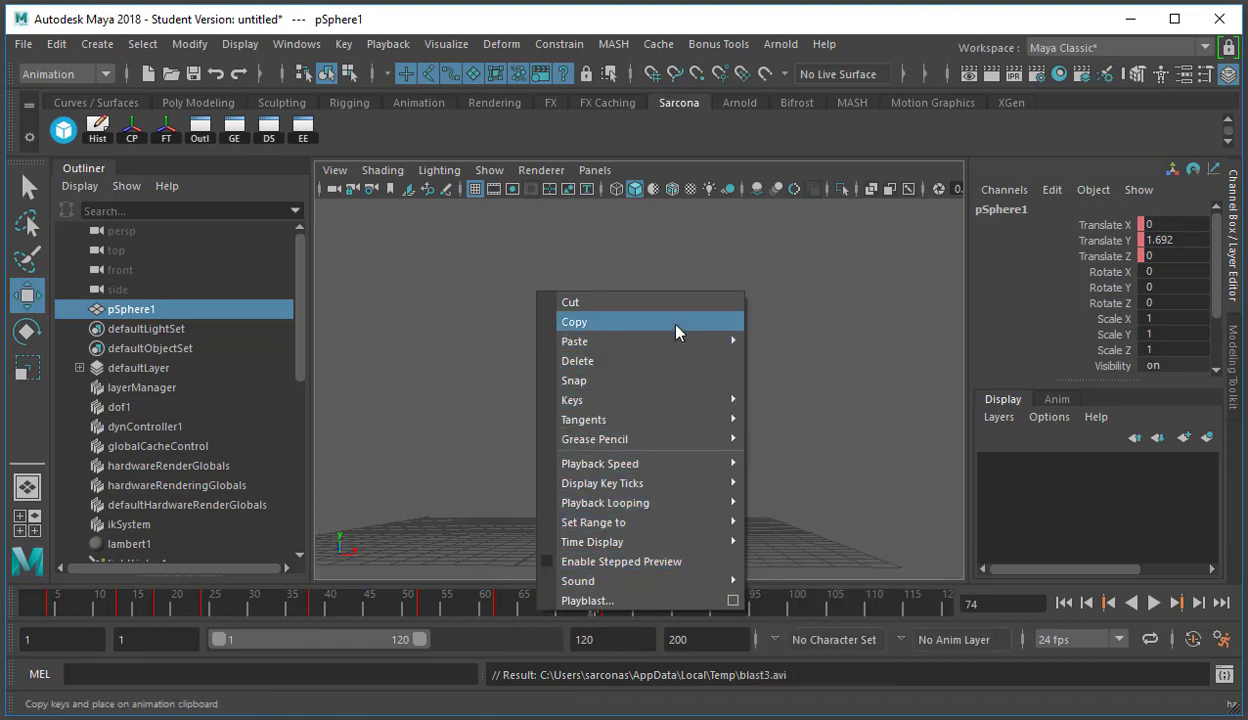
mouse_move(593, 522)
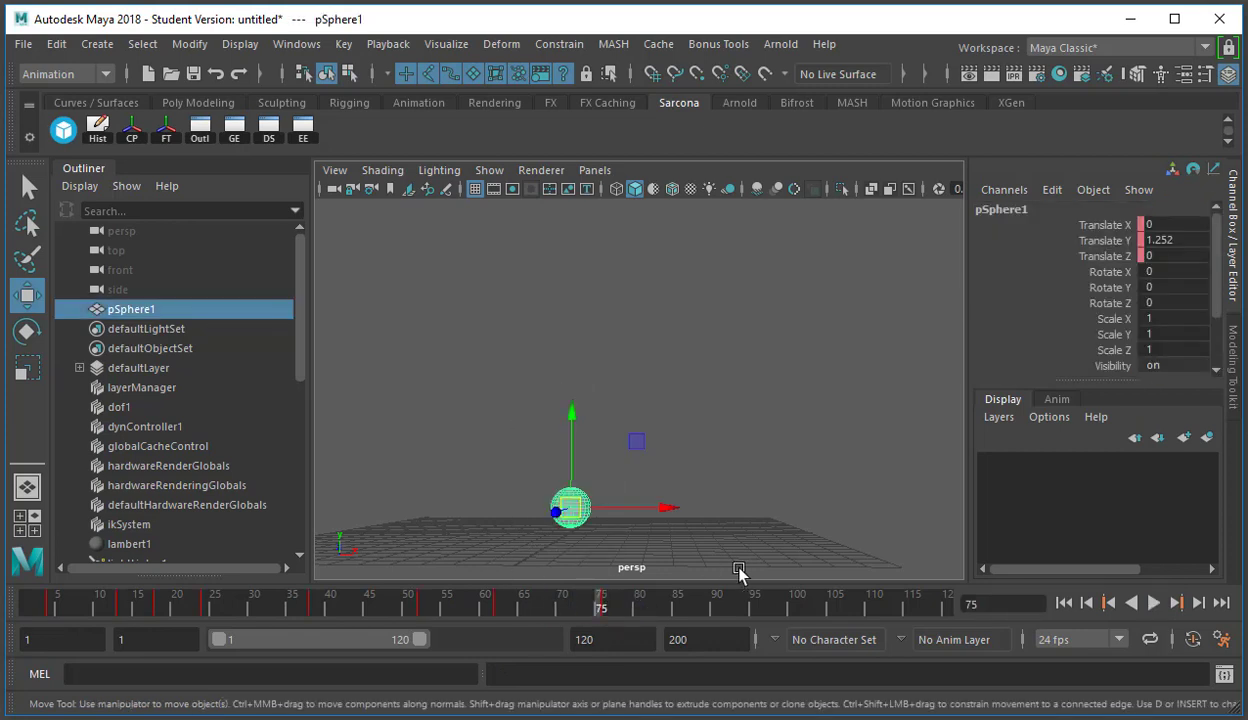
Copy pSphere1's Translate Y keys onto Scale Y and scrub the stretching sphere
click(1100, 240)
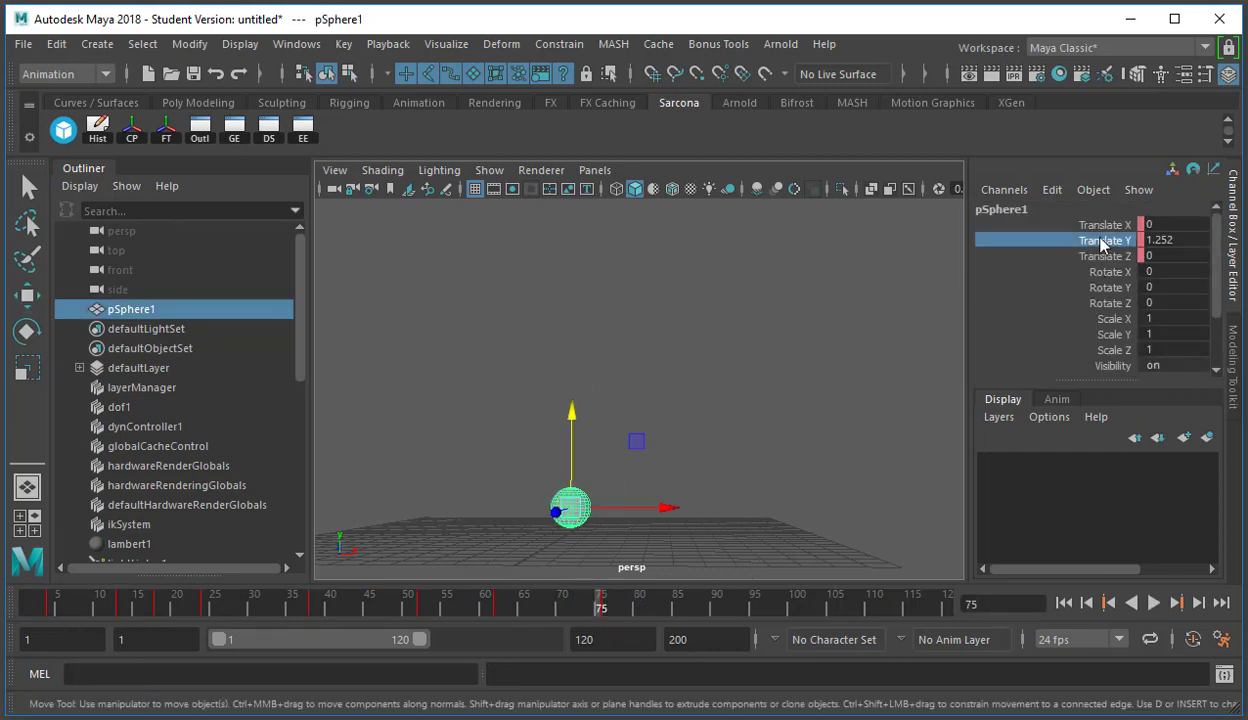
mouse_move(1135, 290)
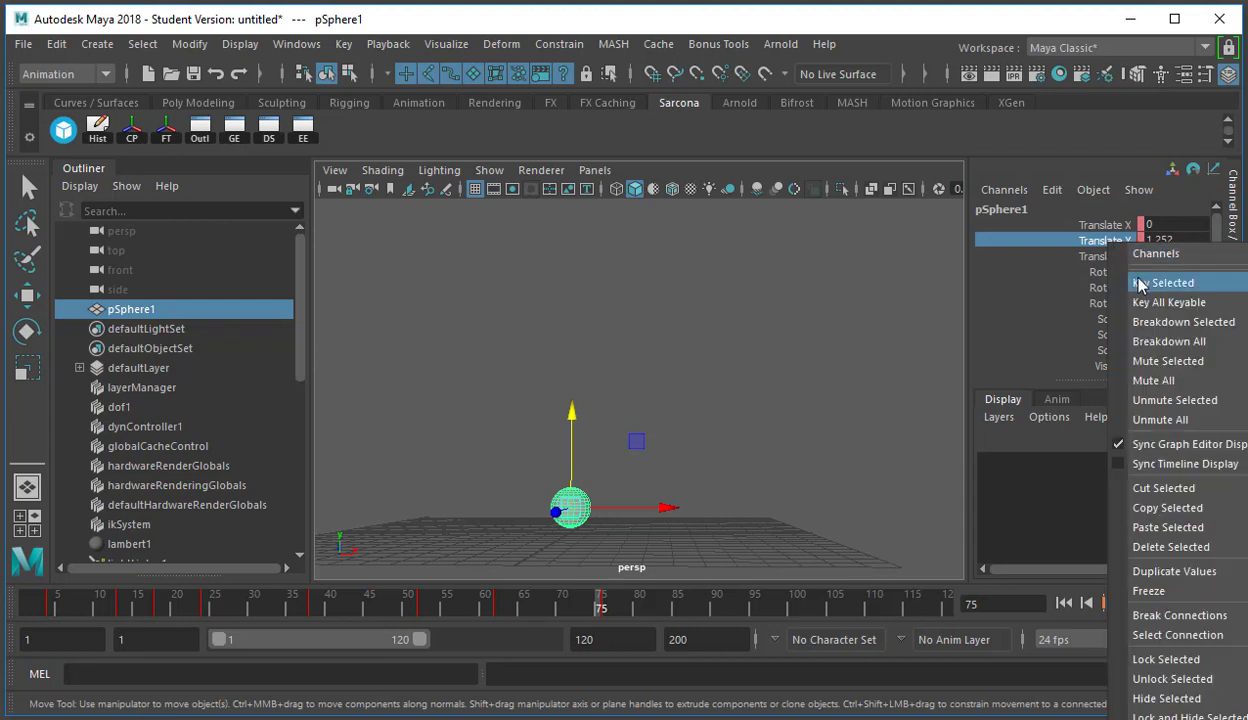
click(1166, 282)
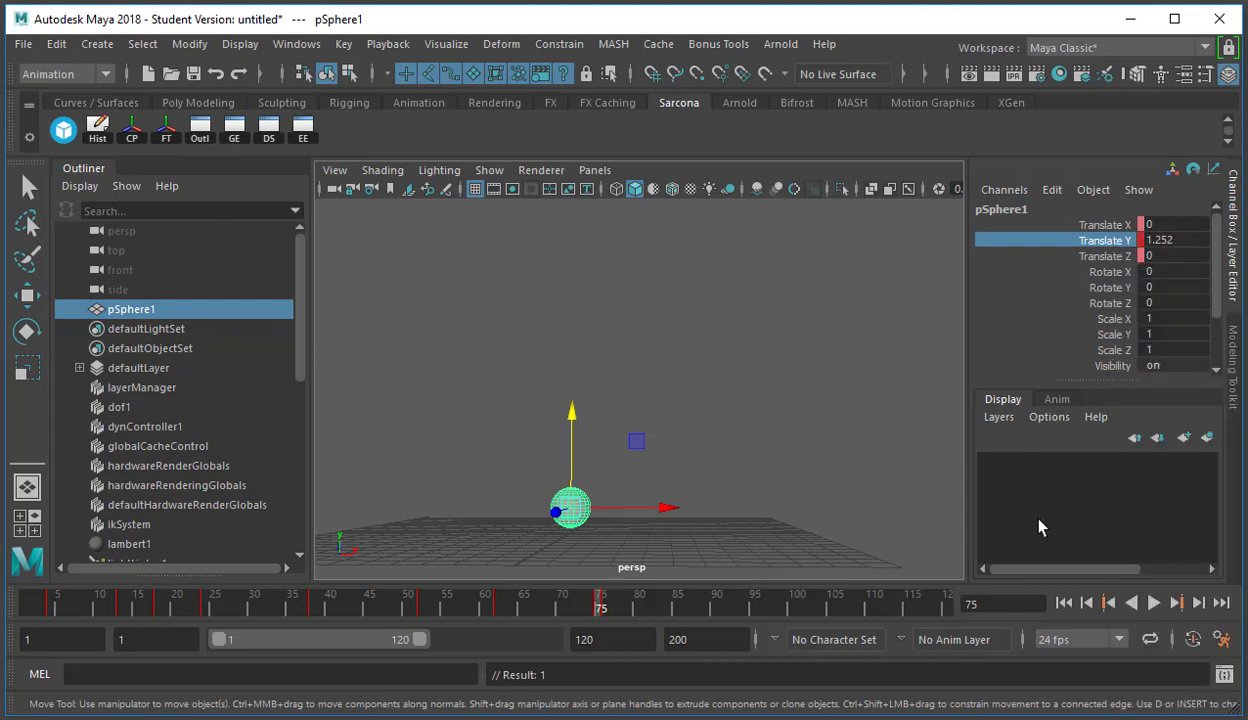
click(1064, 602)
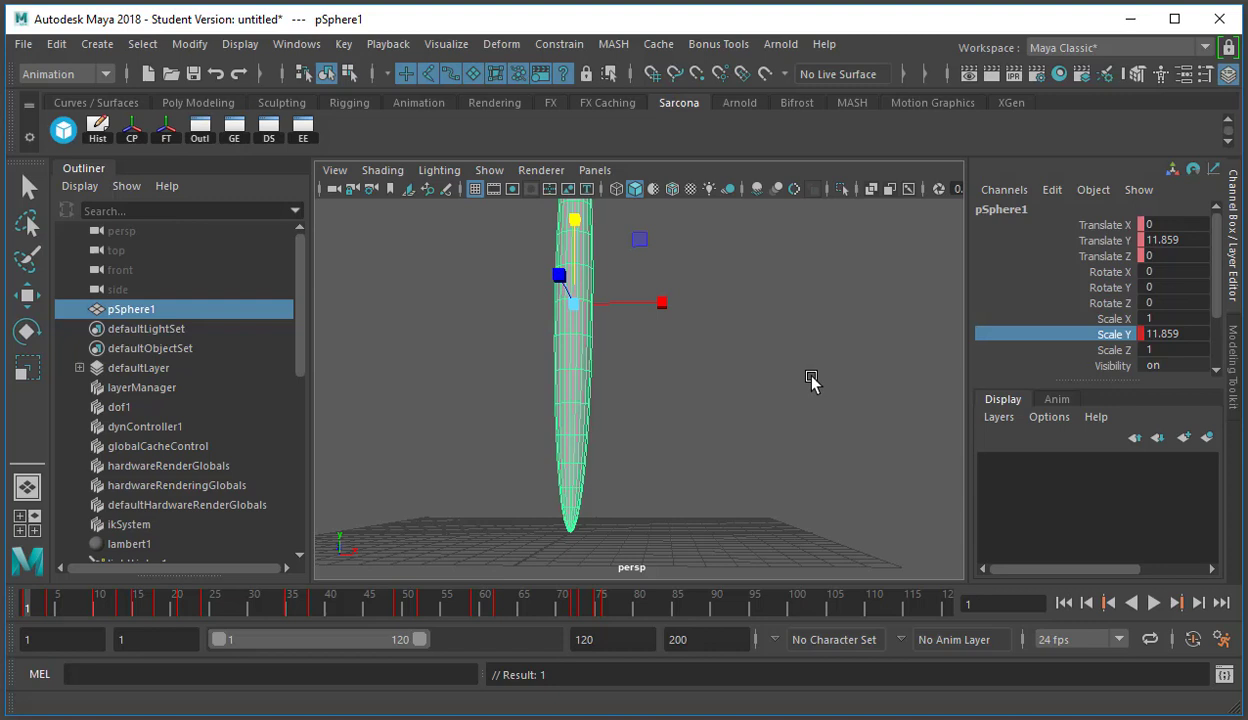
mouse_move(28, 608)
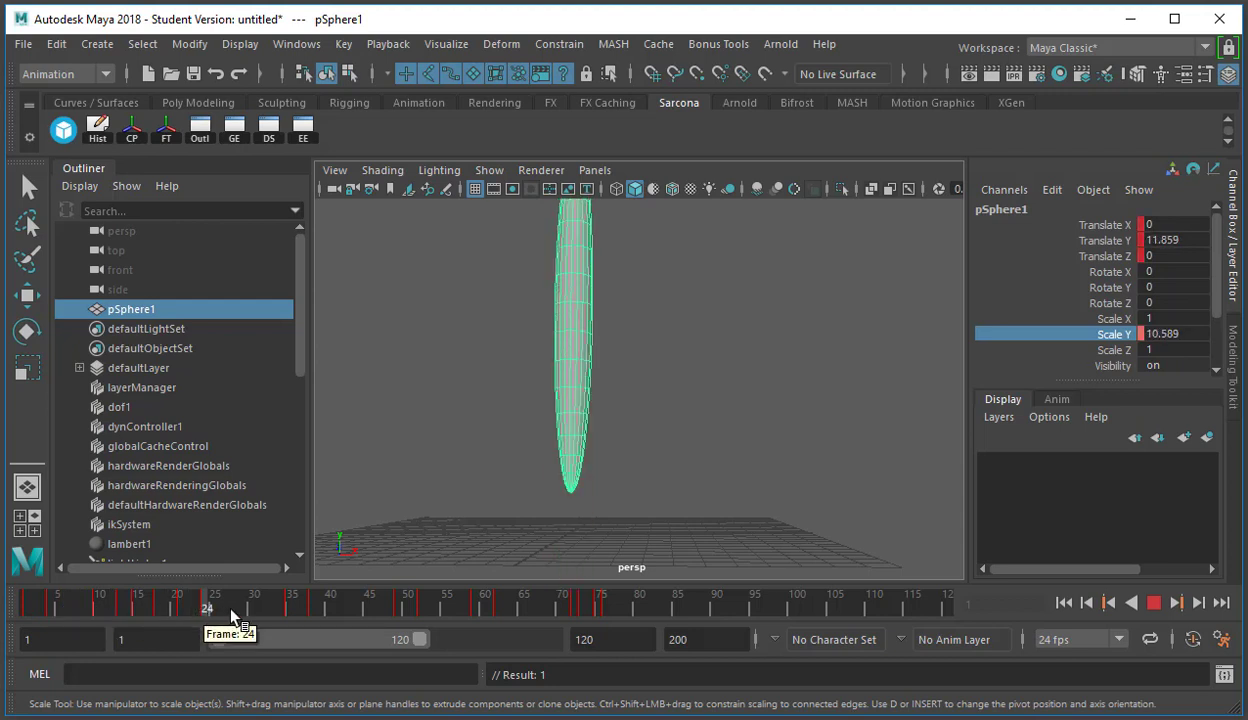
drag(207, 608, 548, 608)
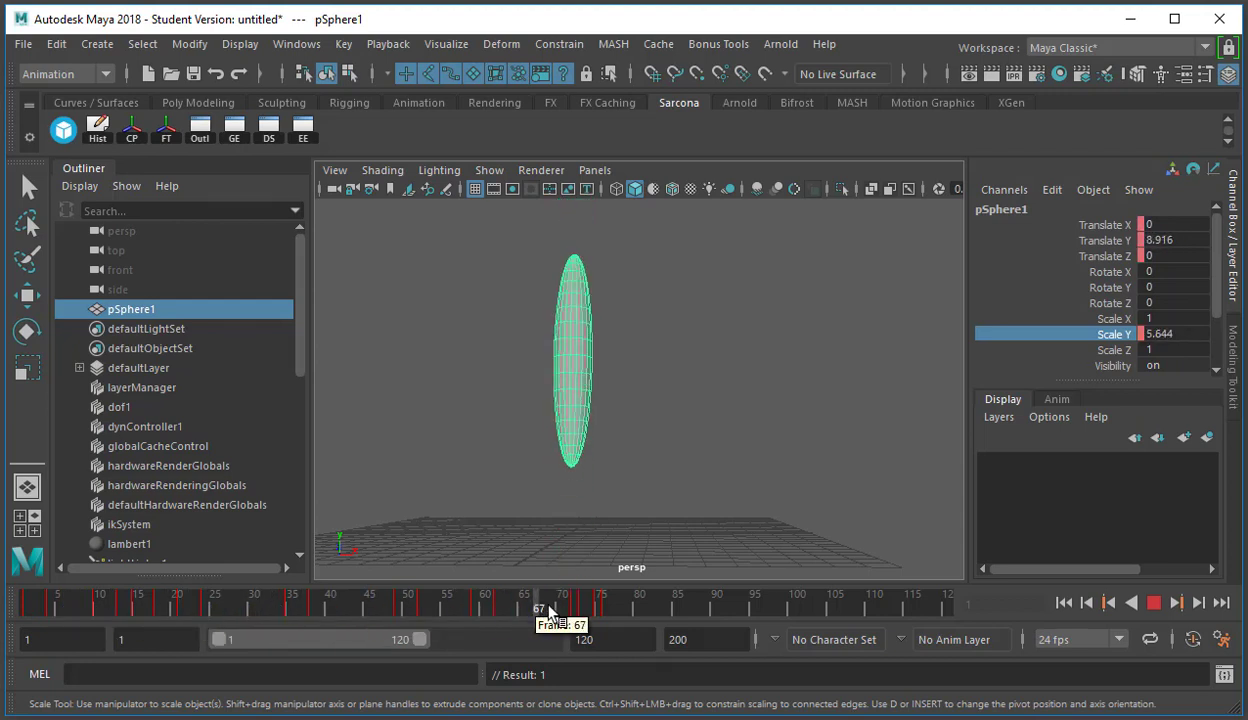
drag(548, 603, 631, 603)
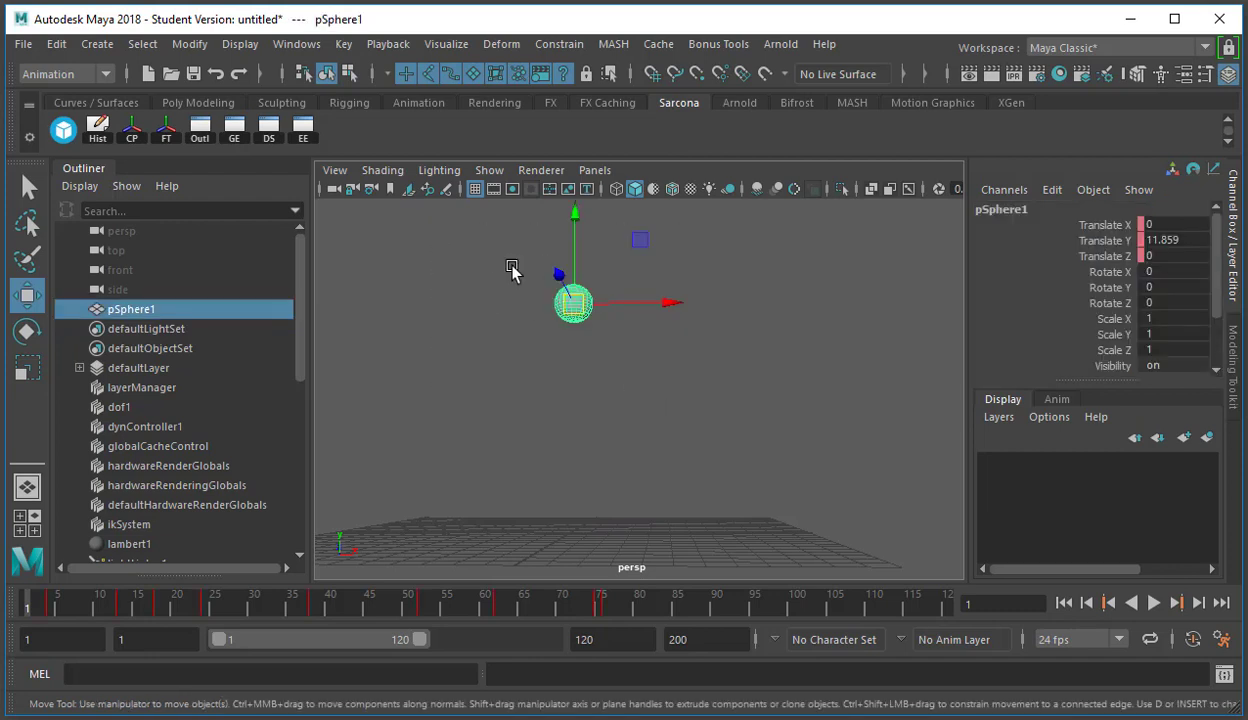
mouse_move(727, 490)
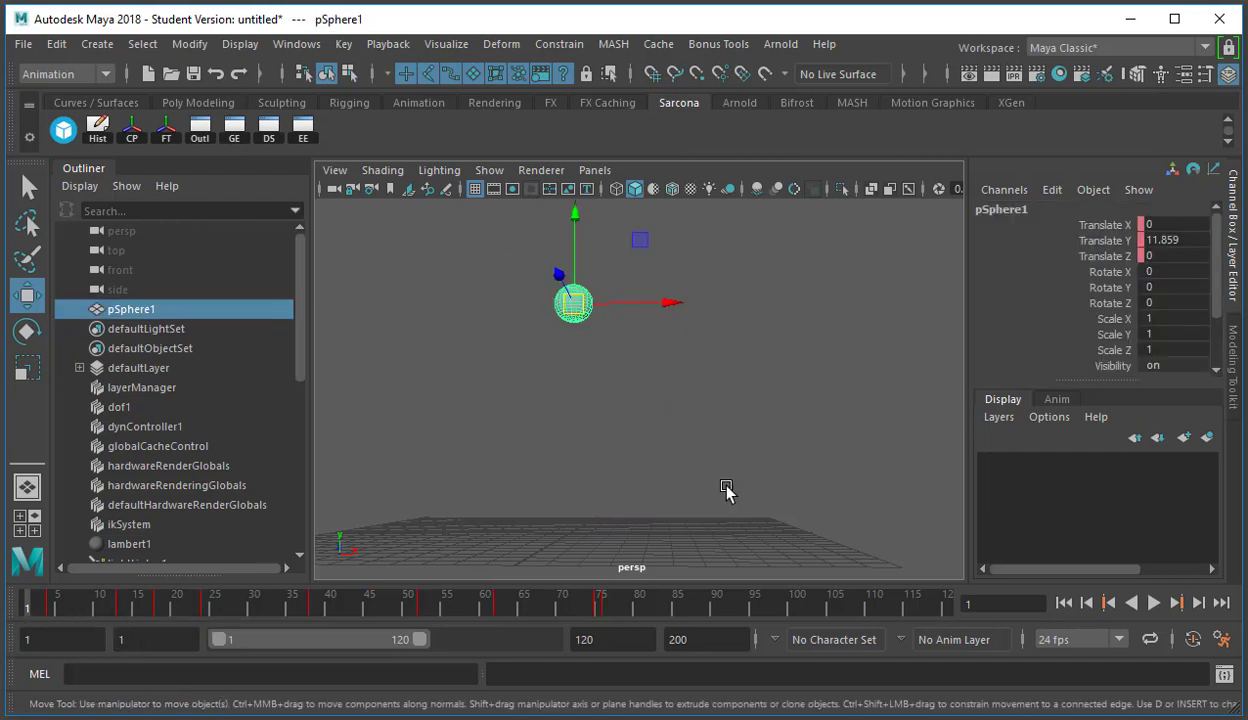
mouse_move(1116, 398)
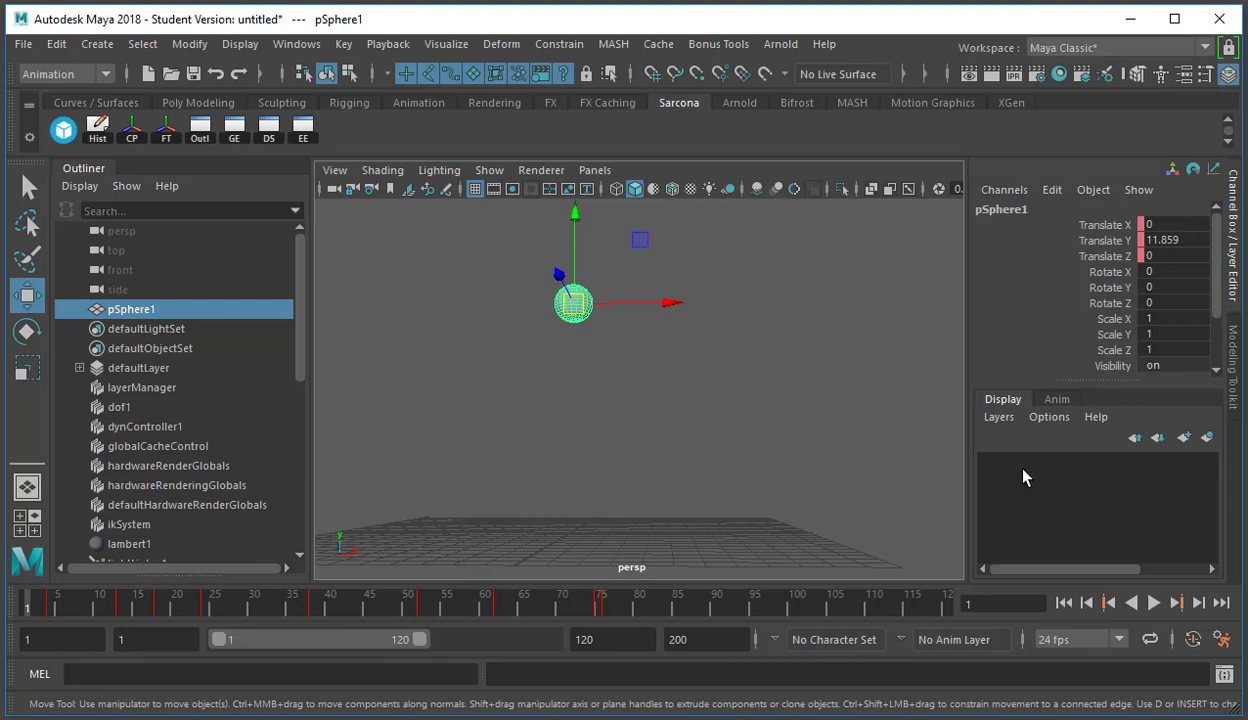
mouse_move(521, 477)
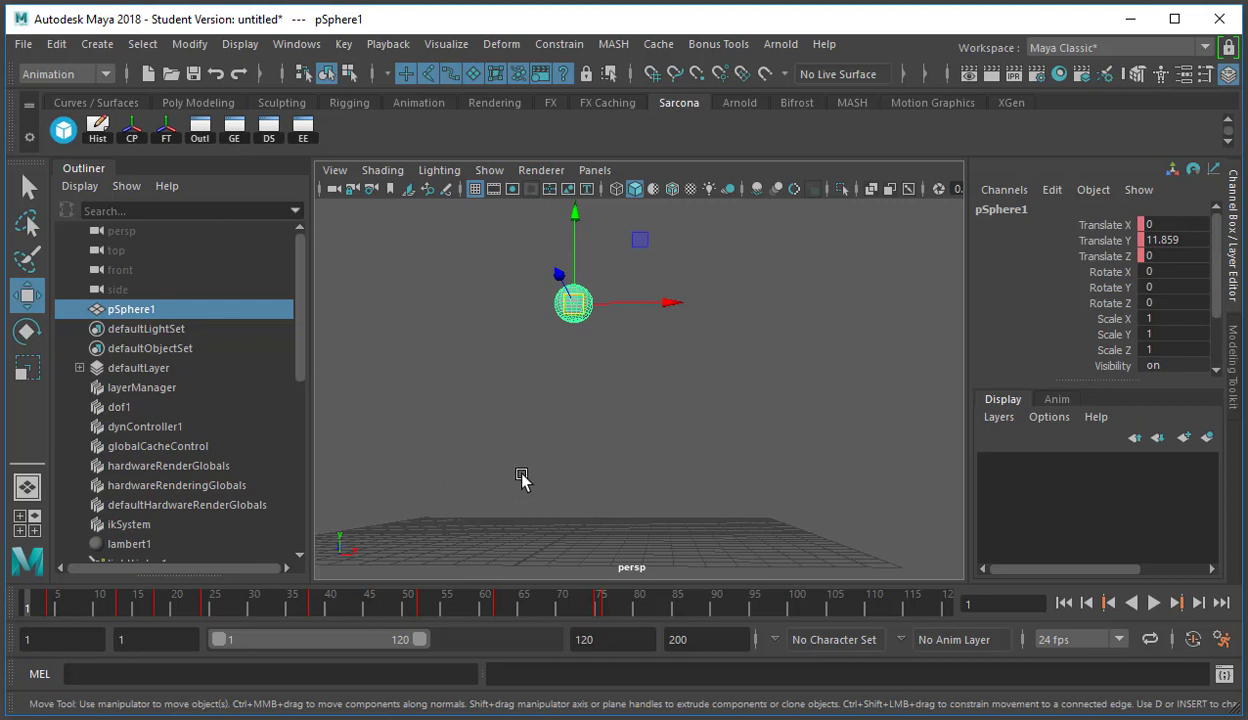